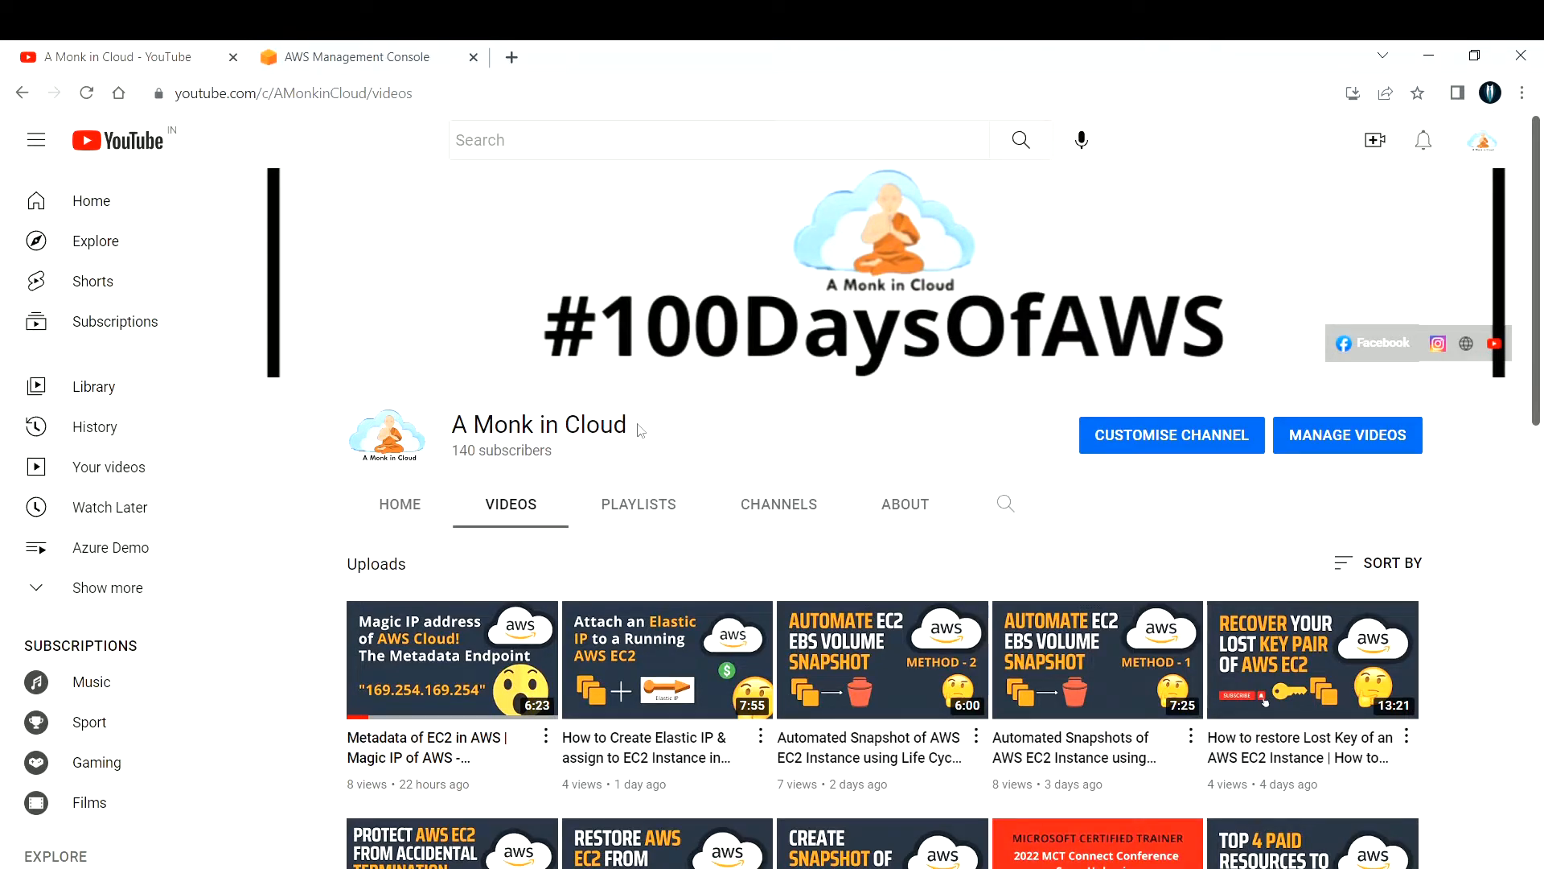
# - Switch from the YouTube channel page to the AWS Console Home browser tab
pyautogui.click(356, 56)
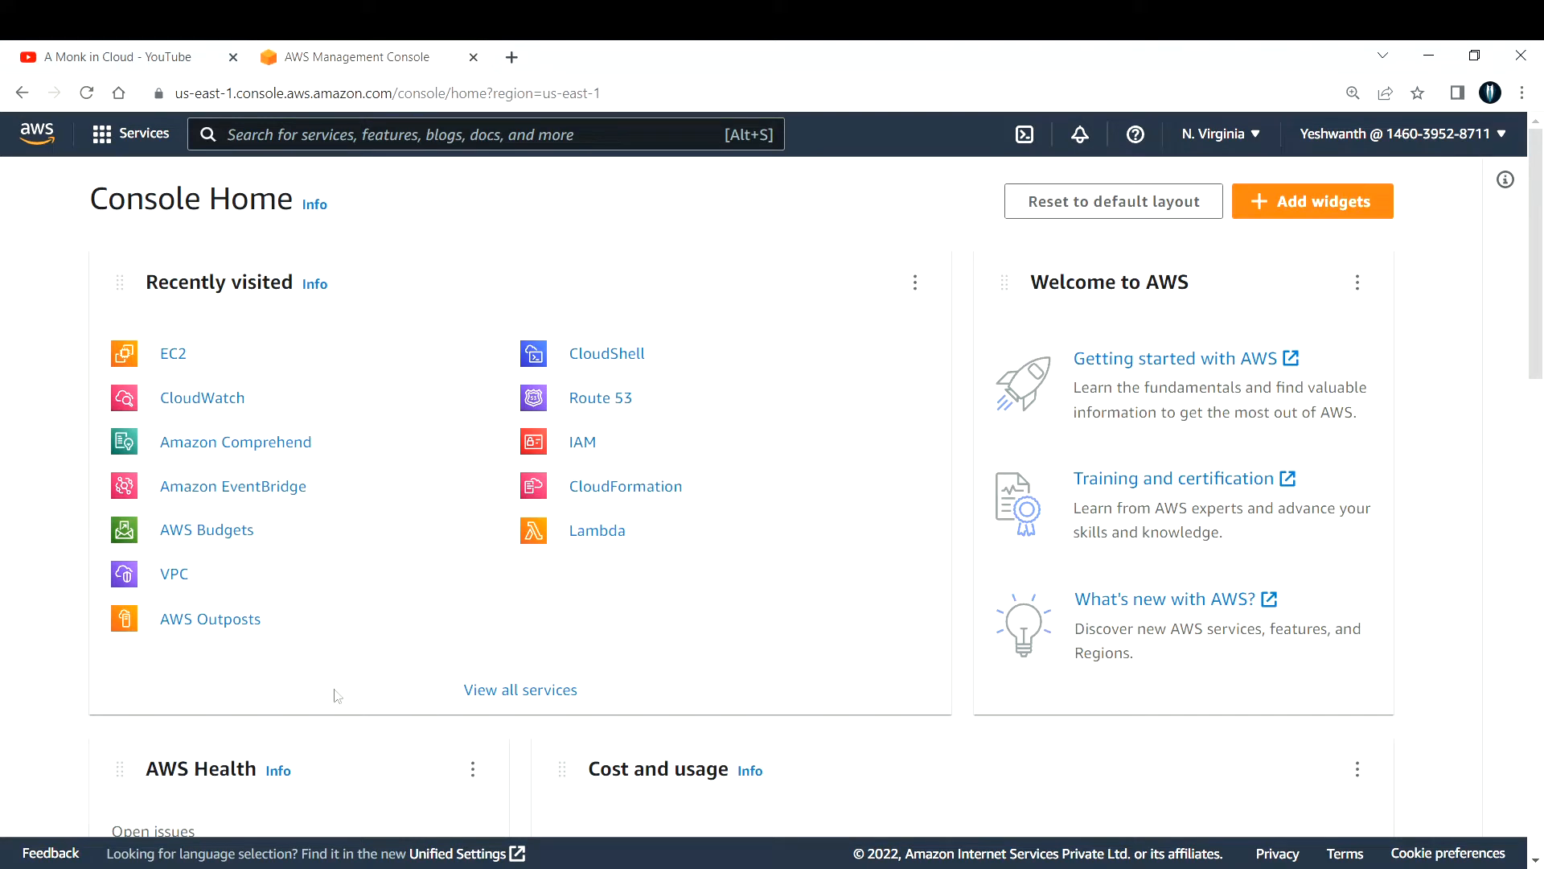
pyautogui.moveTo(250, 378)
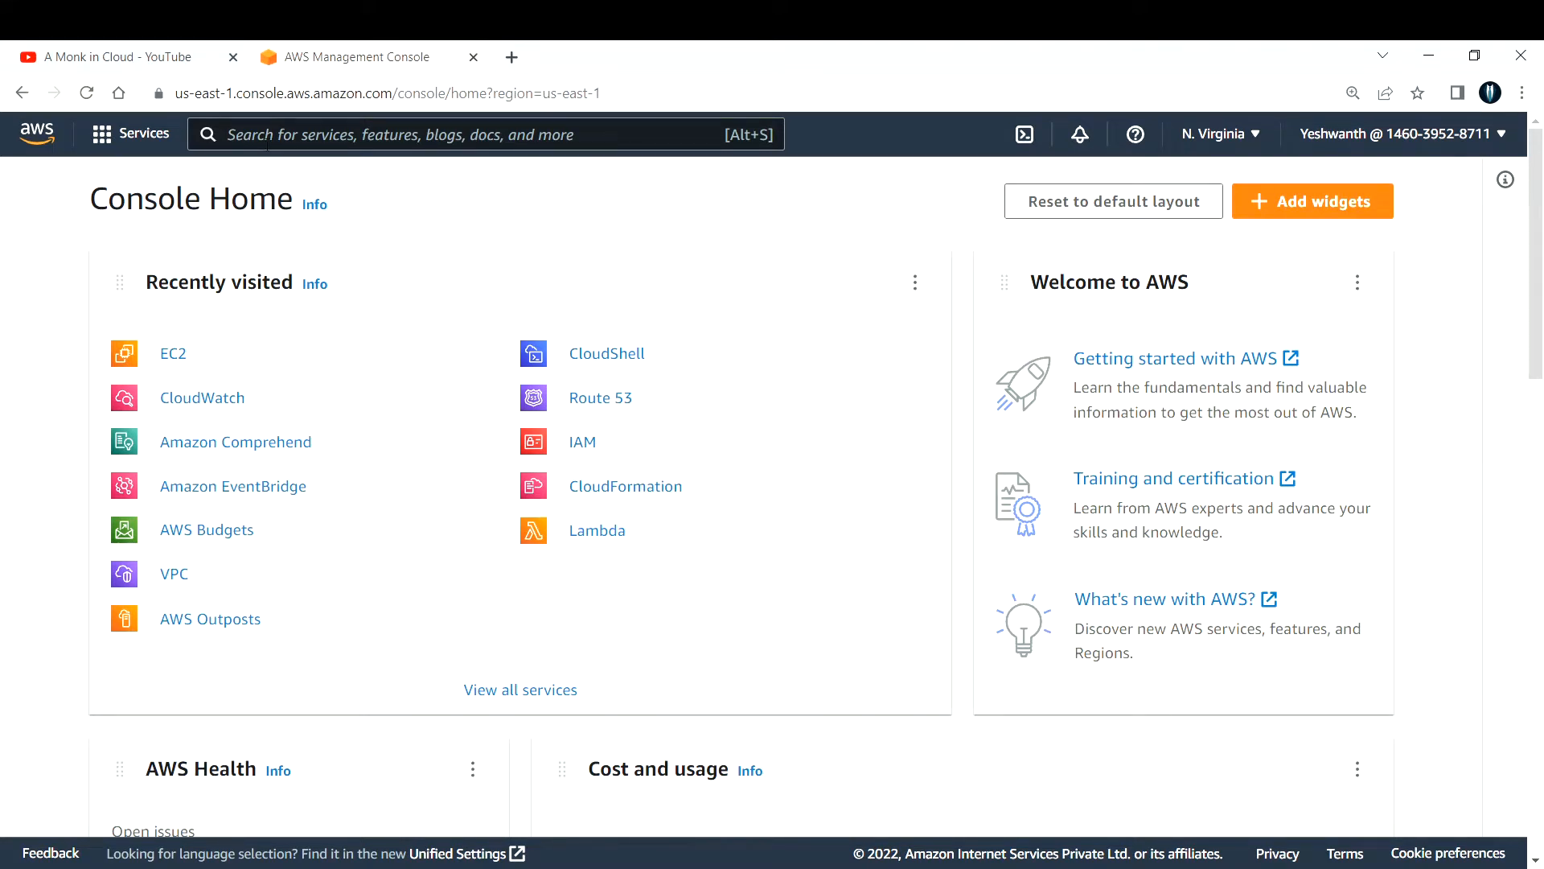
# - Search the console for EC2 and land on the EC2 dashboard's launch-instance area
pyautogui.write('EC2')
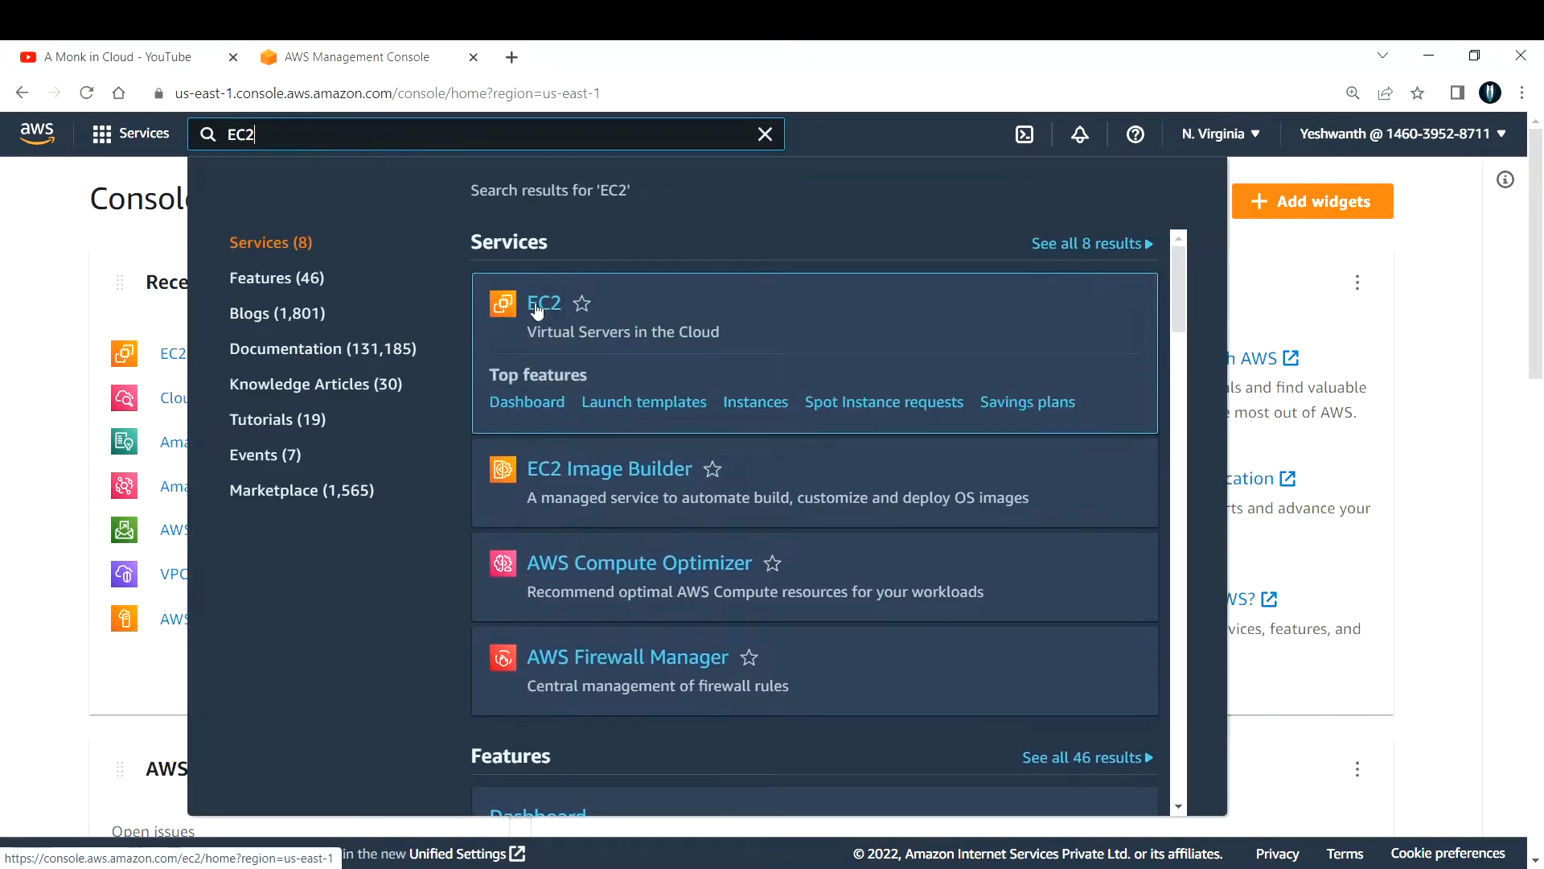
pyautogui.click(544, 303)
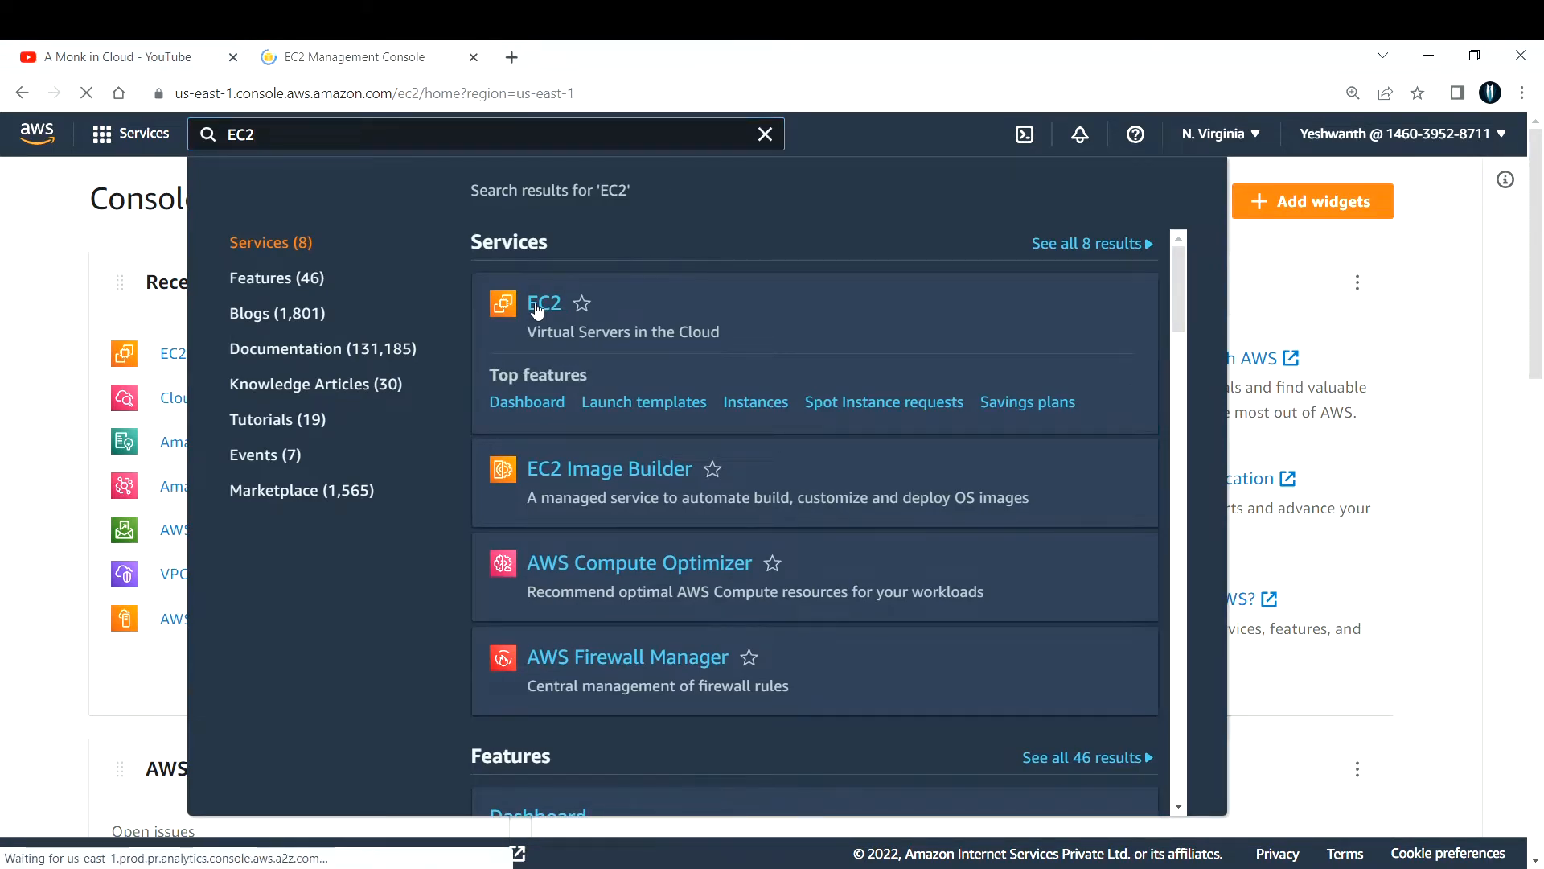
pyautogui.click(544, 303)
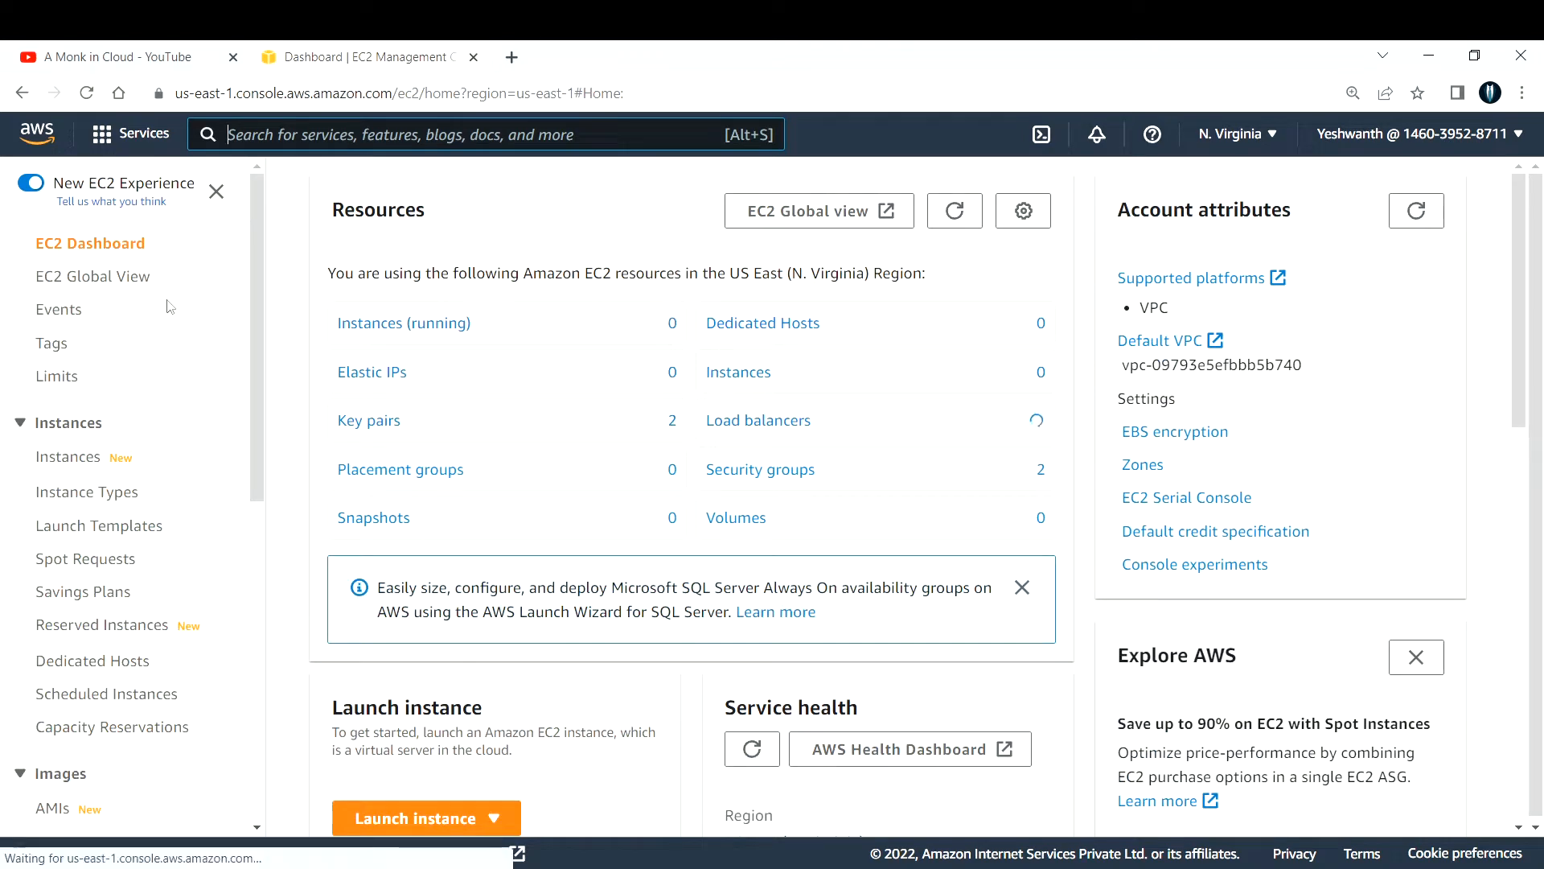
pyautogui.scroll(-3)
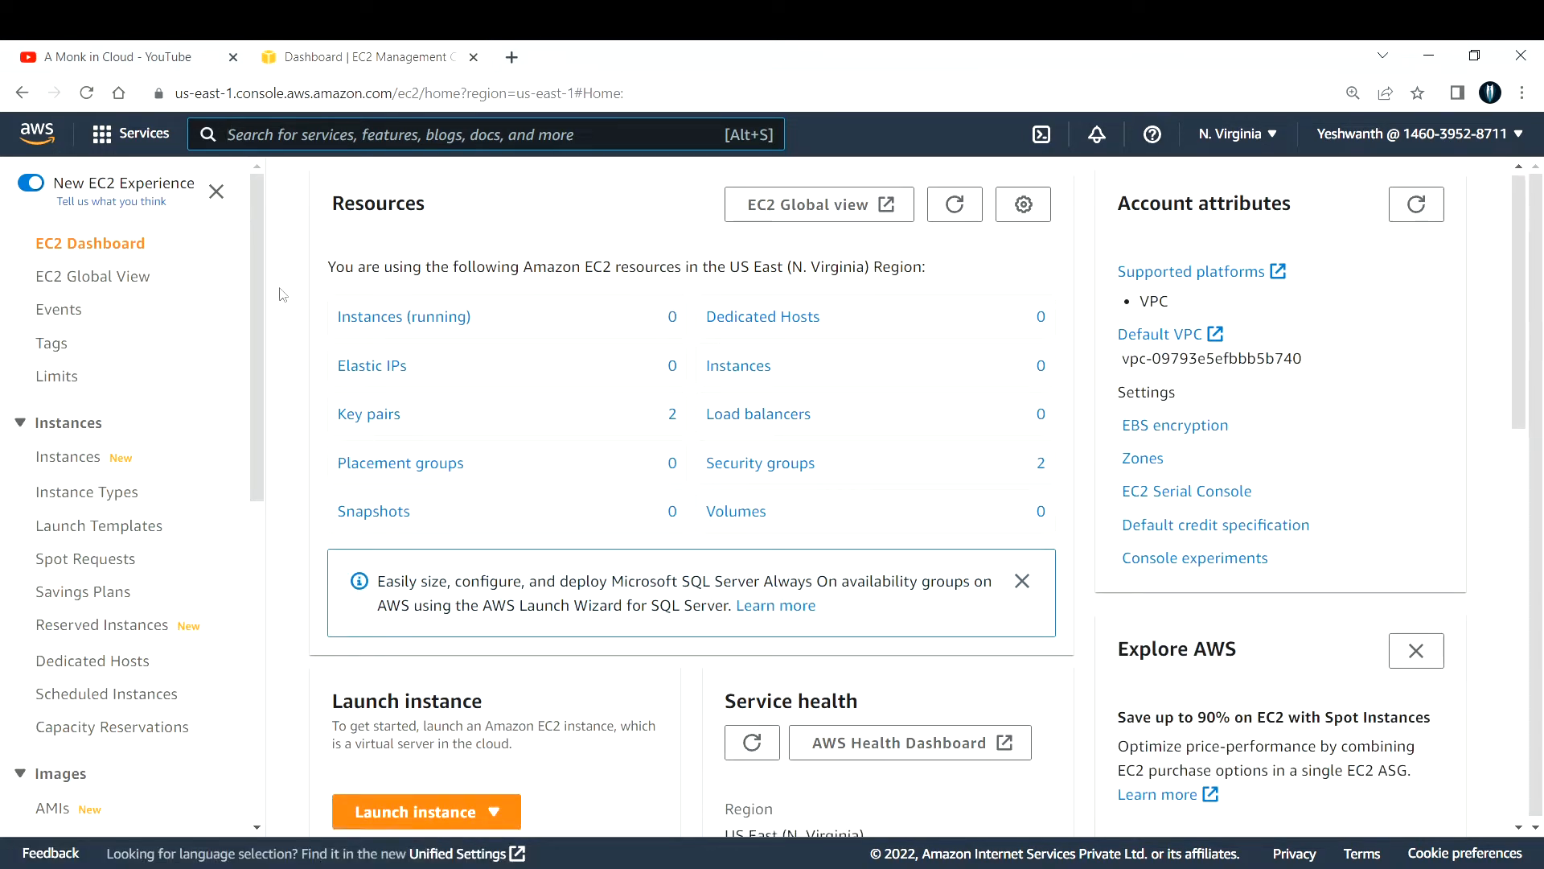
pyautogui.scroll(-3)
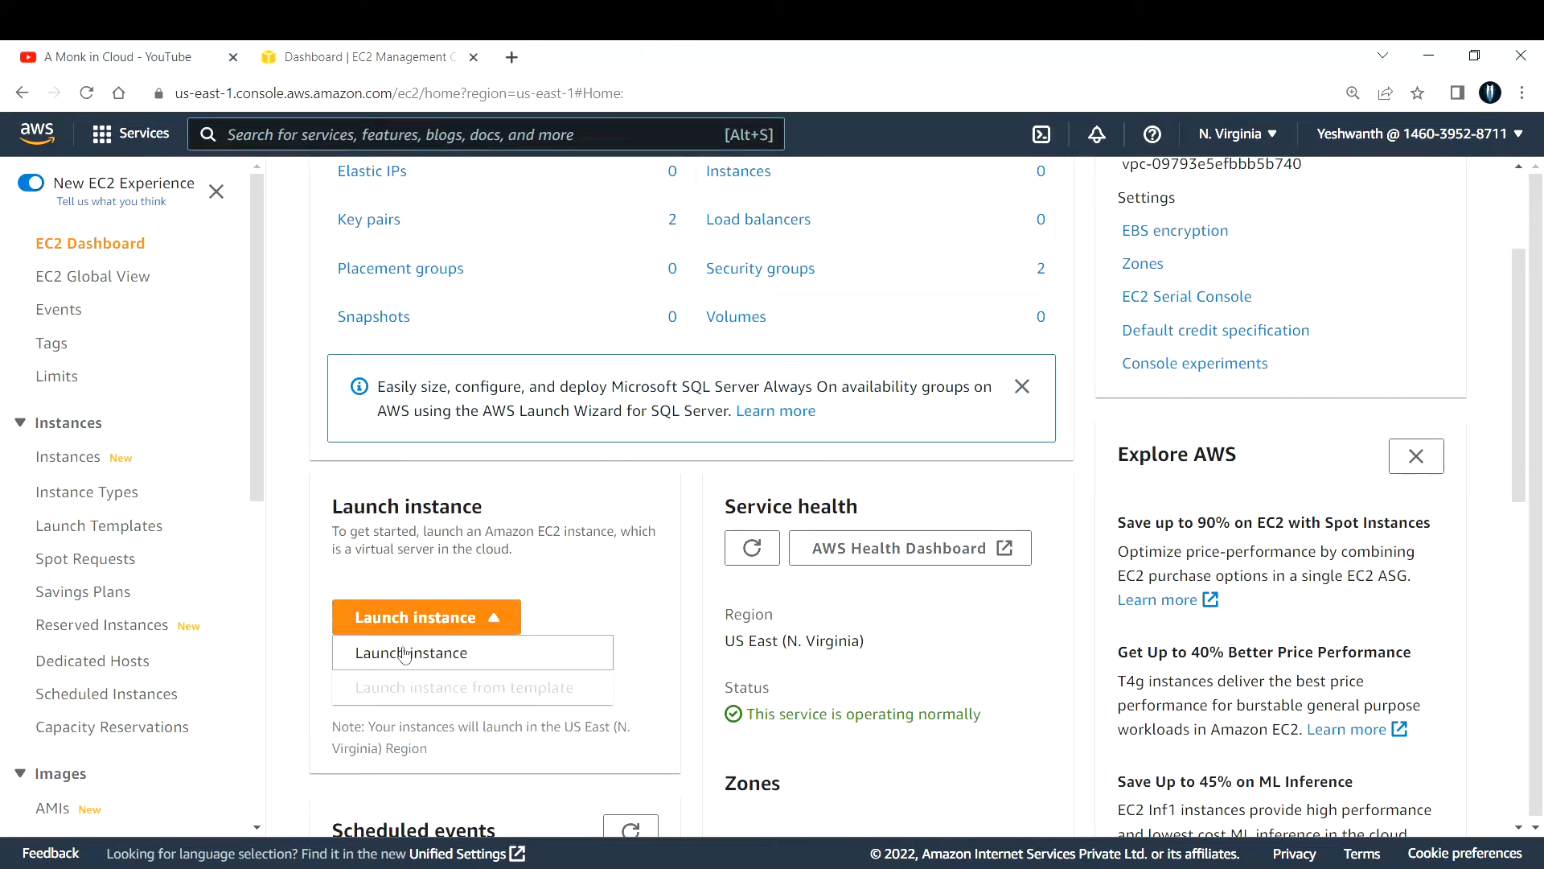
# - Start a new instance launch and name it Wordpress-Server
pyautogui.click(411, 653)
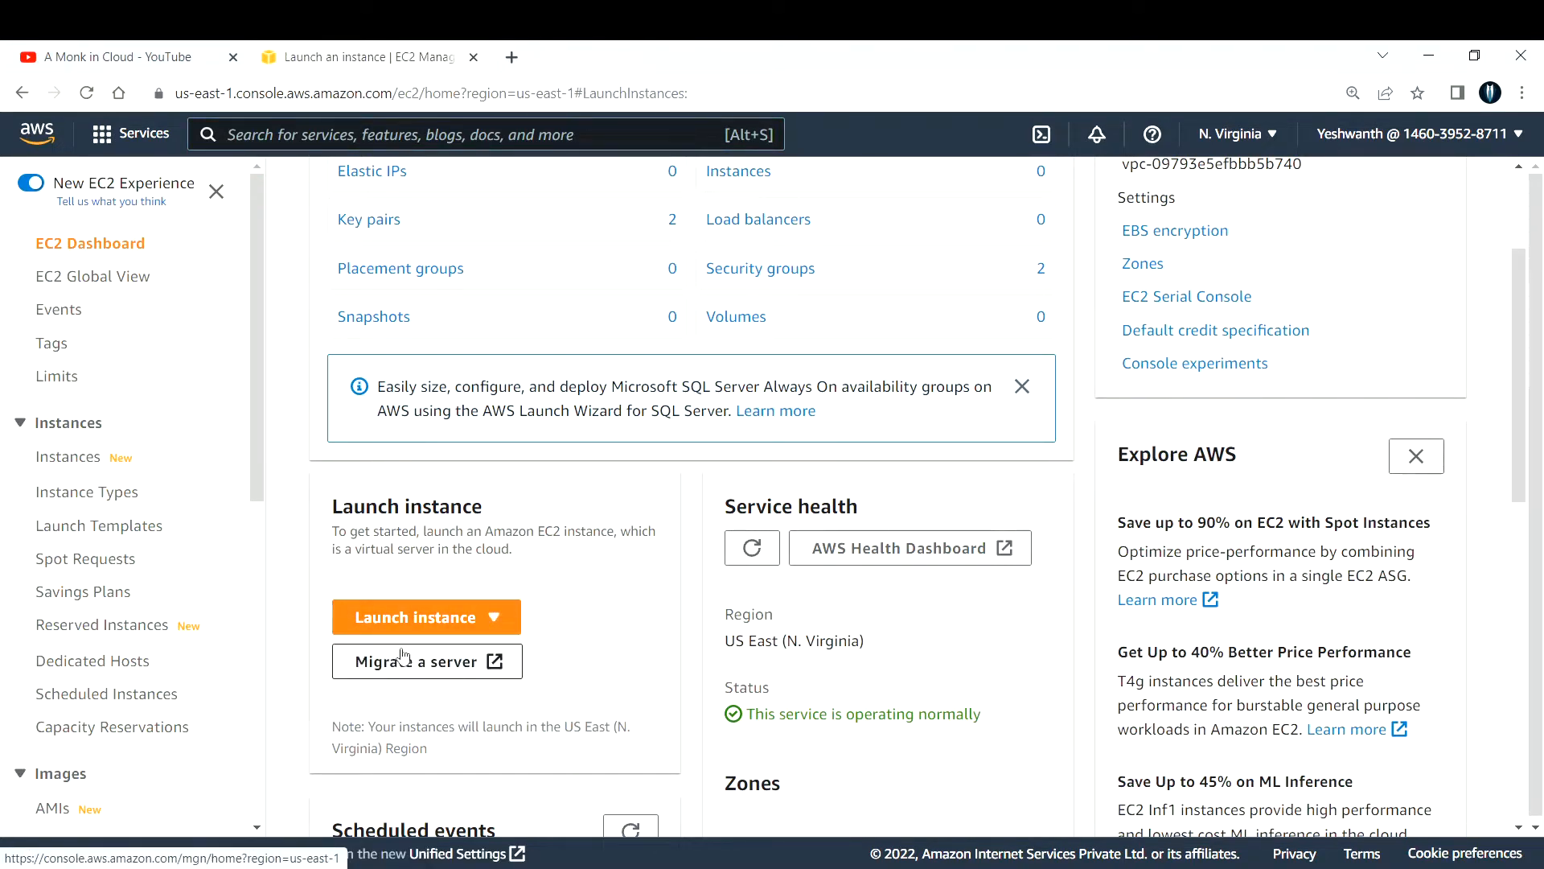
pyautogui.click(417, 617)
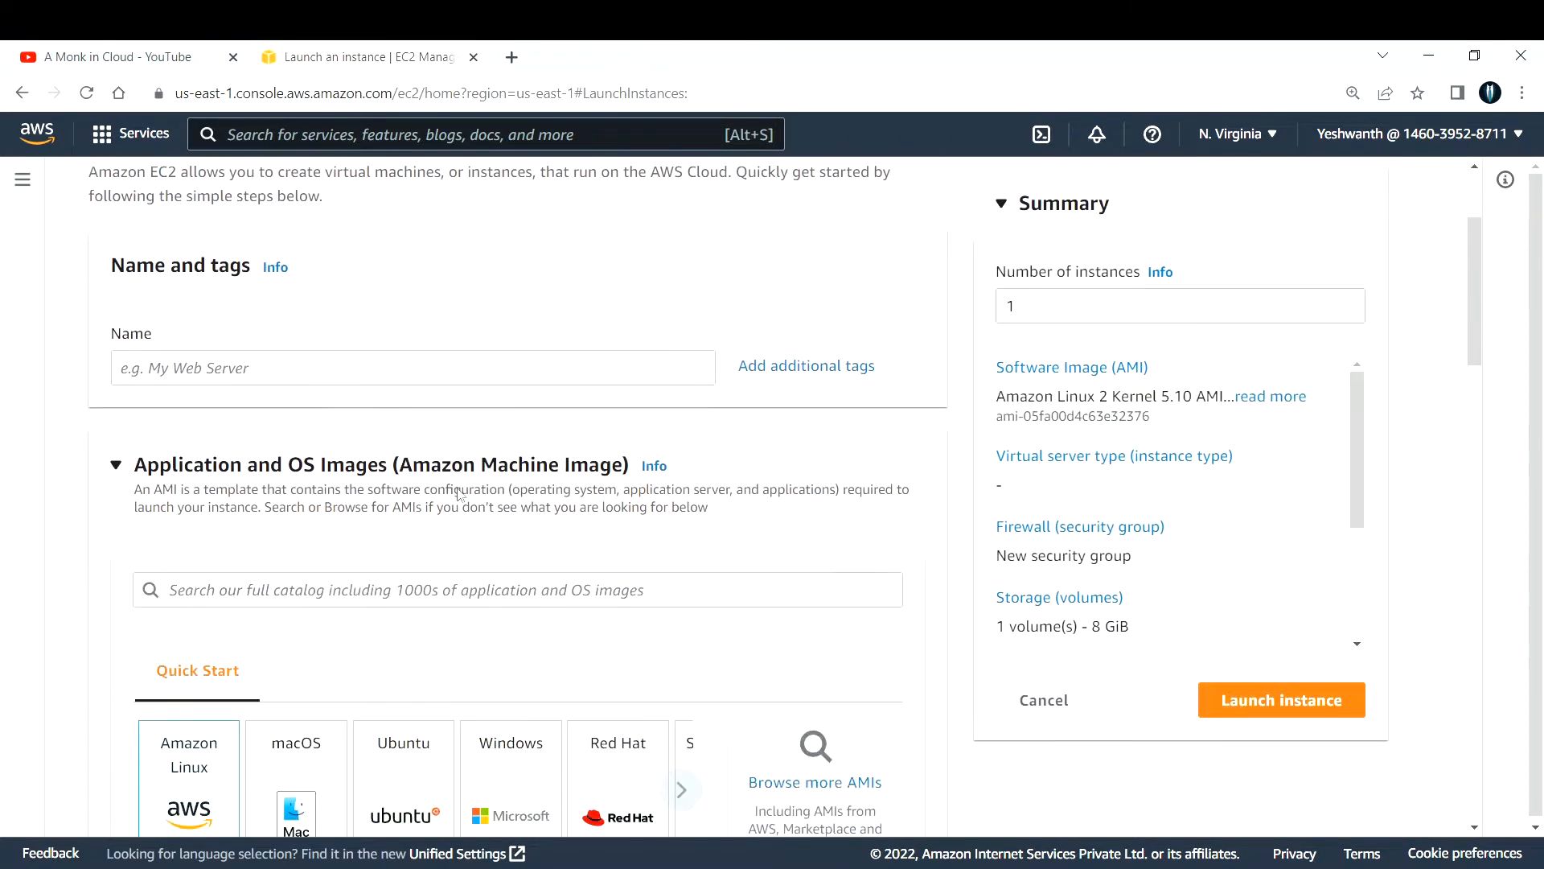
pyautogui.scroll(-3)
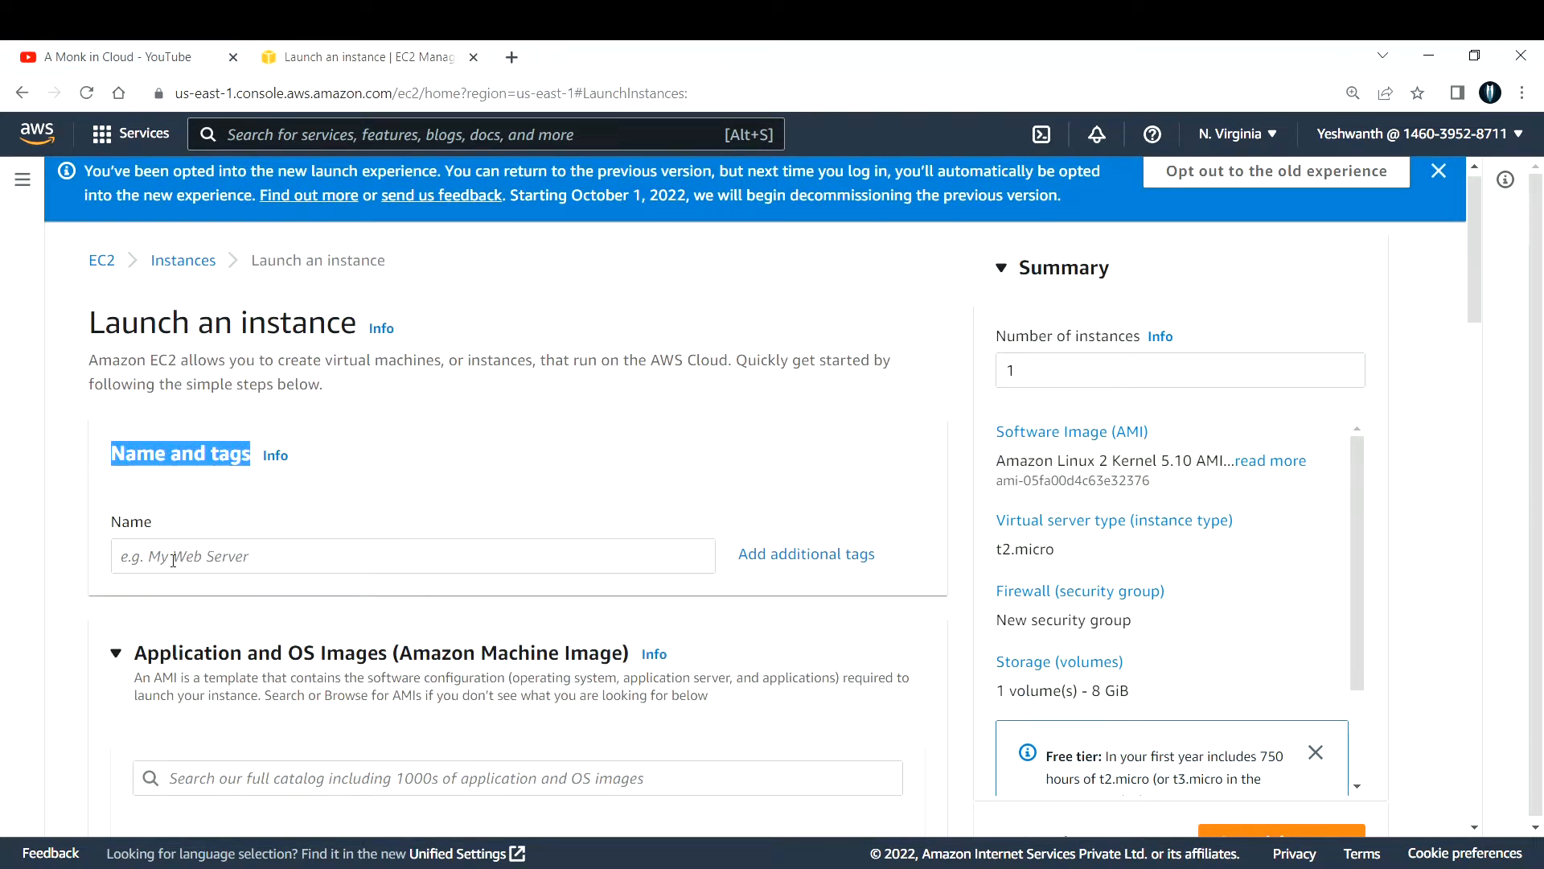
pyautogui.write('w')
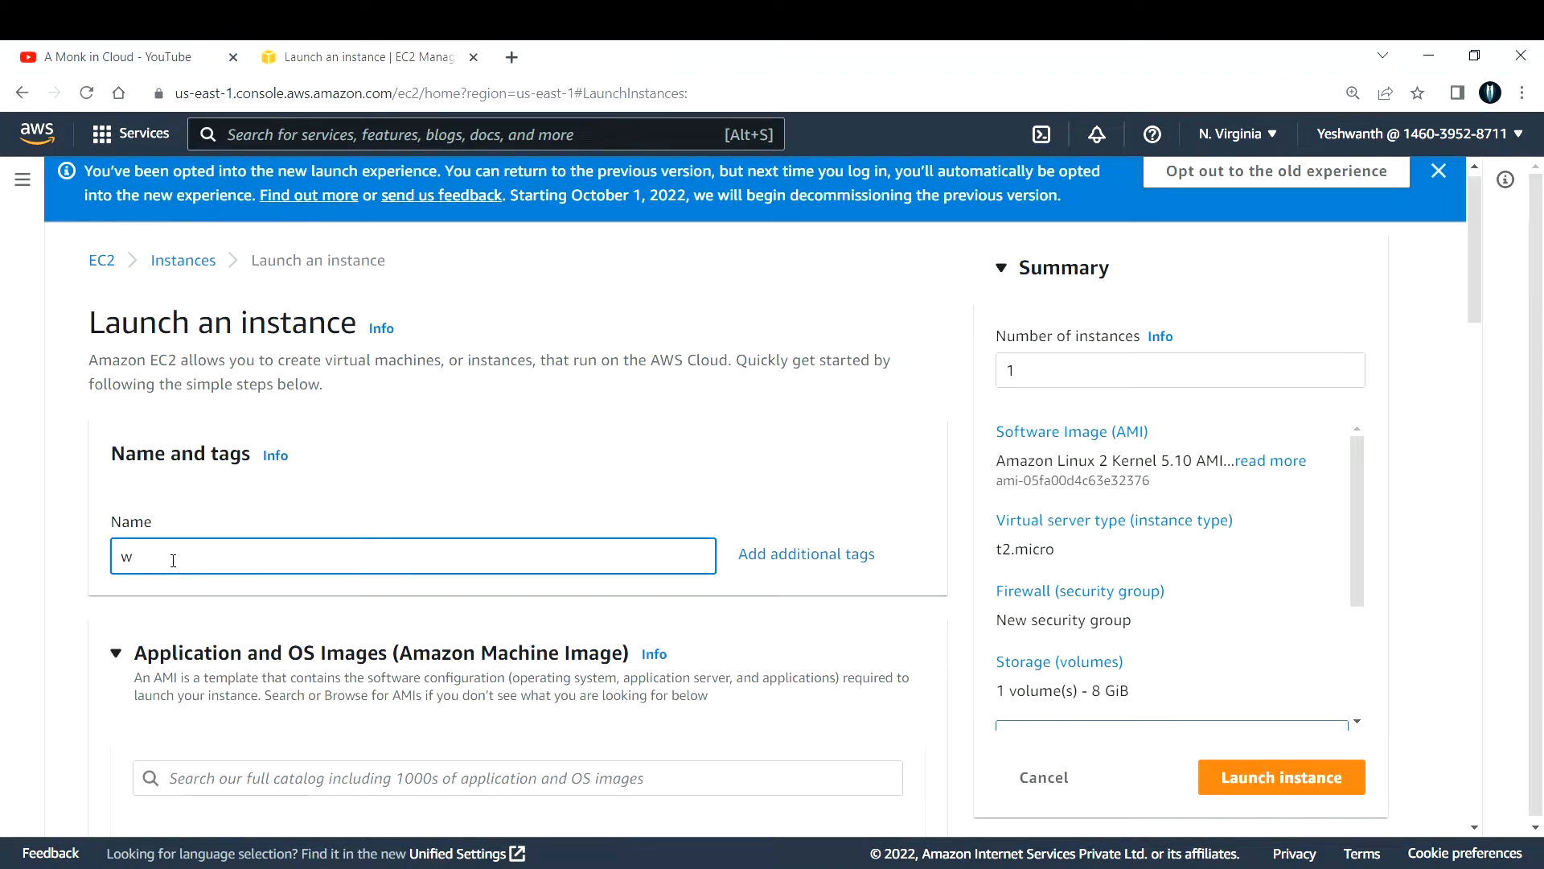
pyautogui.write('Wor')
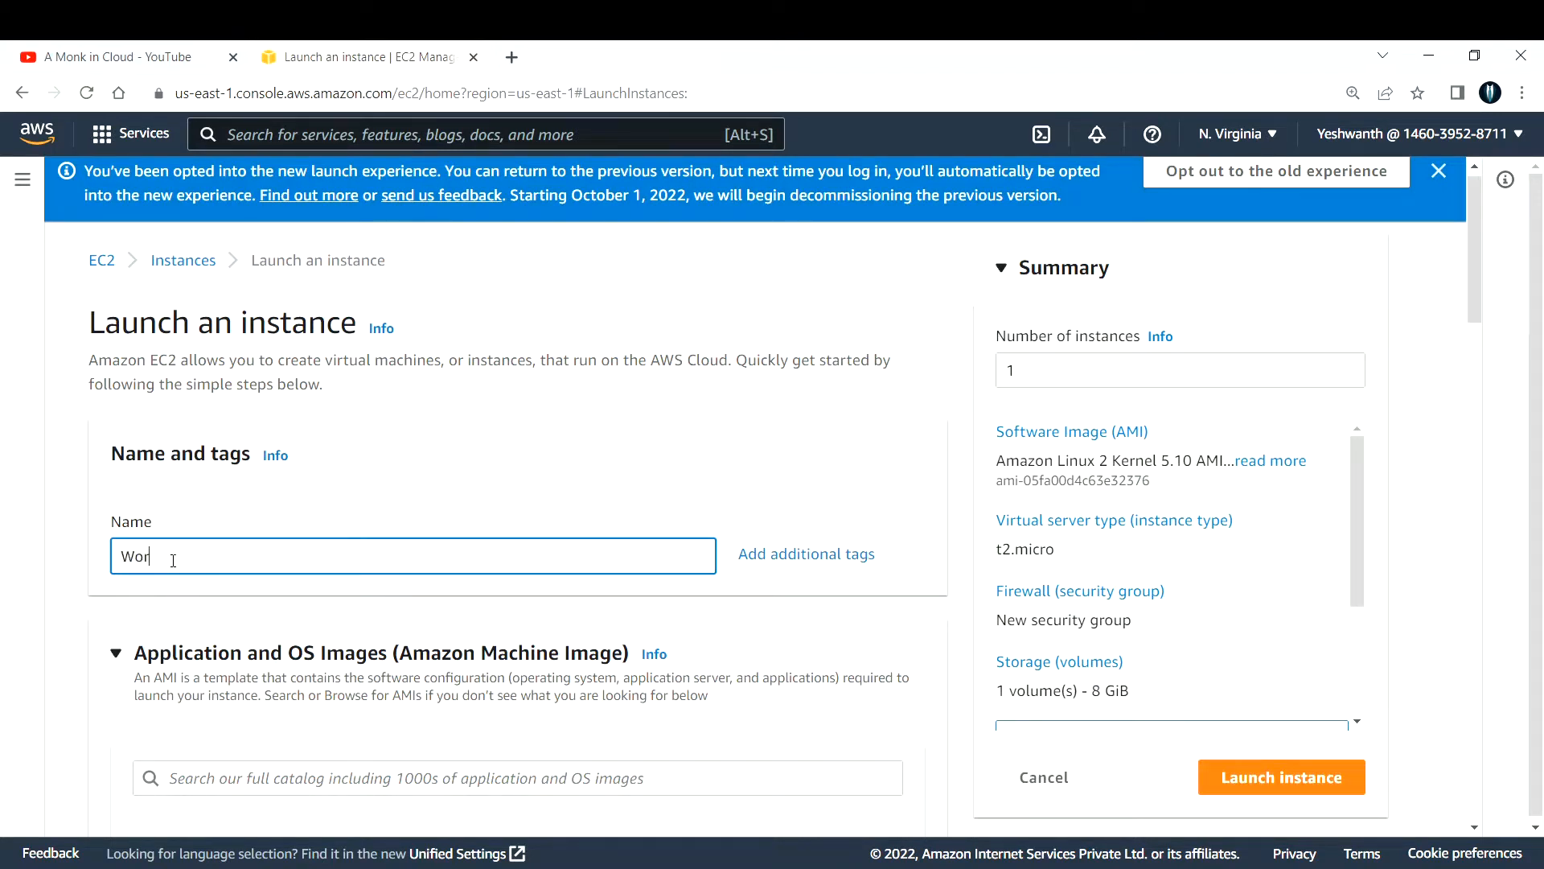
pyautogui.write('dpress-')
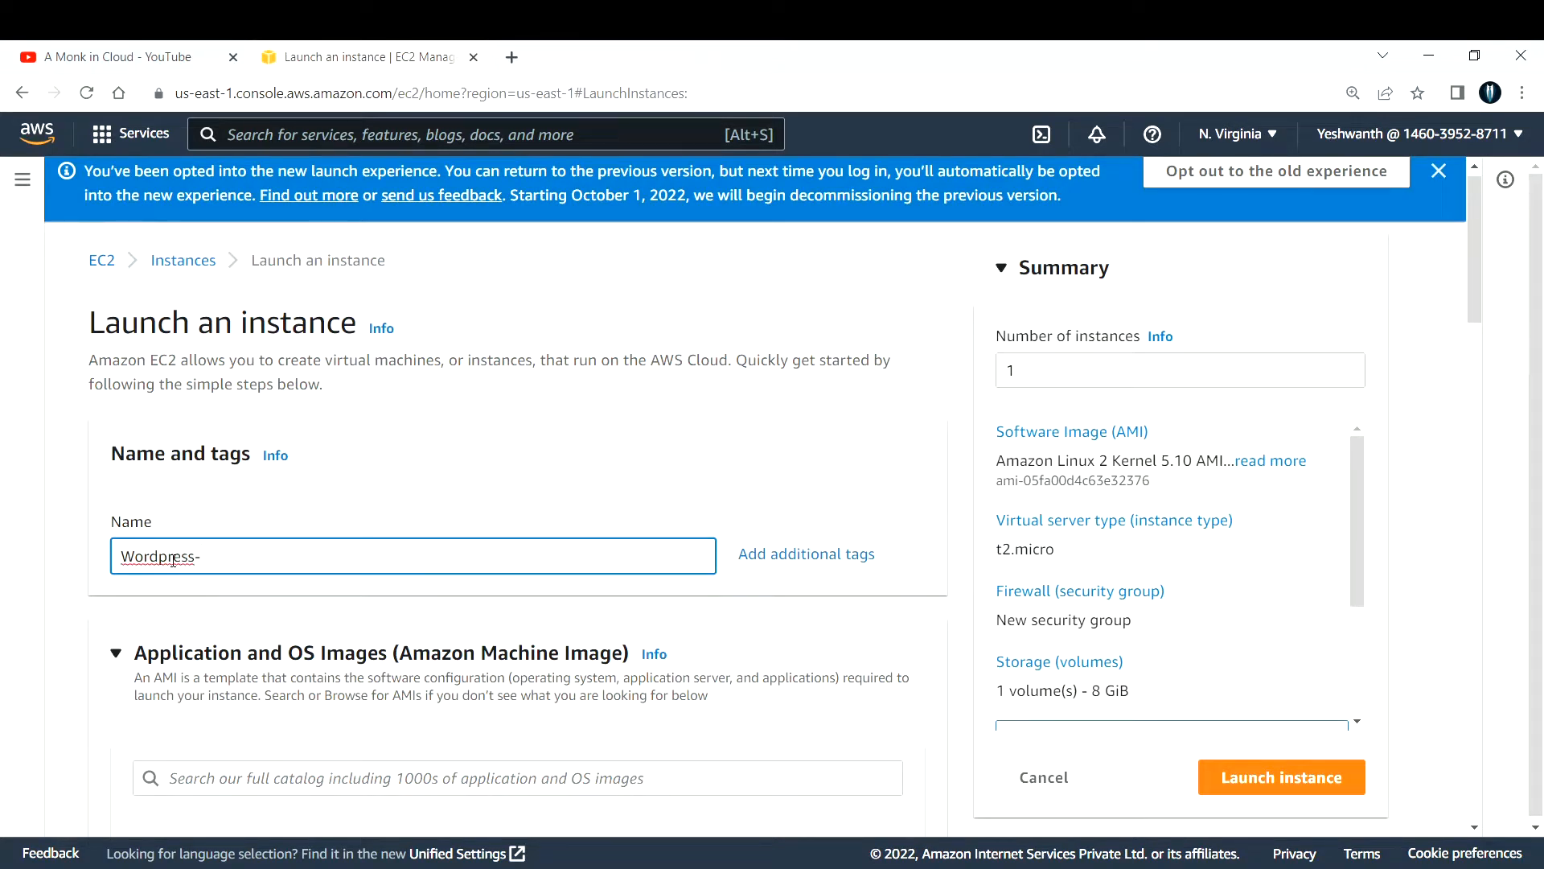
pyautogui.write('Server')
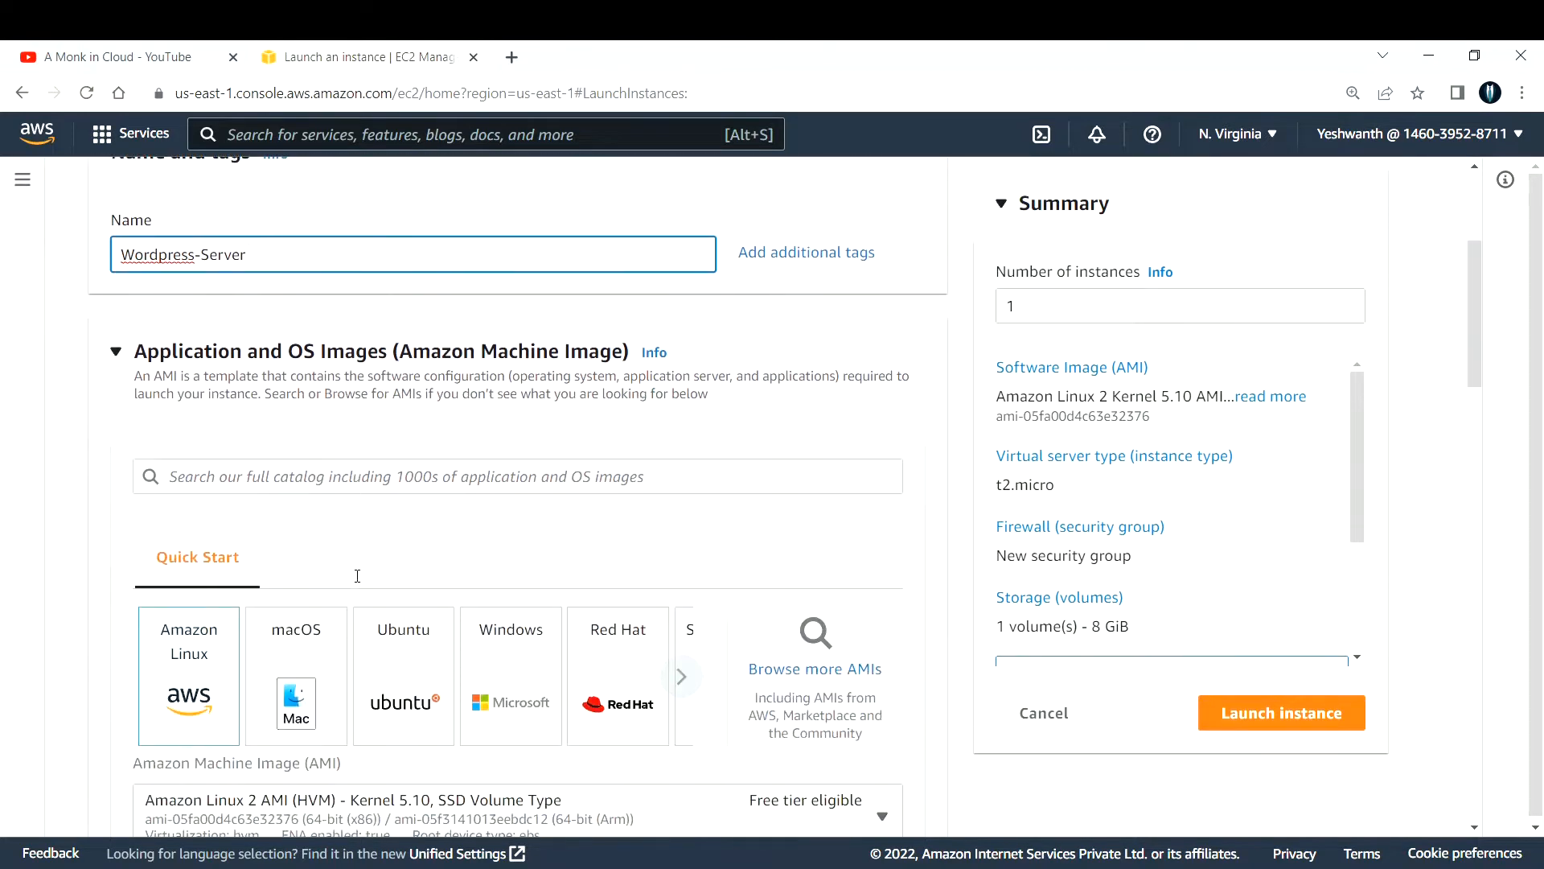
pyautogui.scroll(-3)
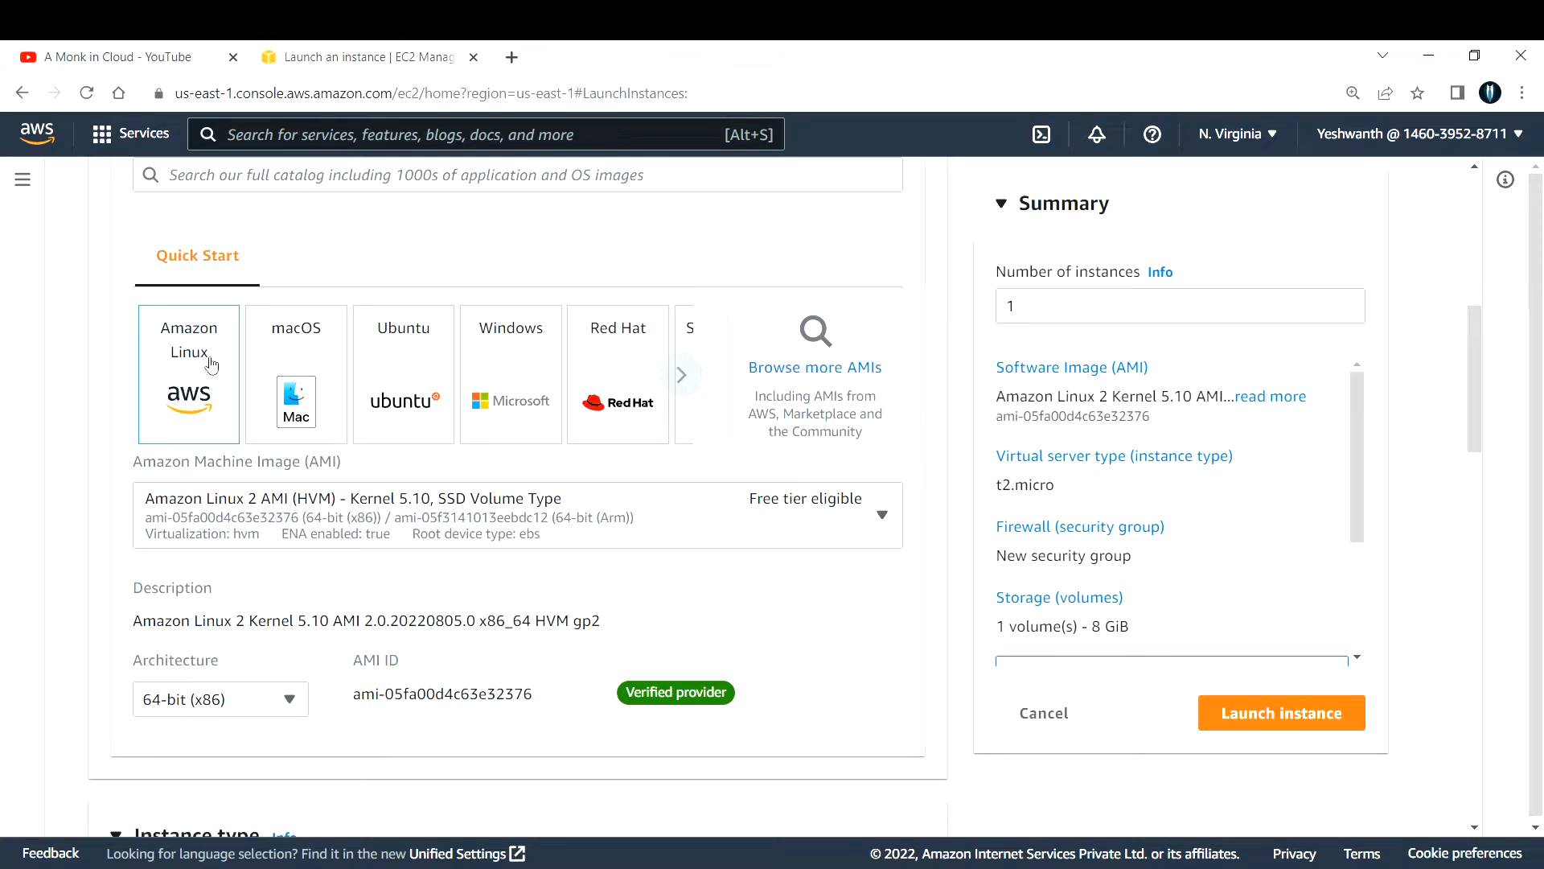
pyautogui.moveTo(367, 495)
pyautogui.write('Wordpress-Server')
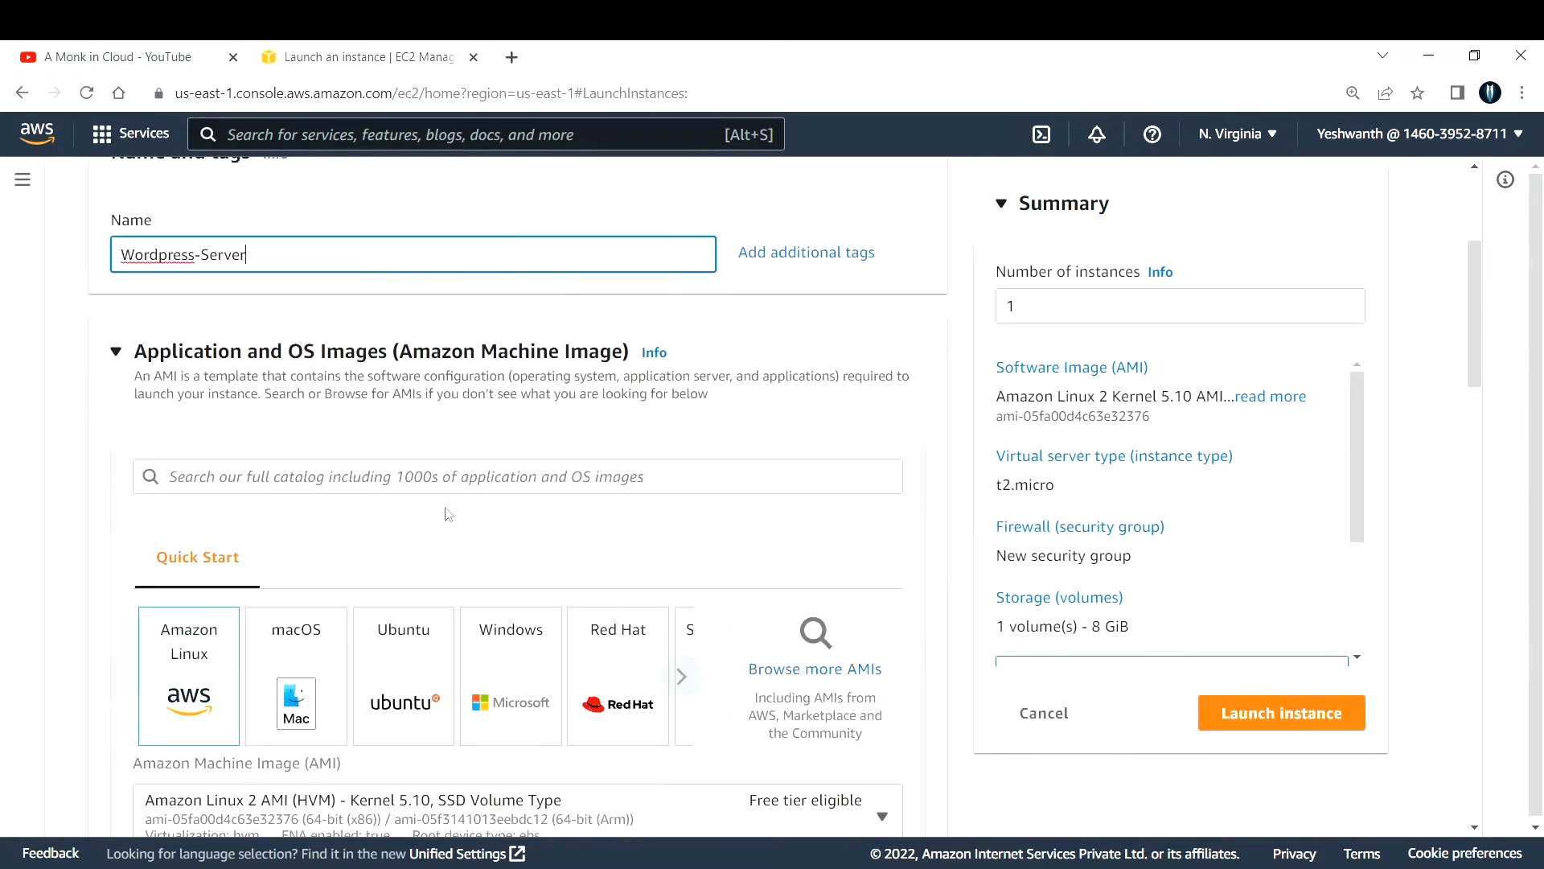
pyautogui.scroll(-3)
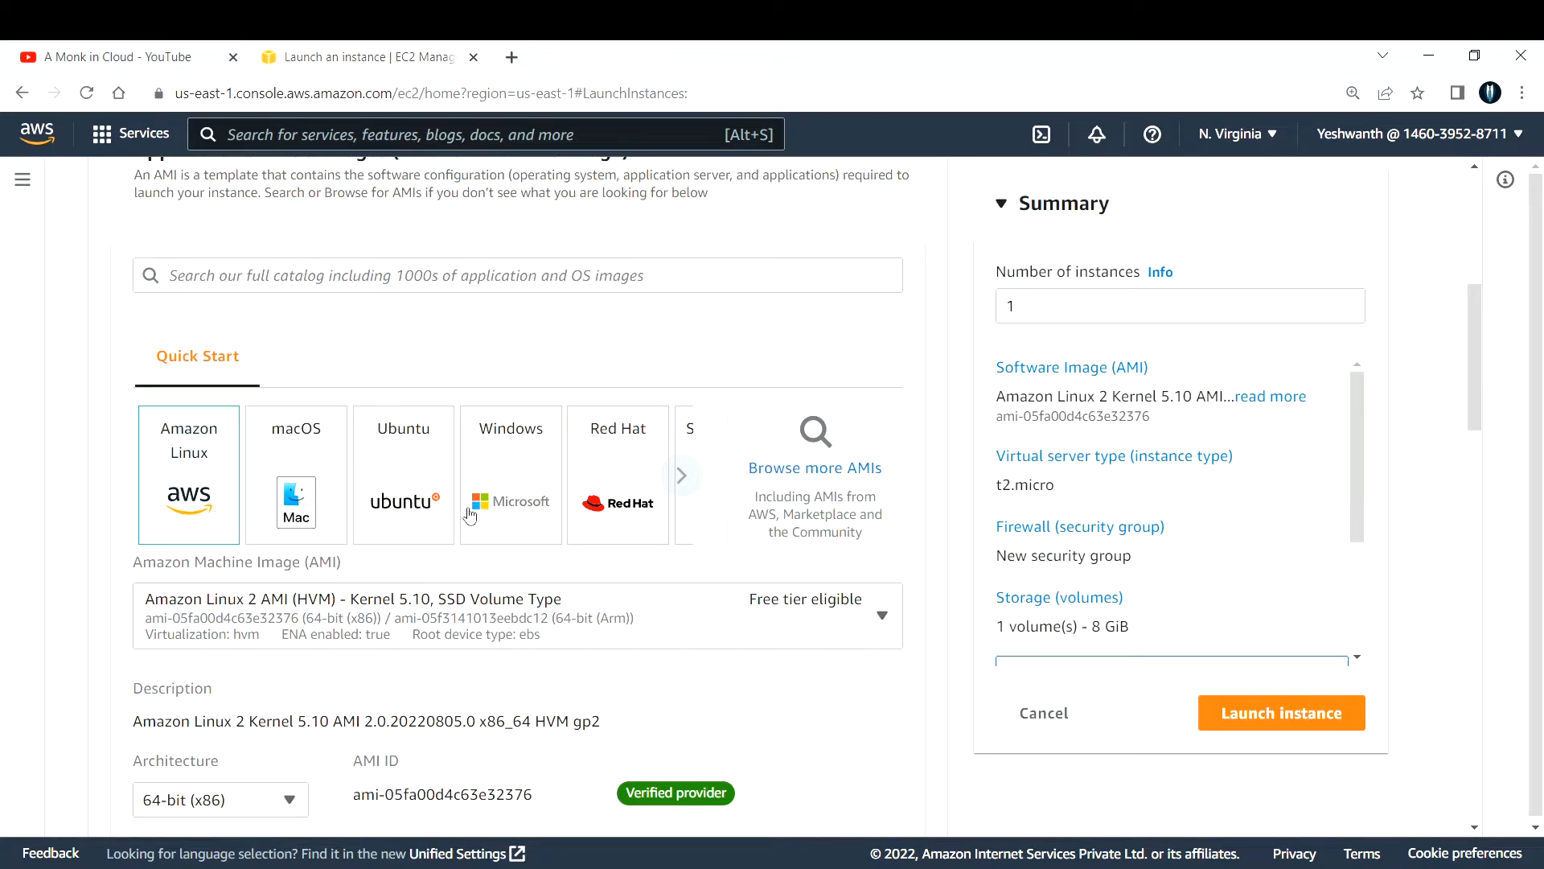
pyautogui.moveTo(518, 460)
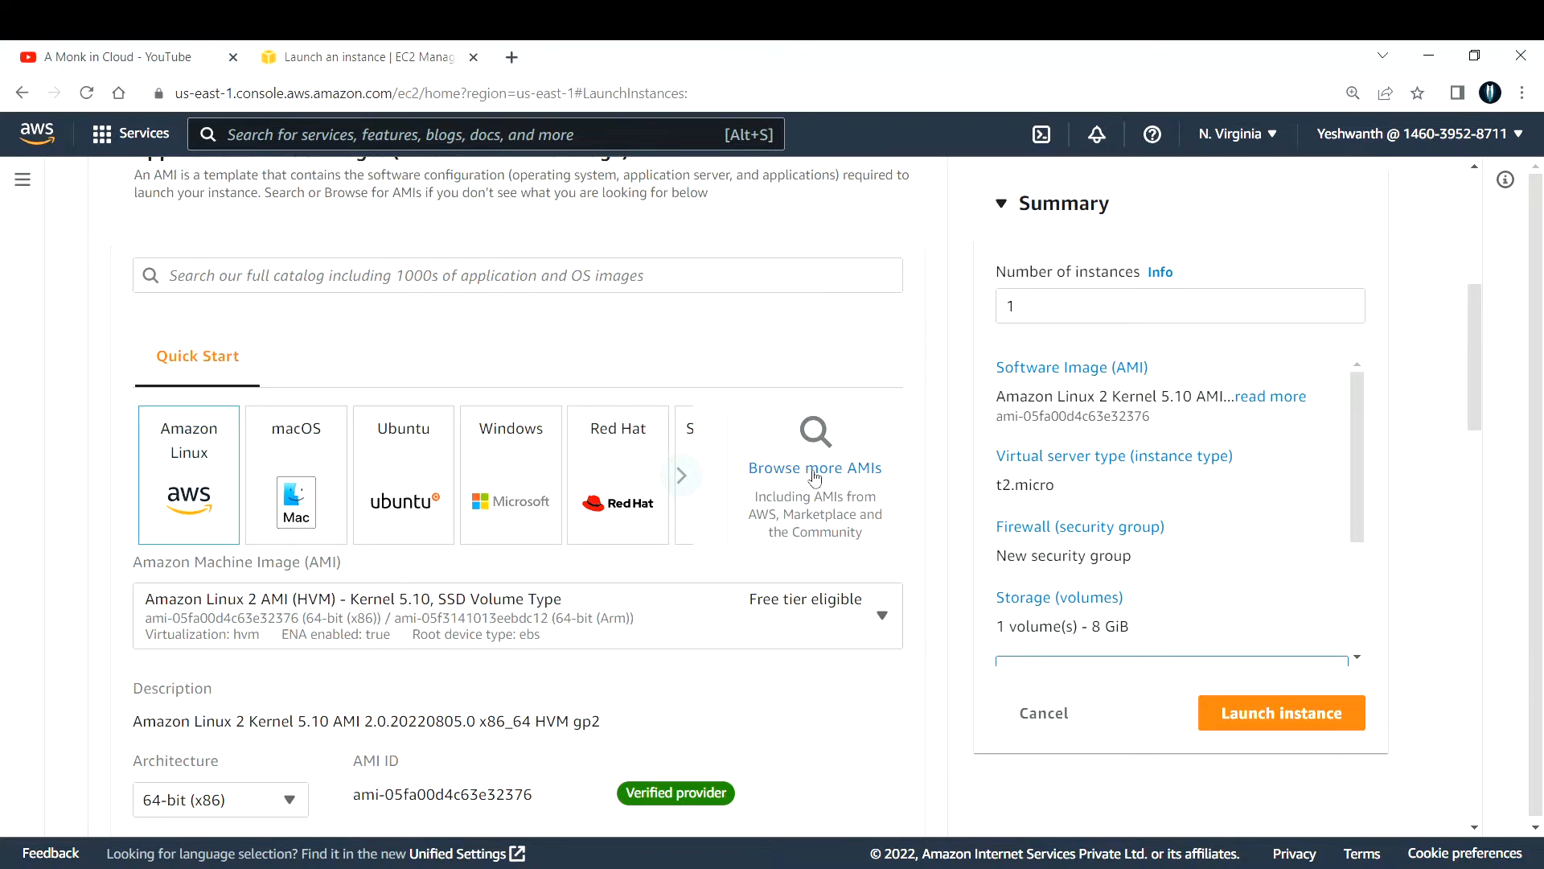
# - Search the full AMI catalog for 'Wordpress' and browse the Marketplace results led by Bitnami
pyautogui.click(814, 468)
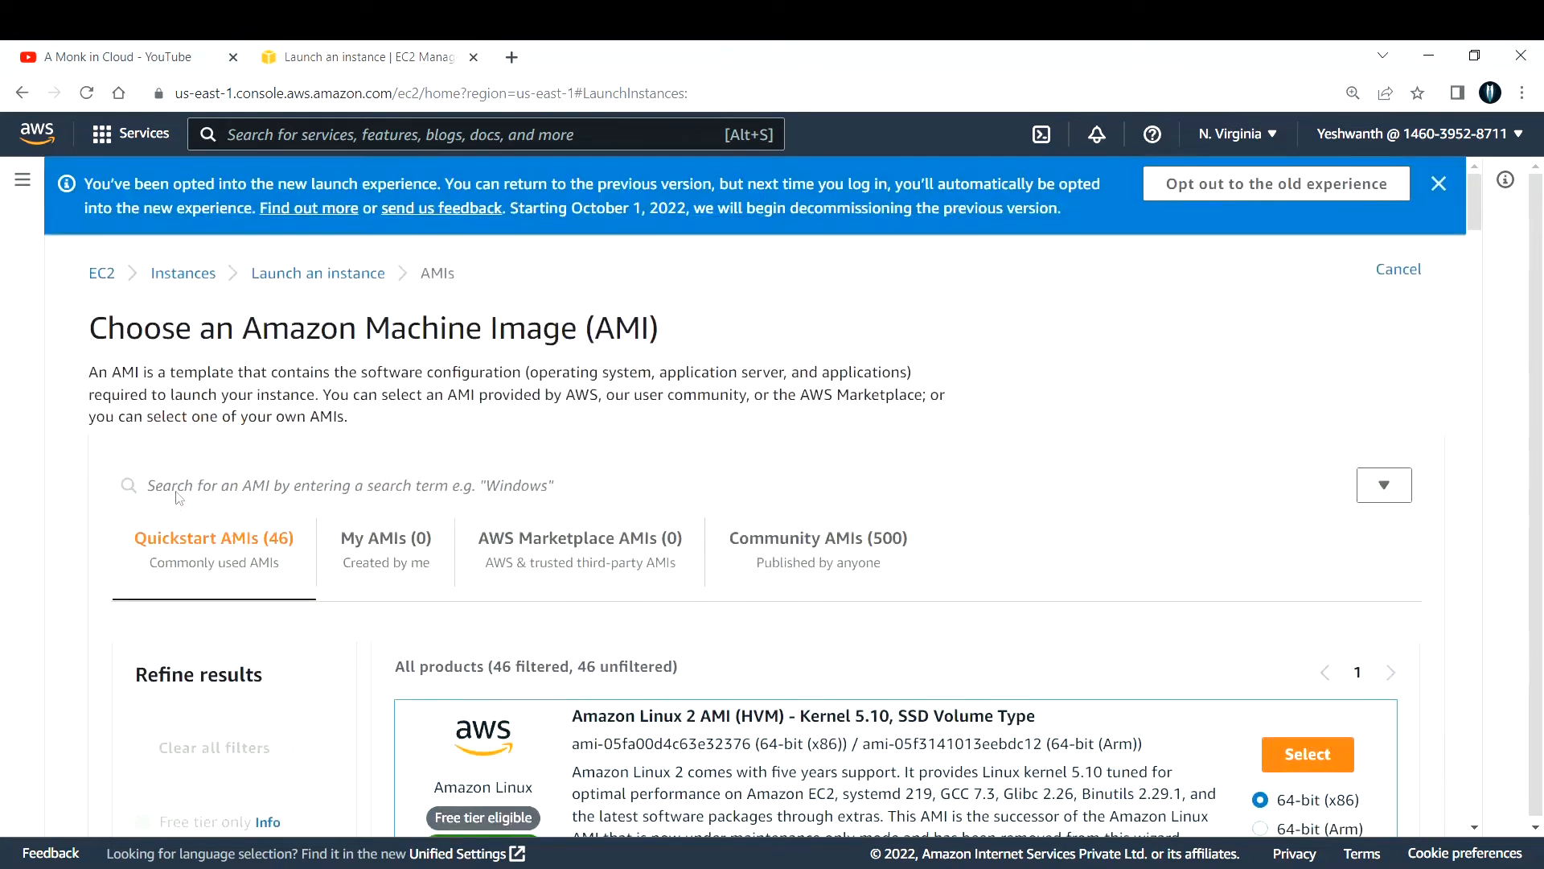
pyautogui.scroll(-3)
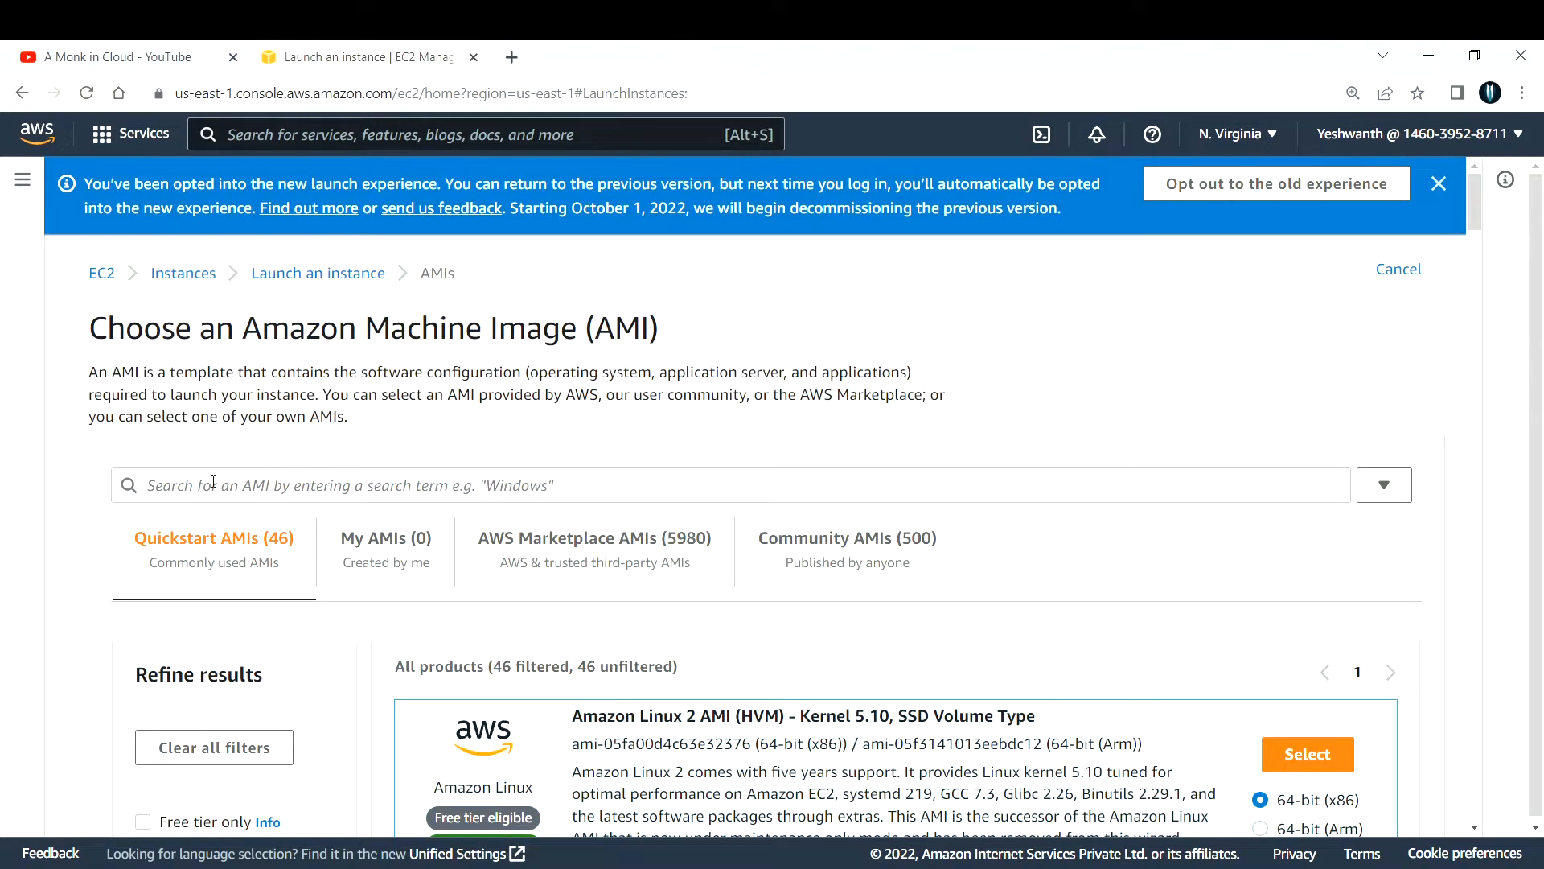
pyautogui.write('W')
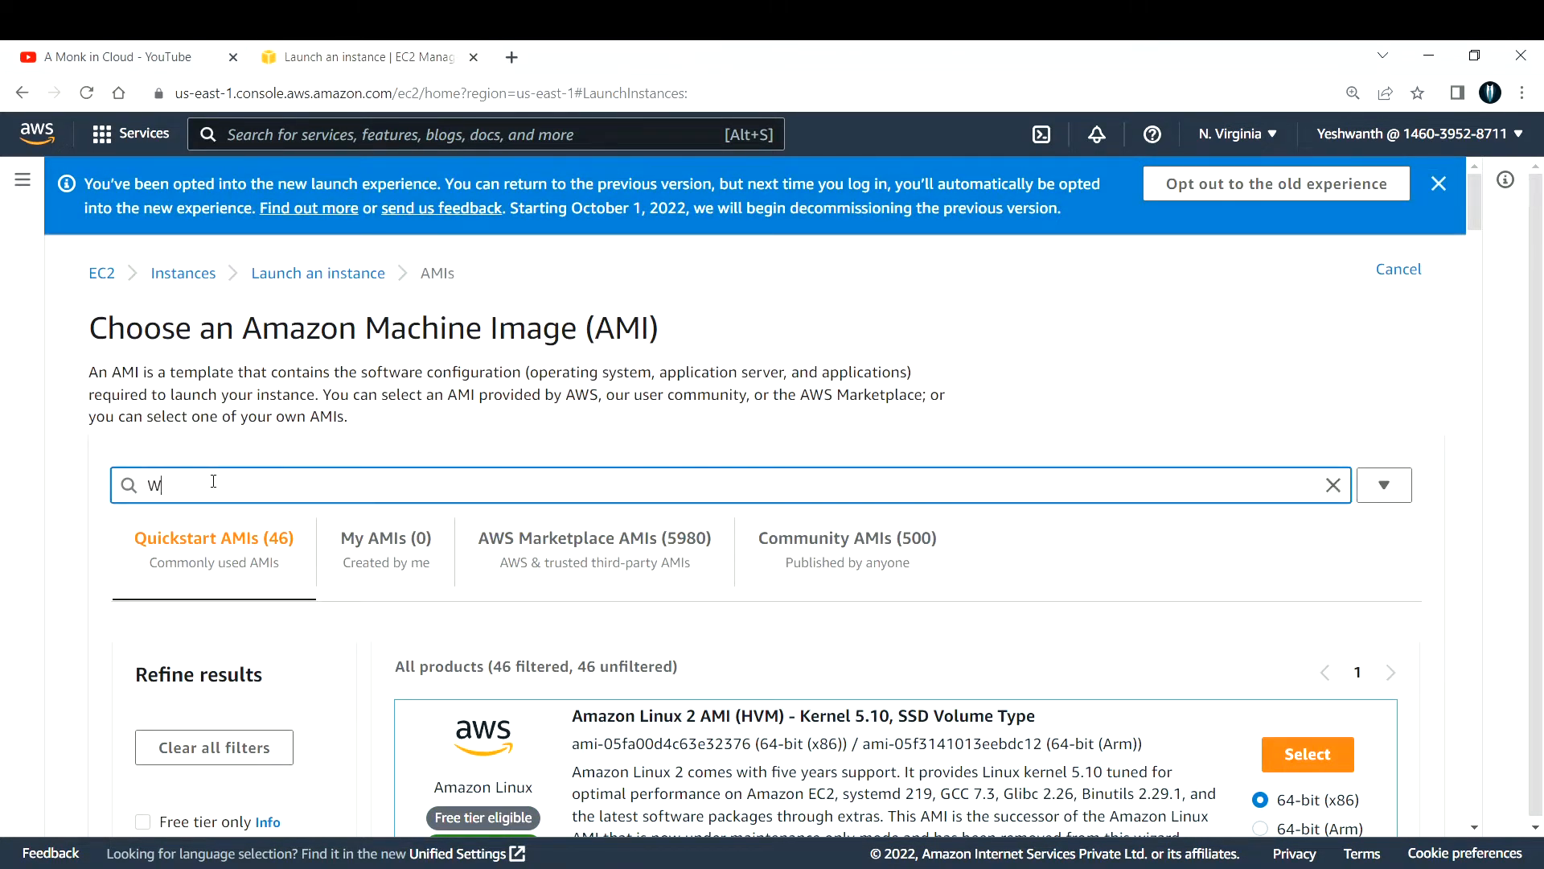
pyautogui.write('ordpress')
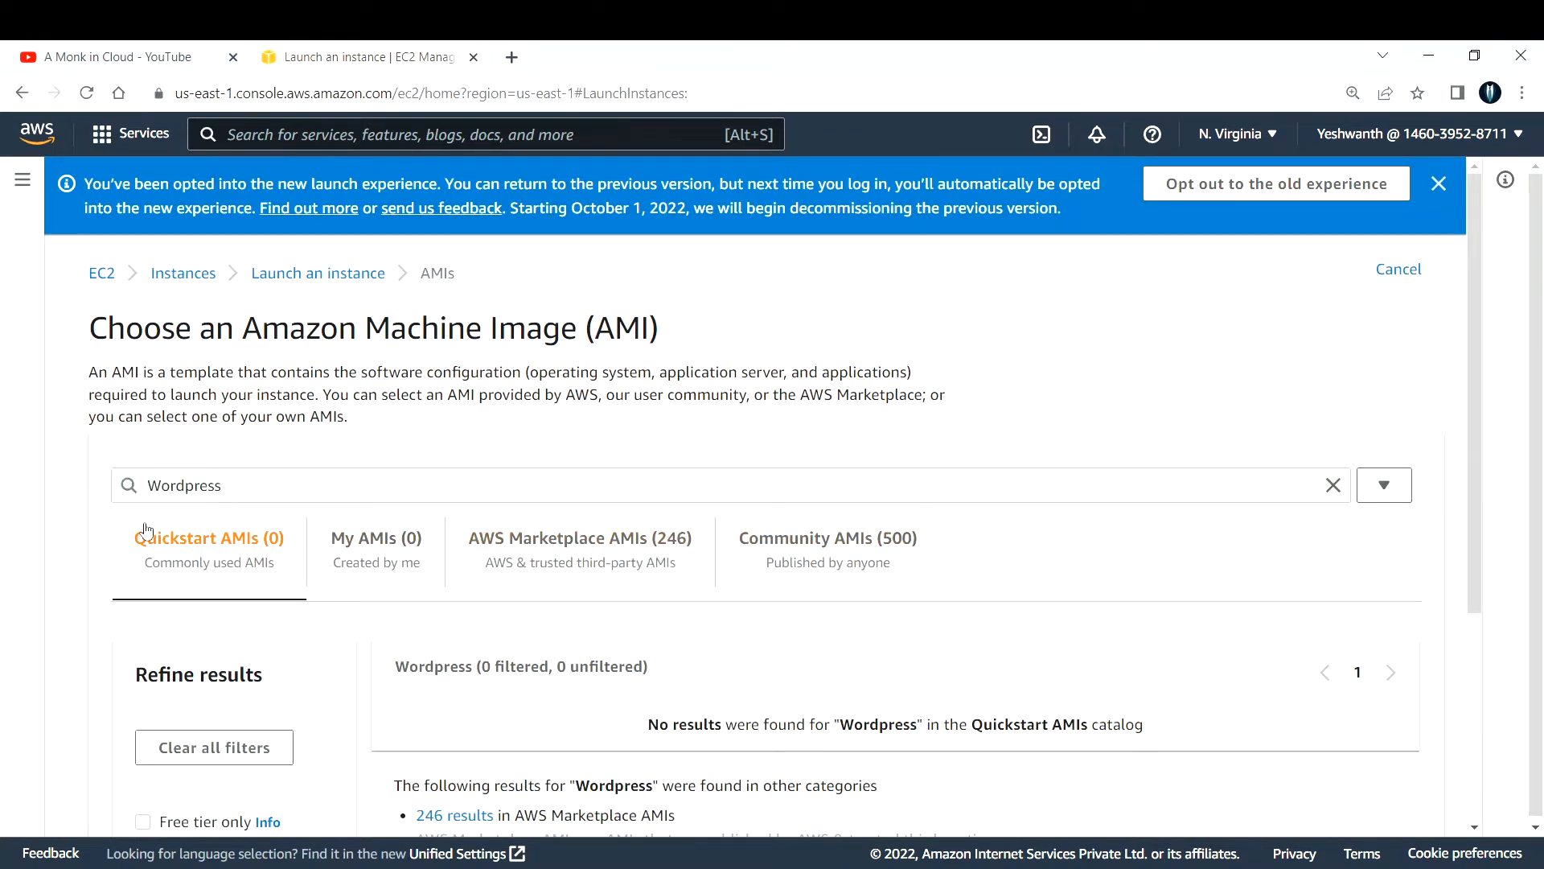
pyautogui.moveTo(580, 538)
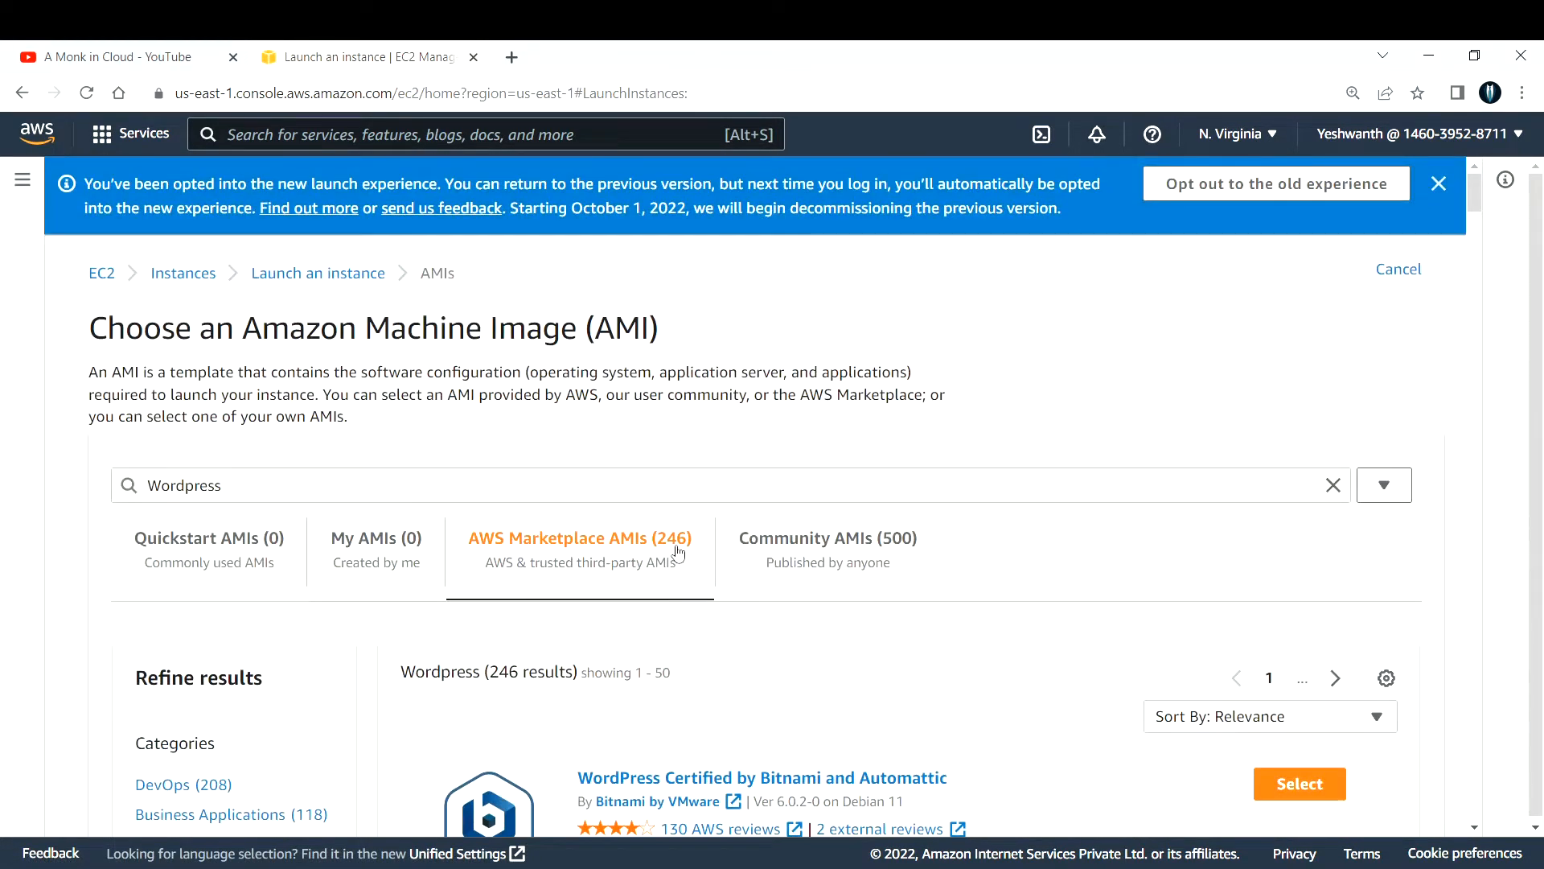
pyautogui.scroll(-3)
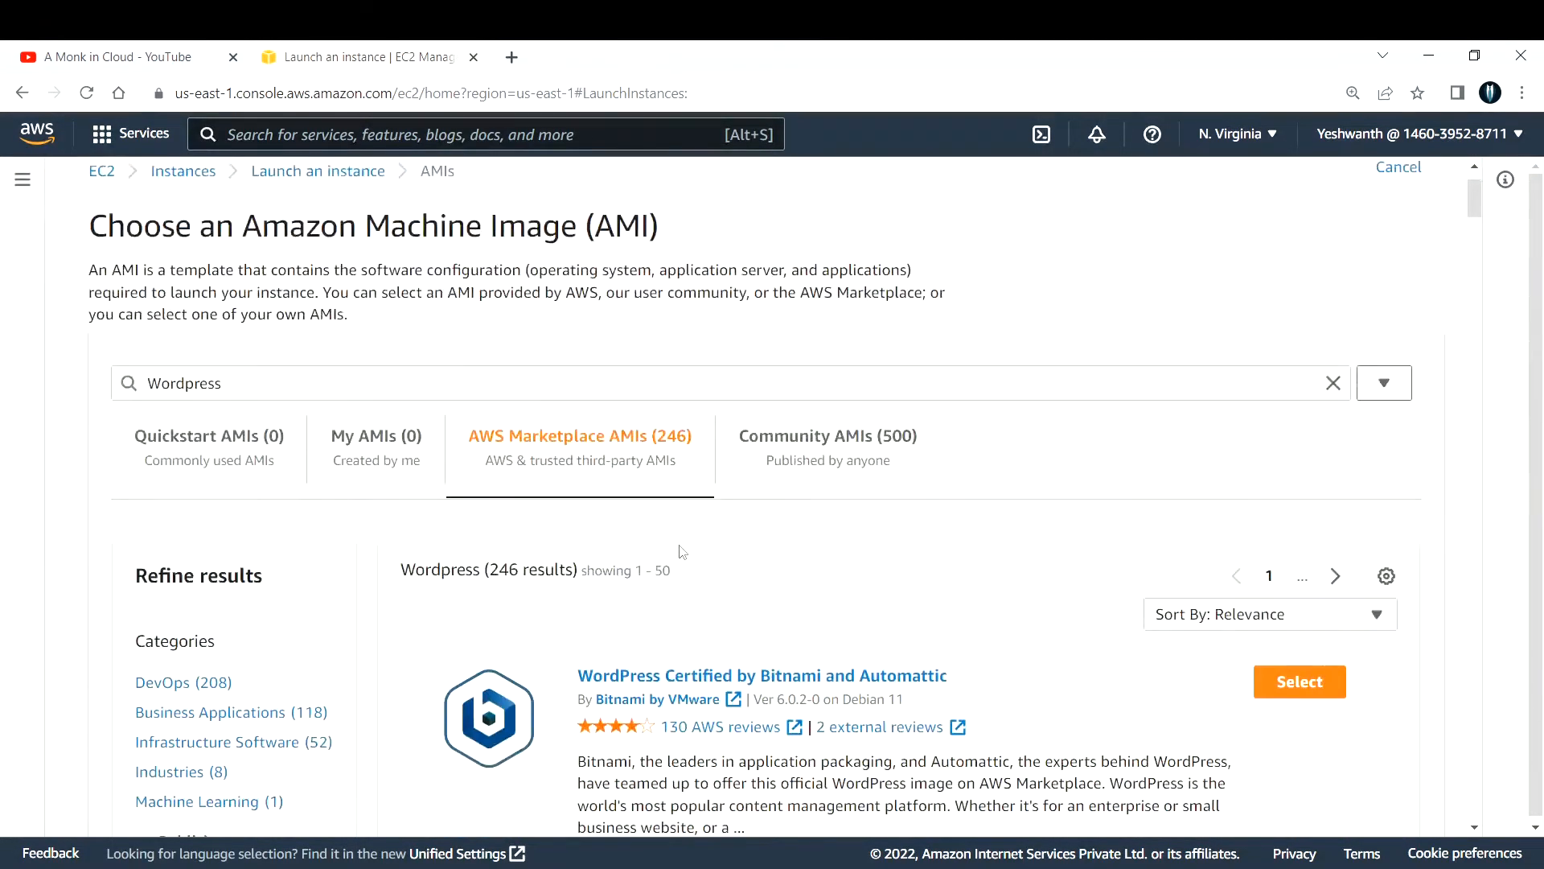
pyautogui.scroll(-3)
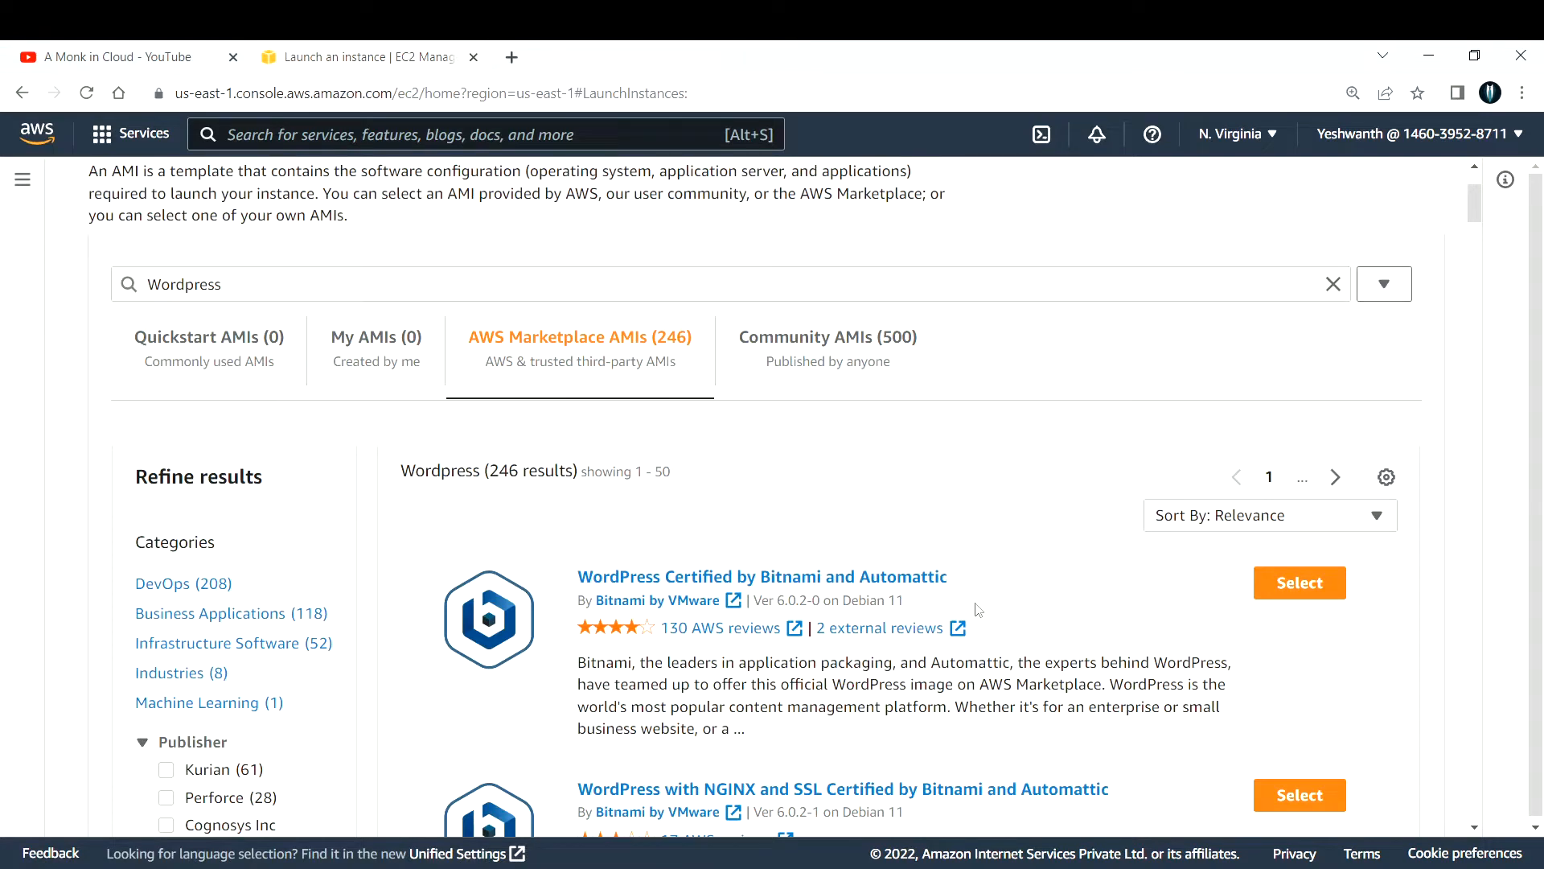
pyautogui.moveTo(1000, 553)
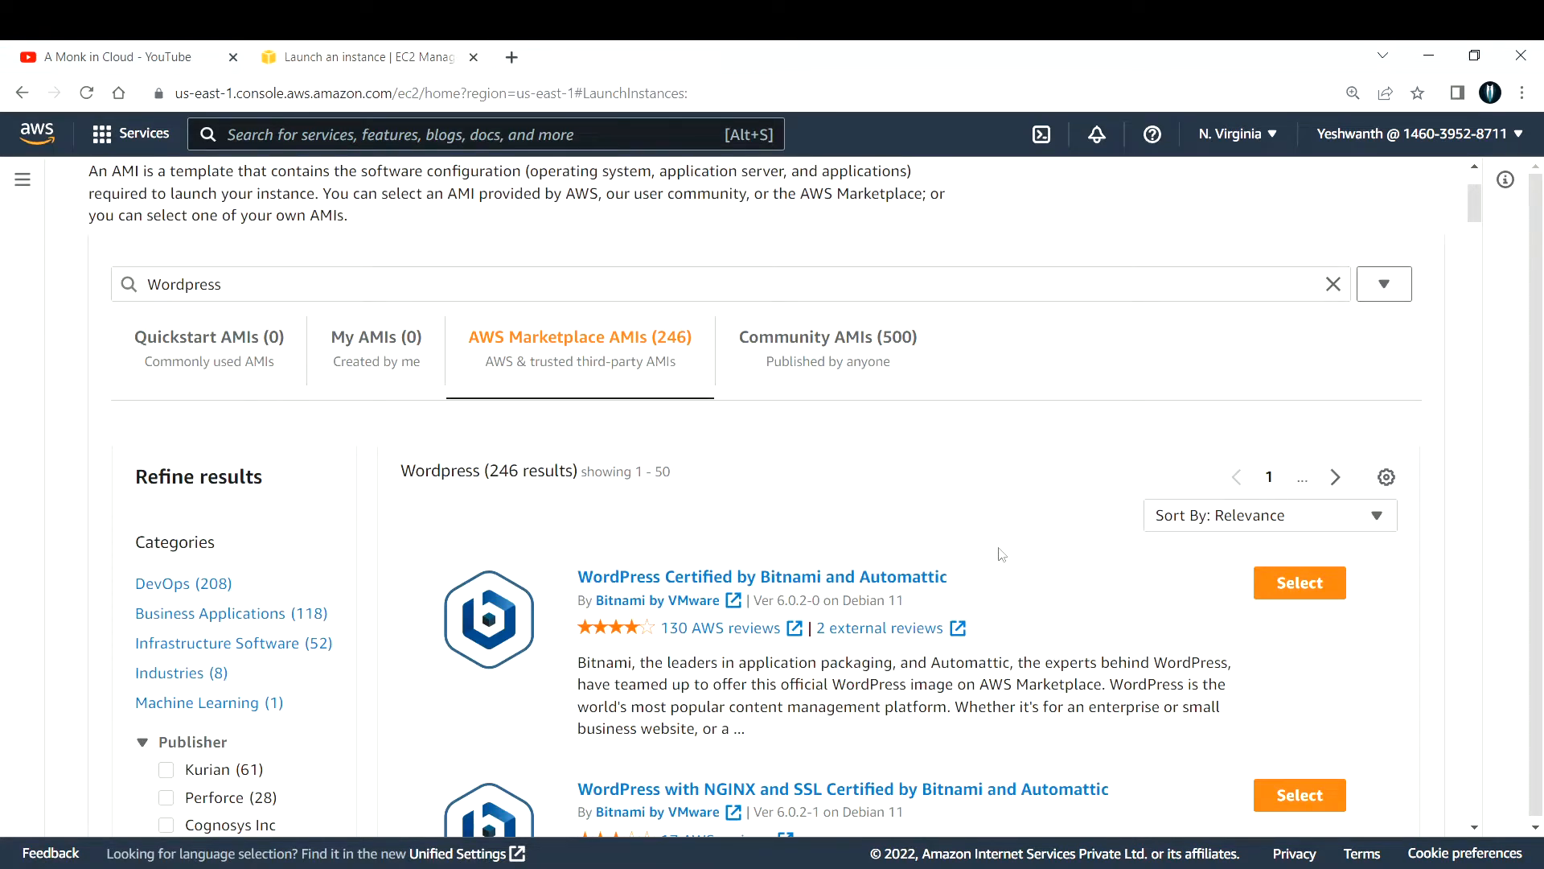
# - Select the Bitnami-certified WordPress image as the software image for Wordpress-Server
pyautogui.click(1298, 583)
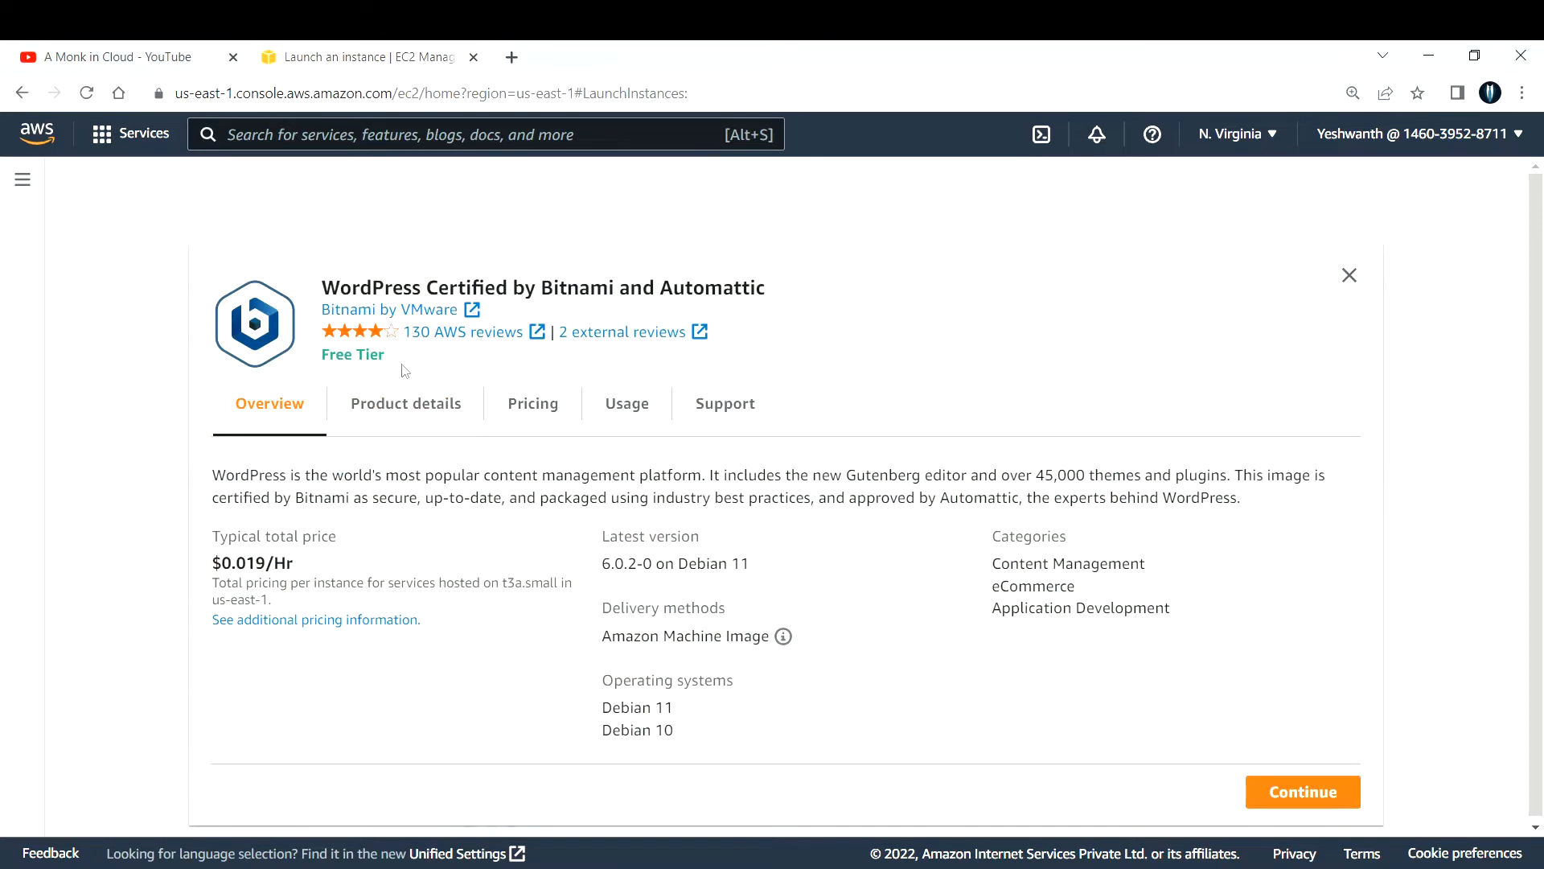
pyautogui.doubleClick(352, 354)
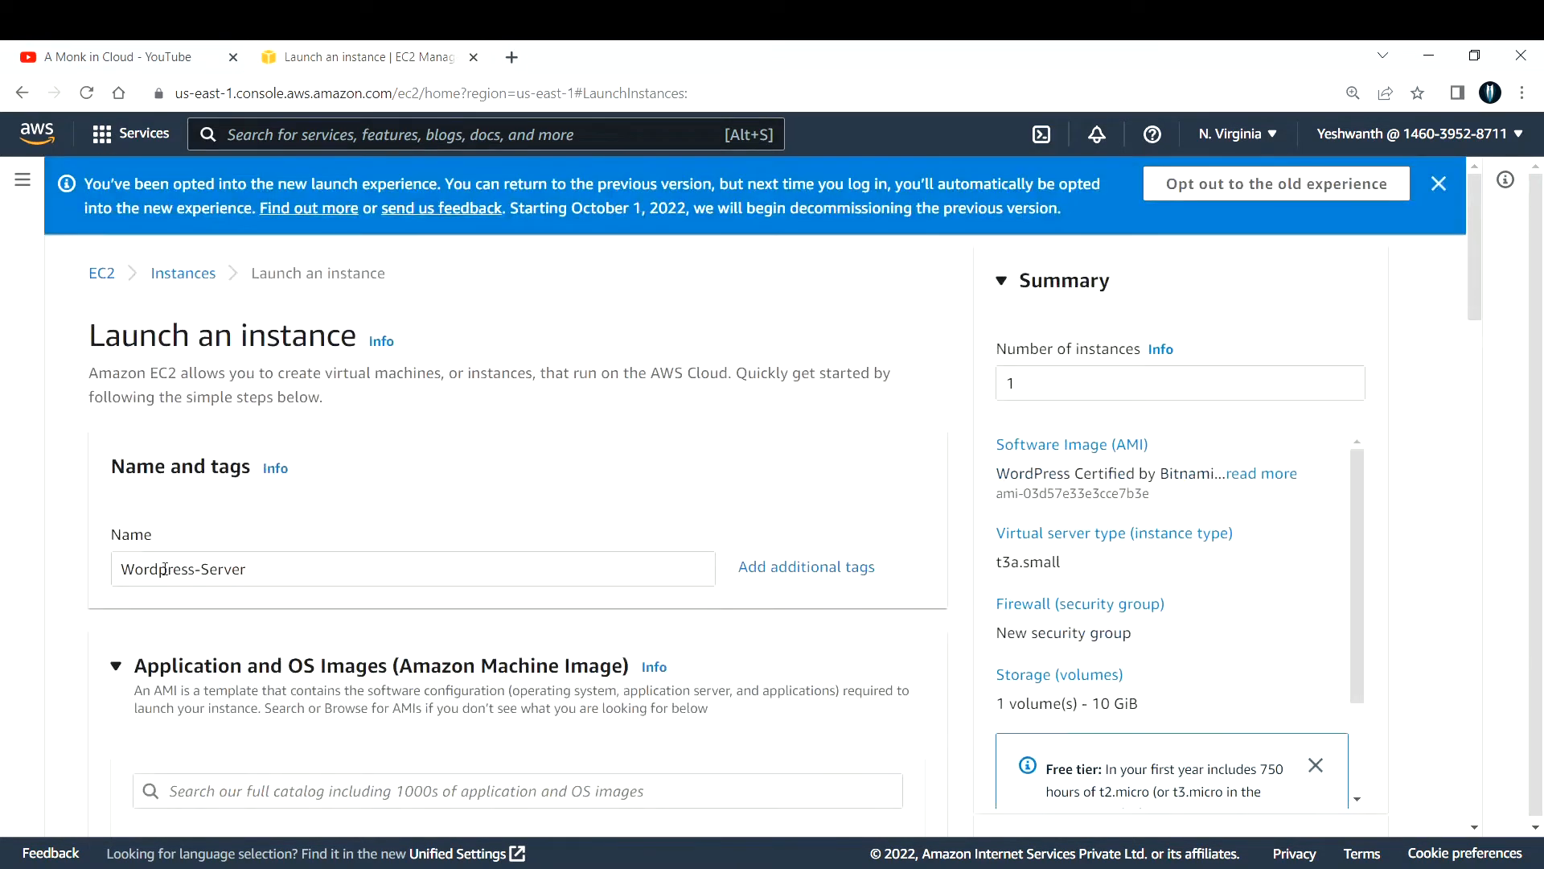
# - Review the chosen WordPress image identifier and move down to the instance type section
pyautogui.scroll(-3)
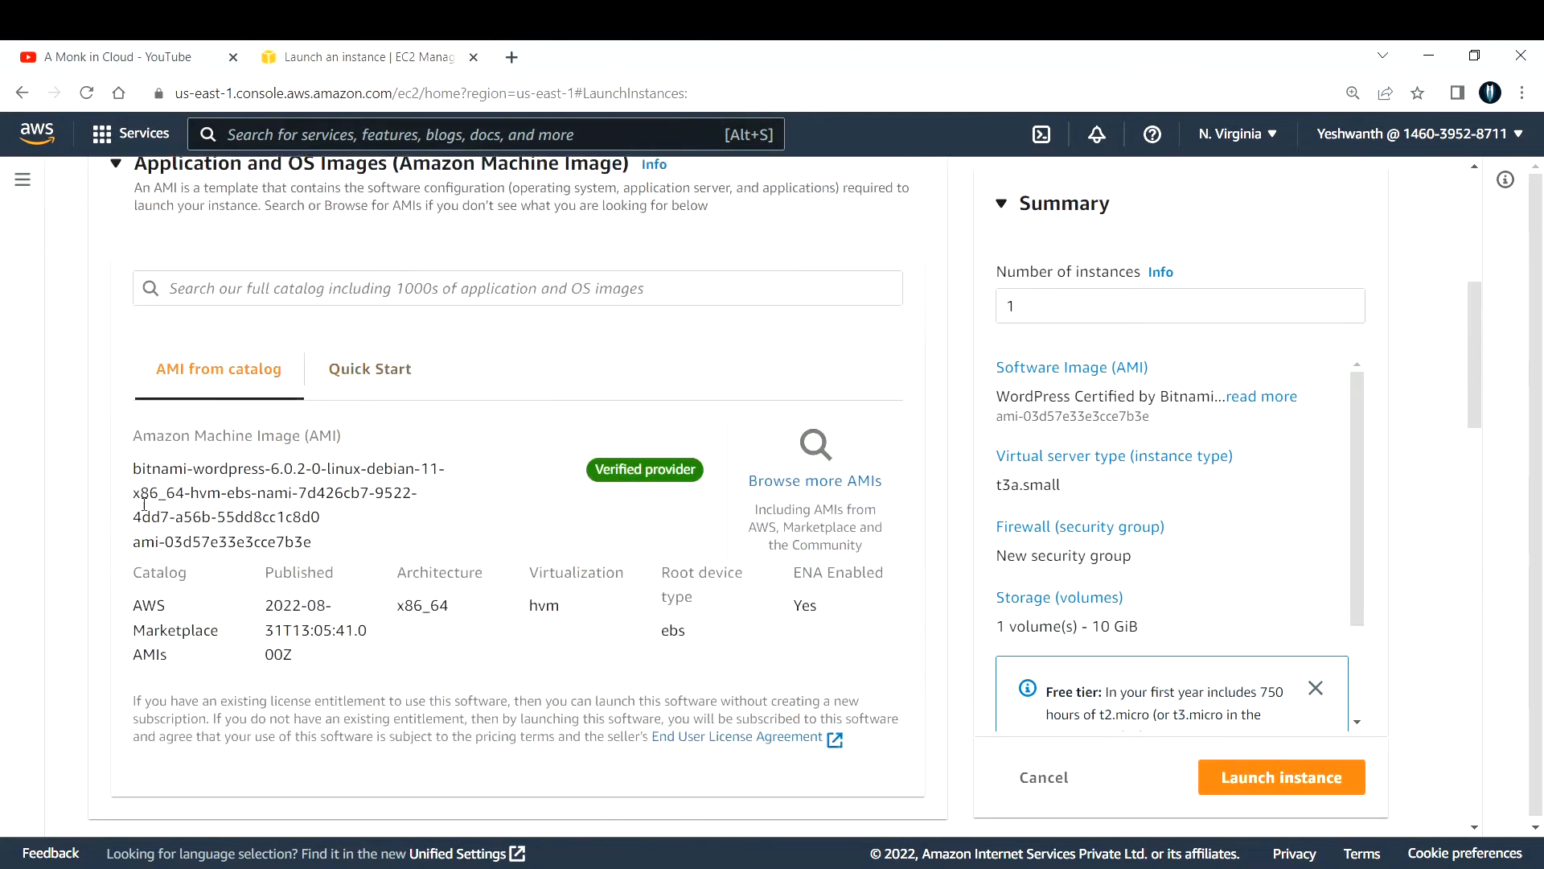
pyautogui.moveTo(132, 468); pyautogui.dragTo(315, 552)
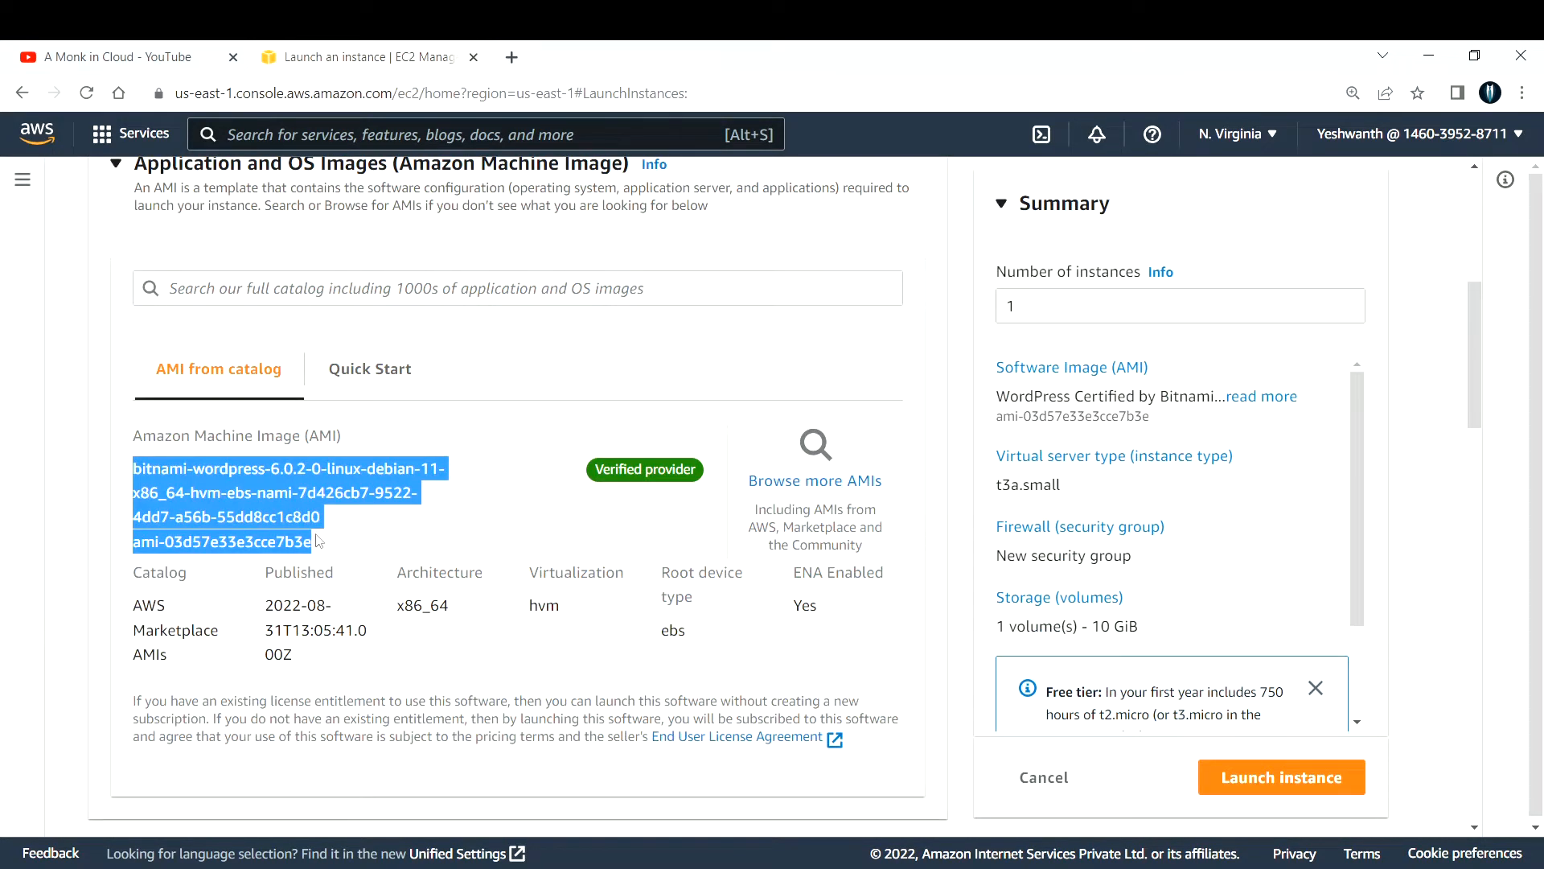
pyautogui.scroll(-3)
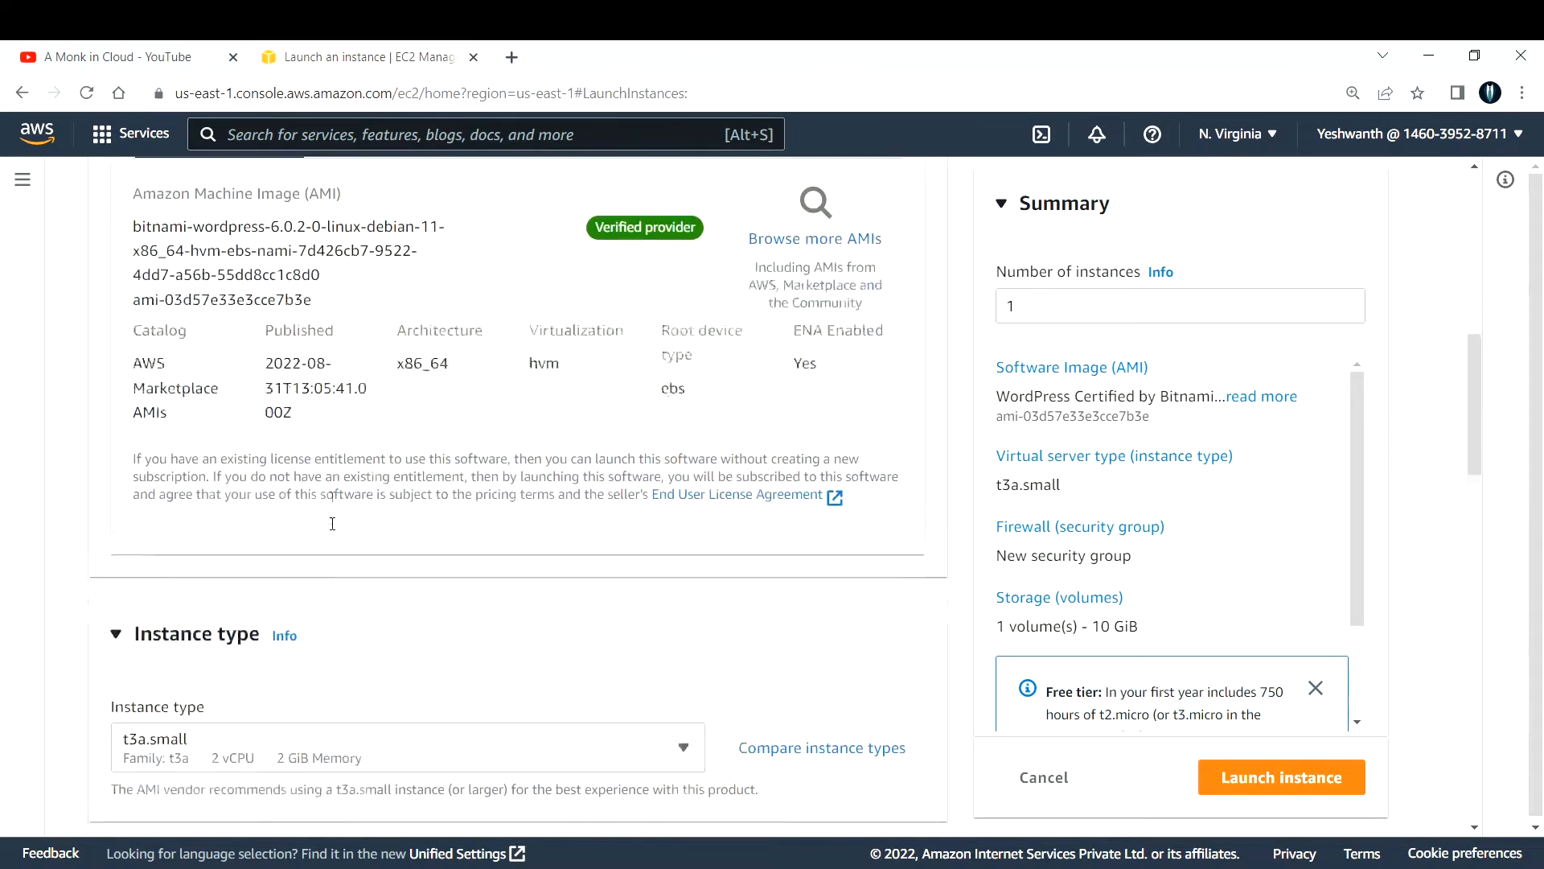
pyautogui.scroll(-3)
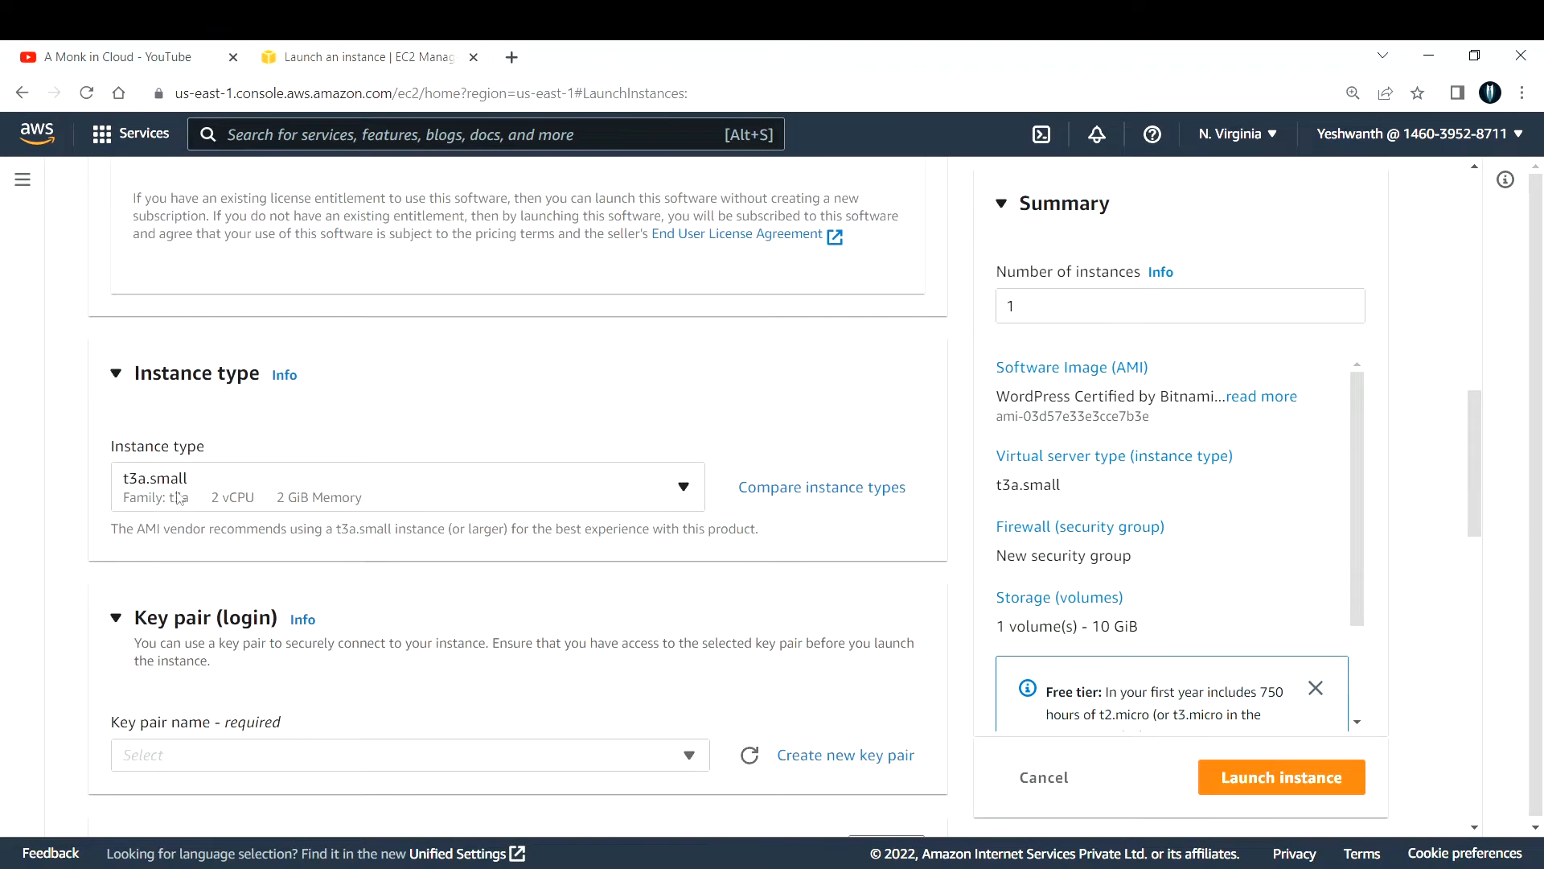
pyautogui.moveTo(415, 509)
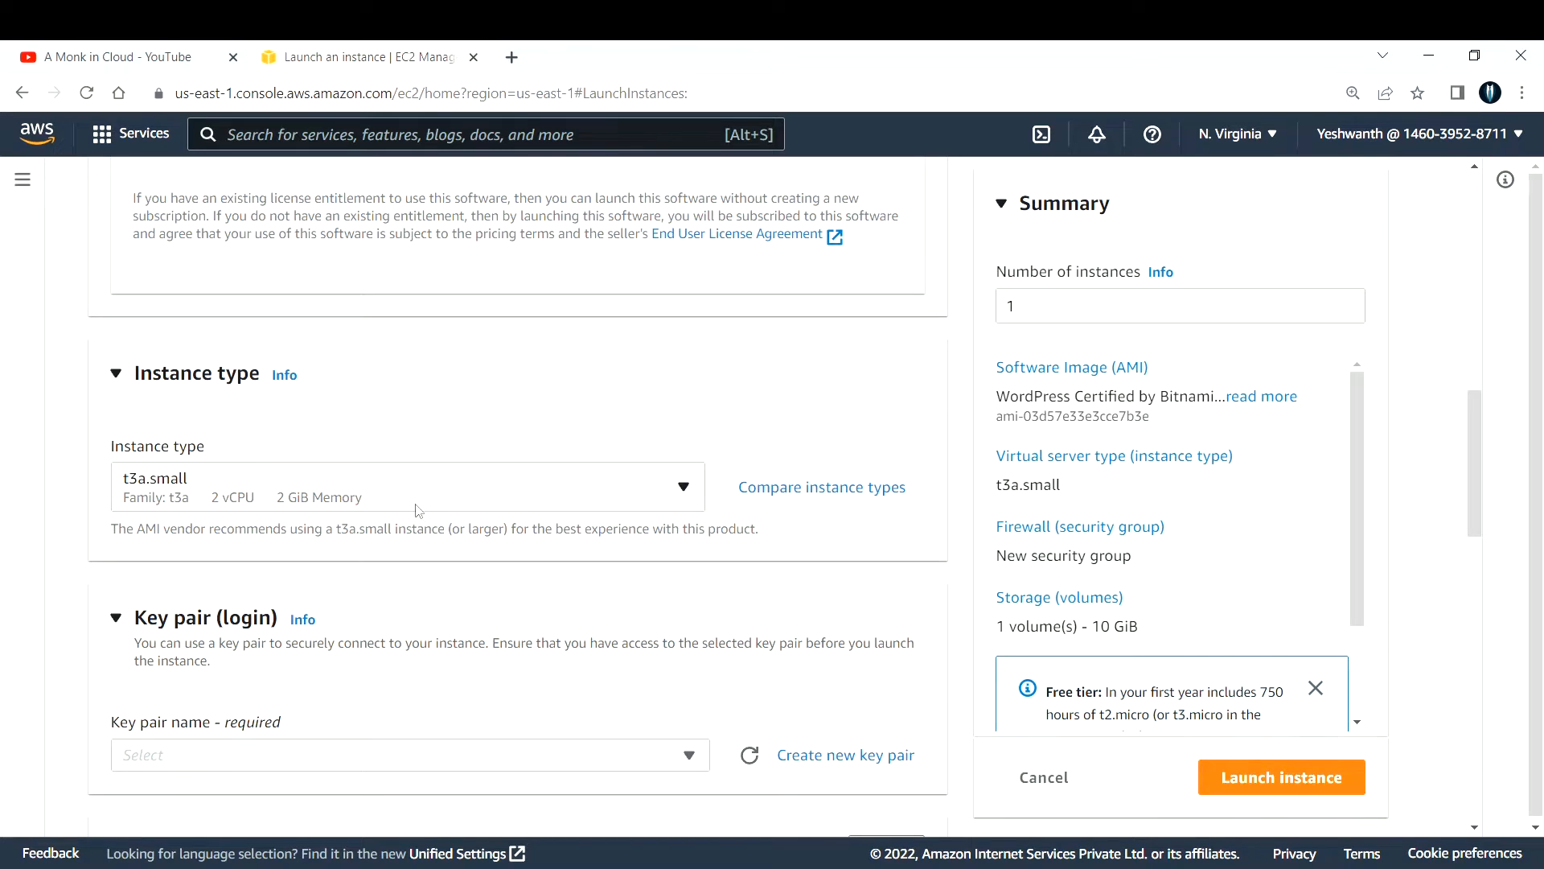
# - Filter instance types by 'free' and choose the free-tier t2.micro
pyautogui.click(404, 485)
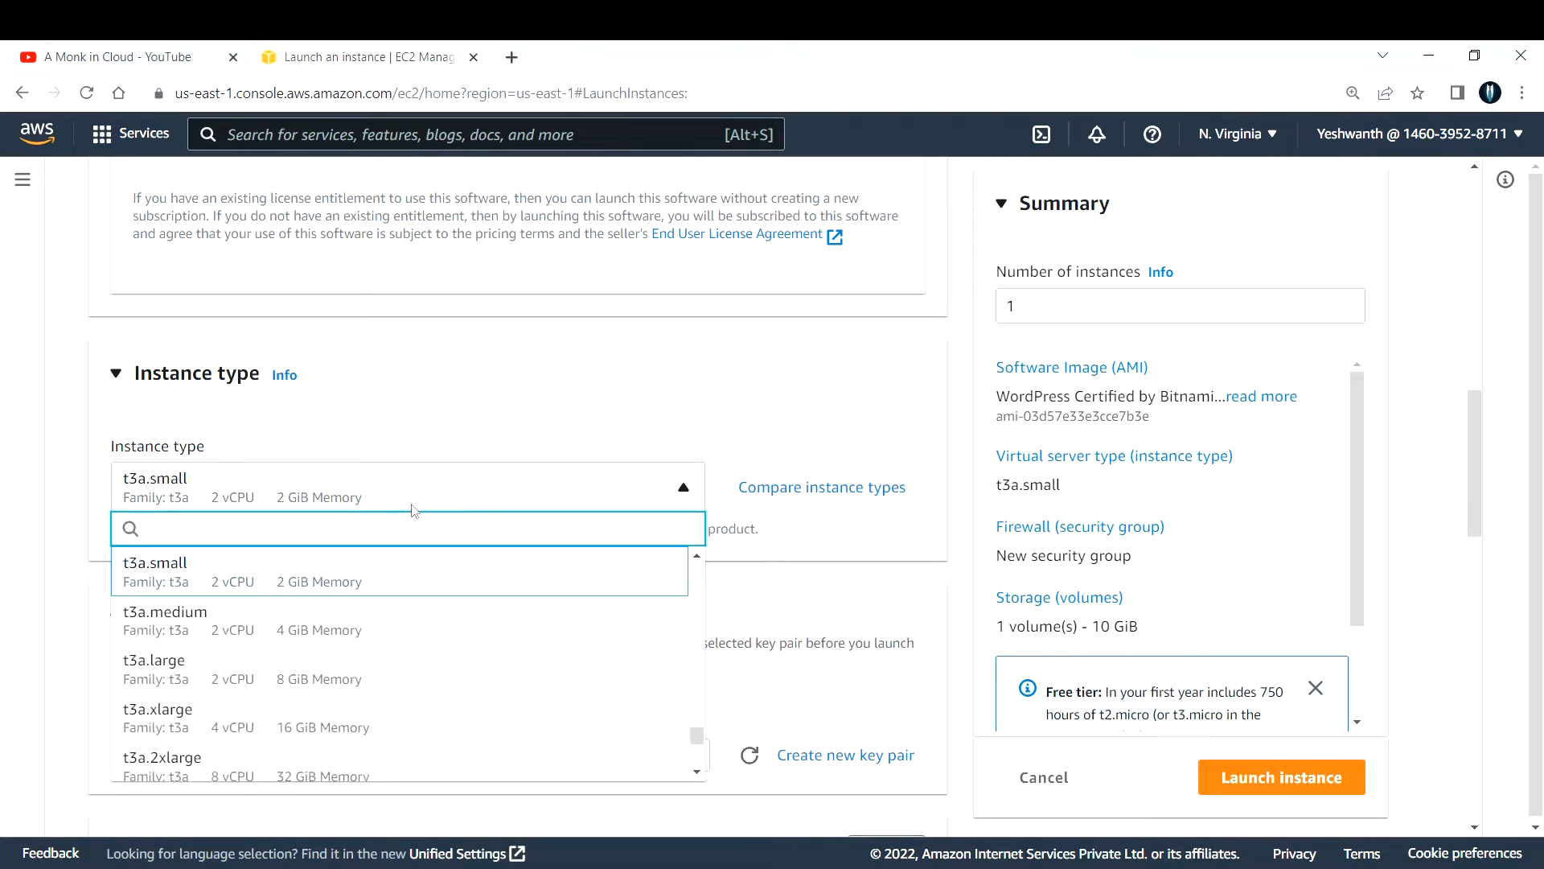
pyautogui.write('free')
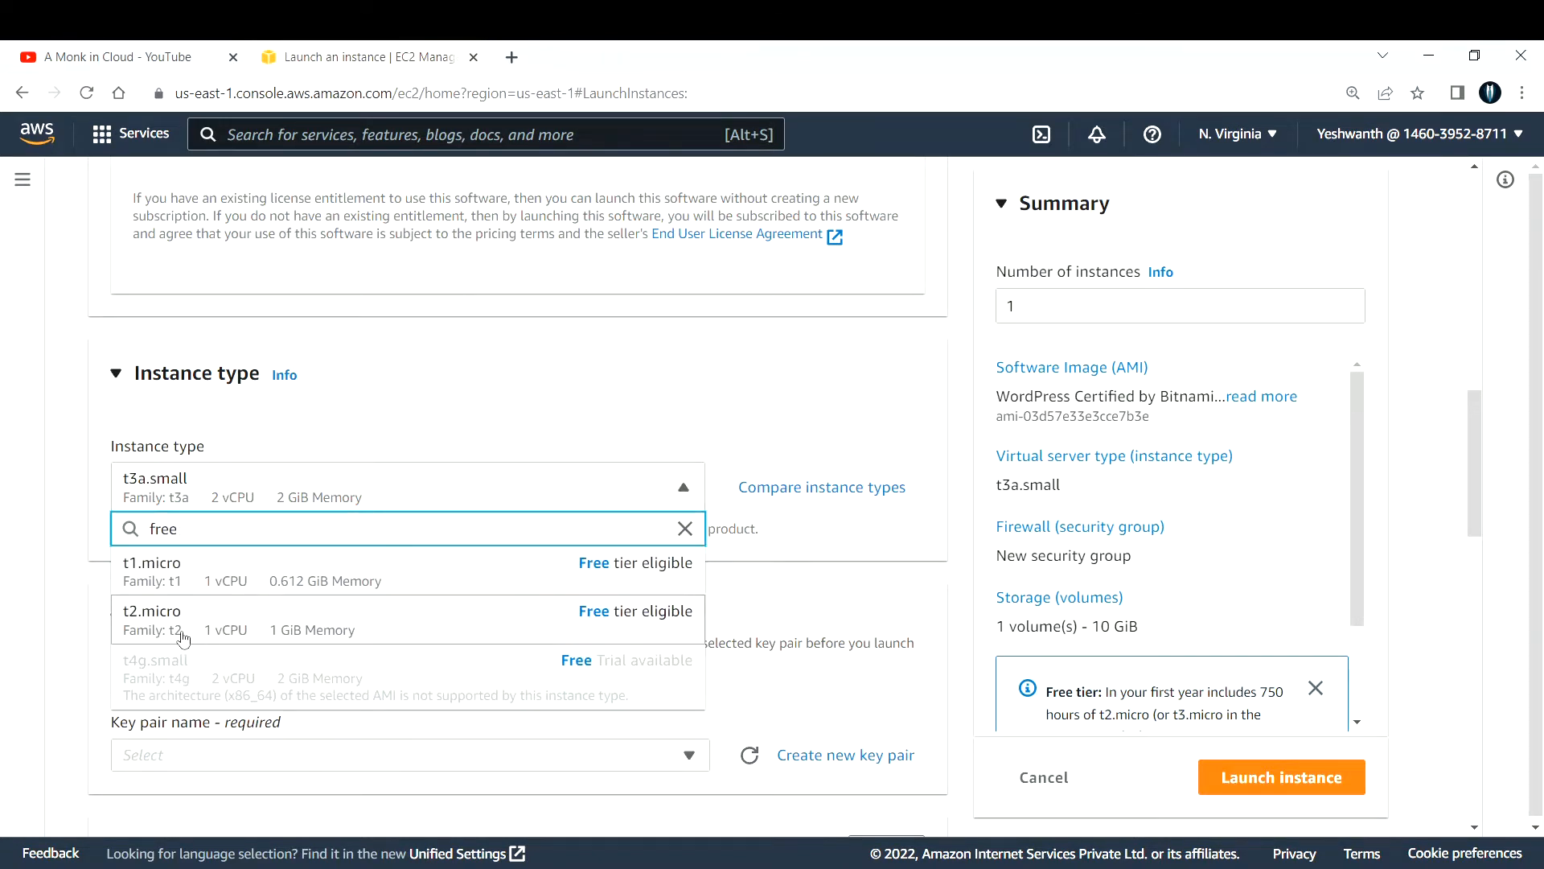
pyautogui.click(153, 618)
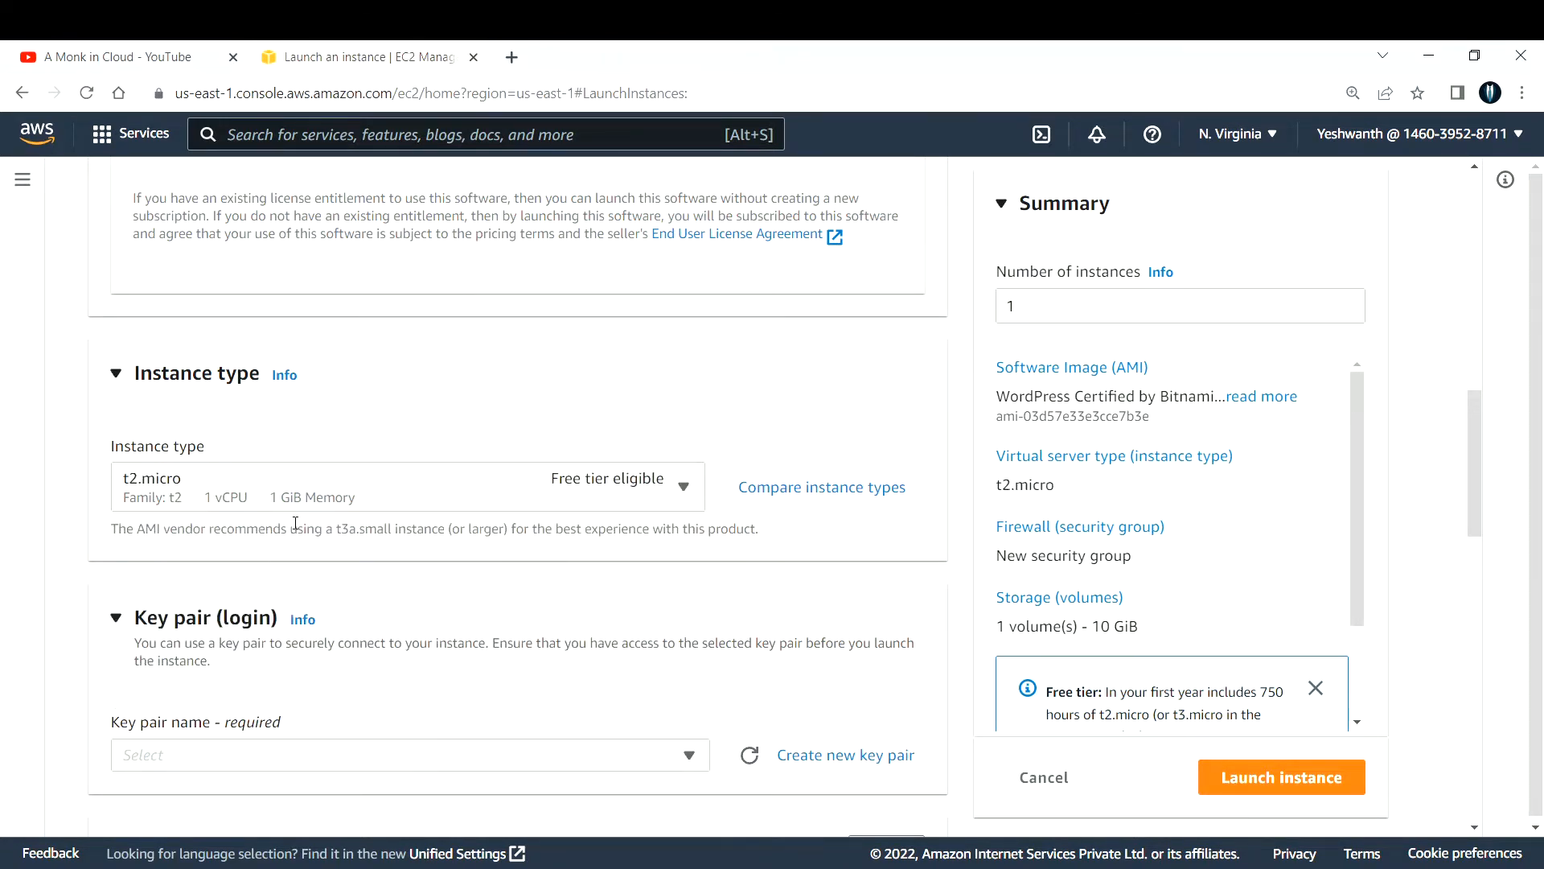
pyautogui.click(395, 754)
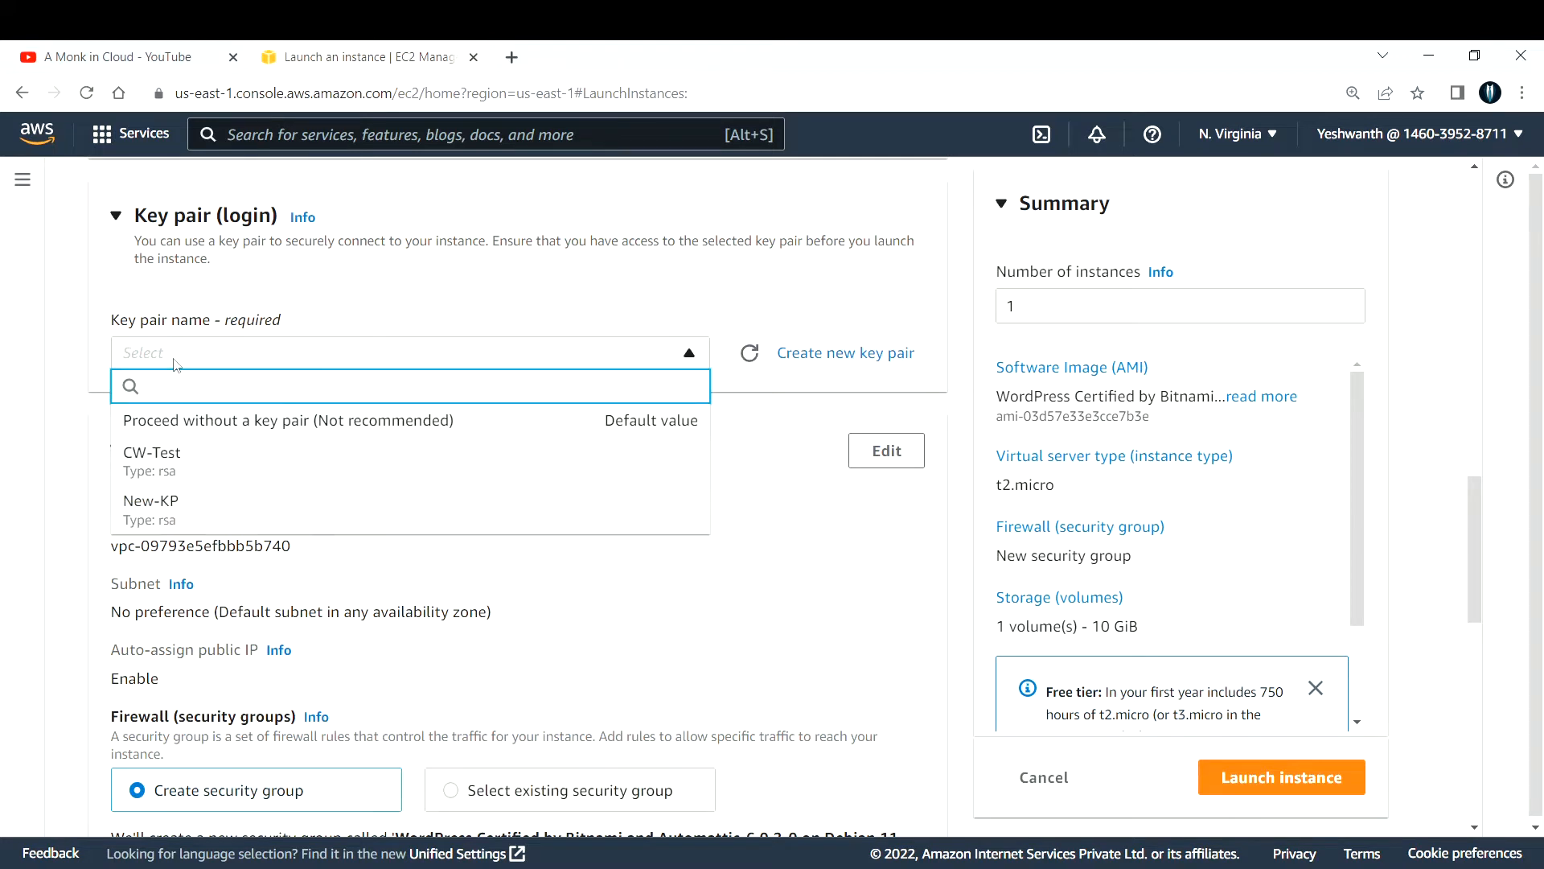
pyautogui.moveTo(171, 509)
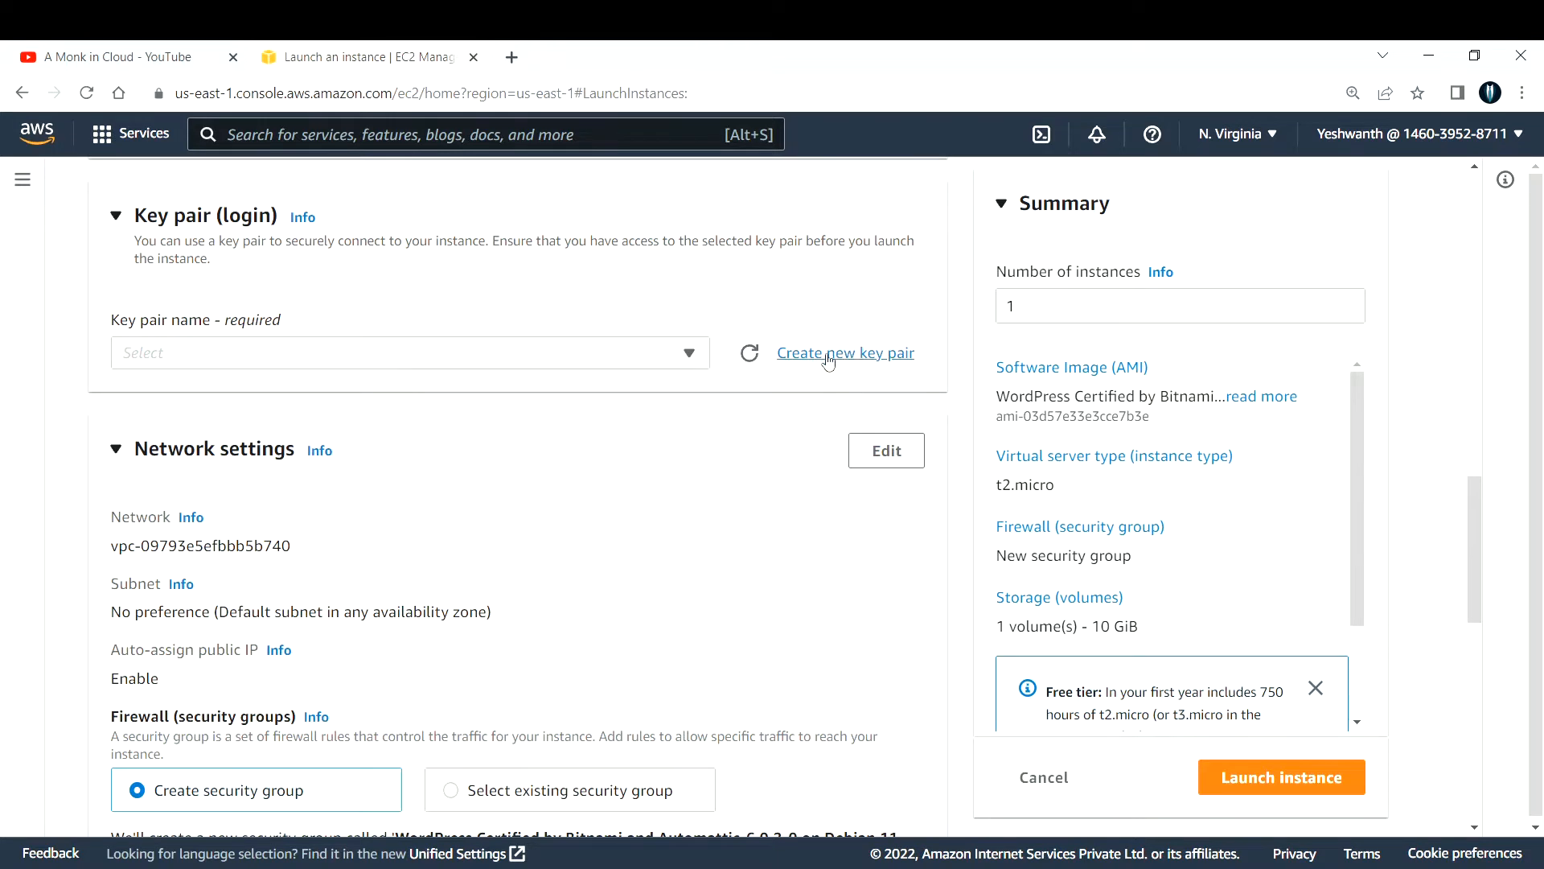
pyautogui.click(409, 352)
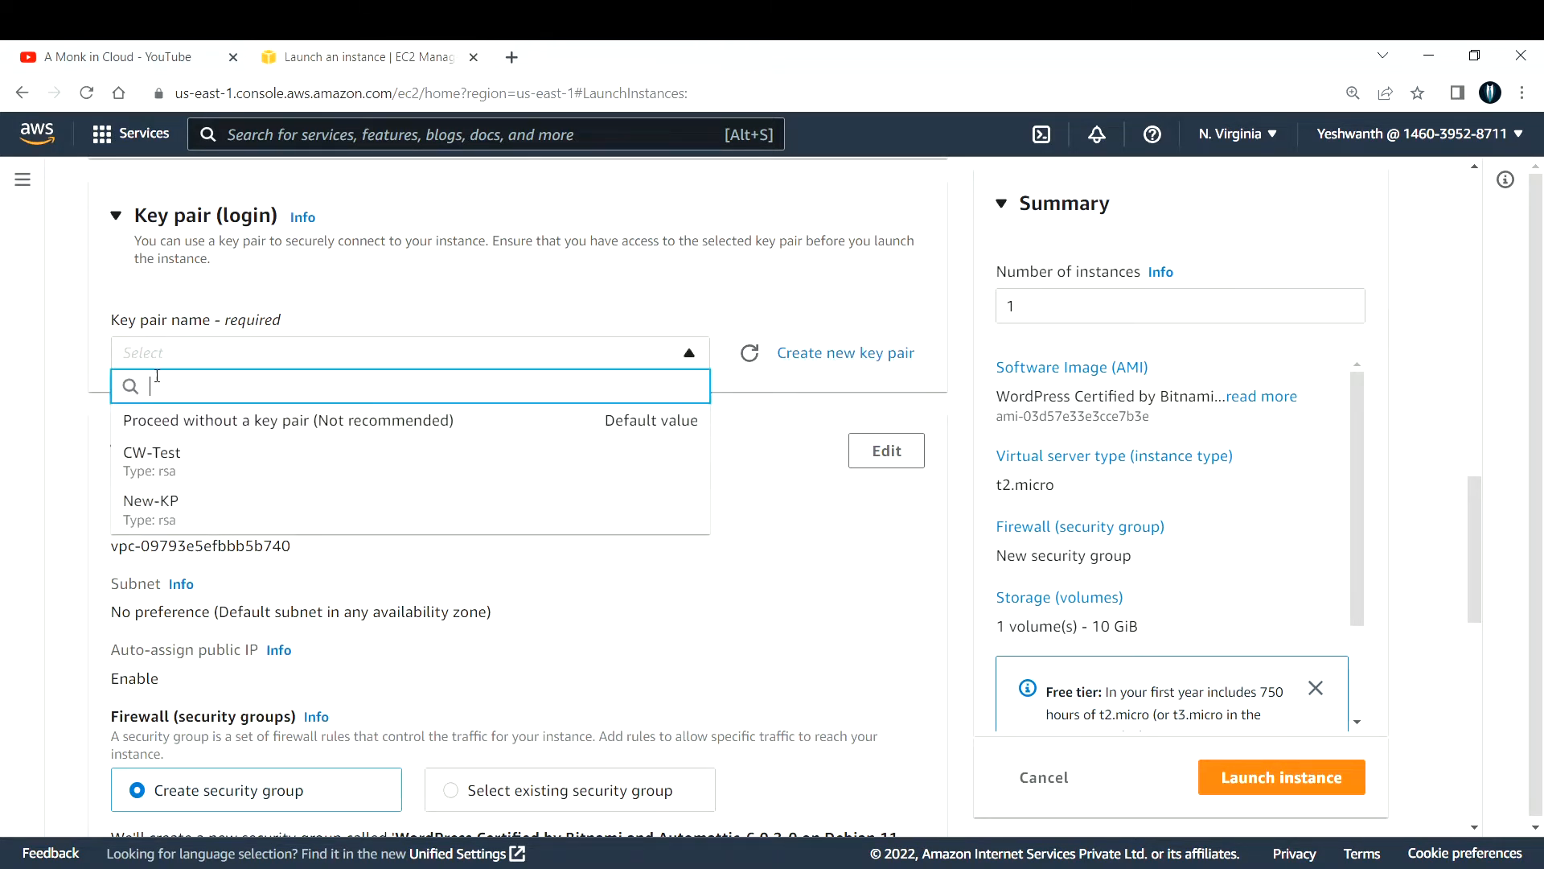
pyautogui.moveTo(180, 509)
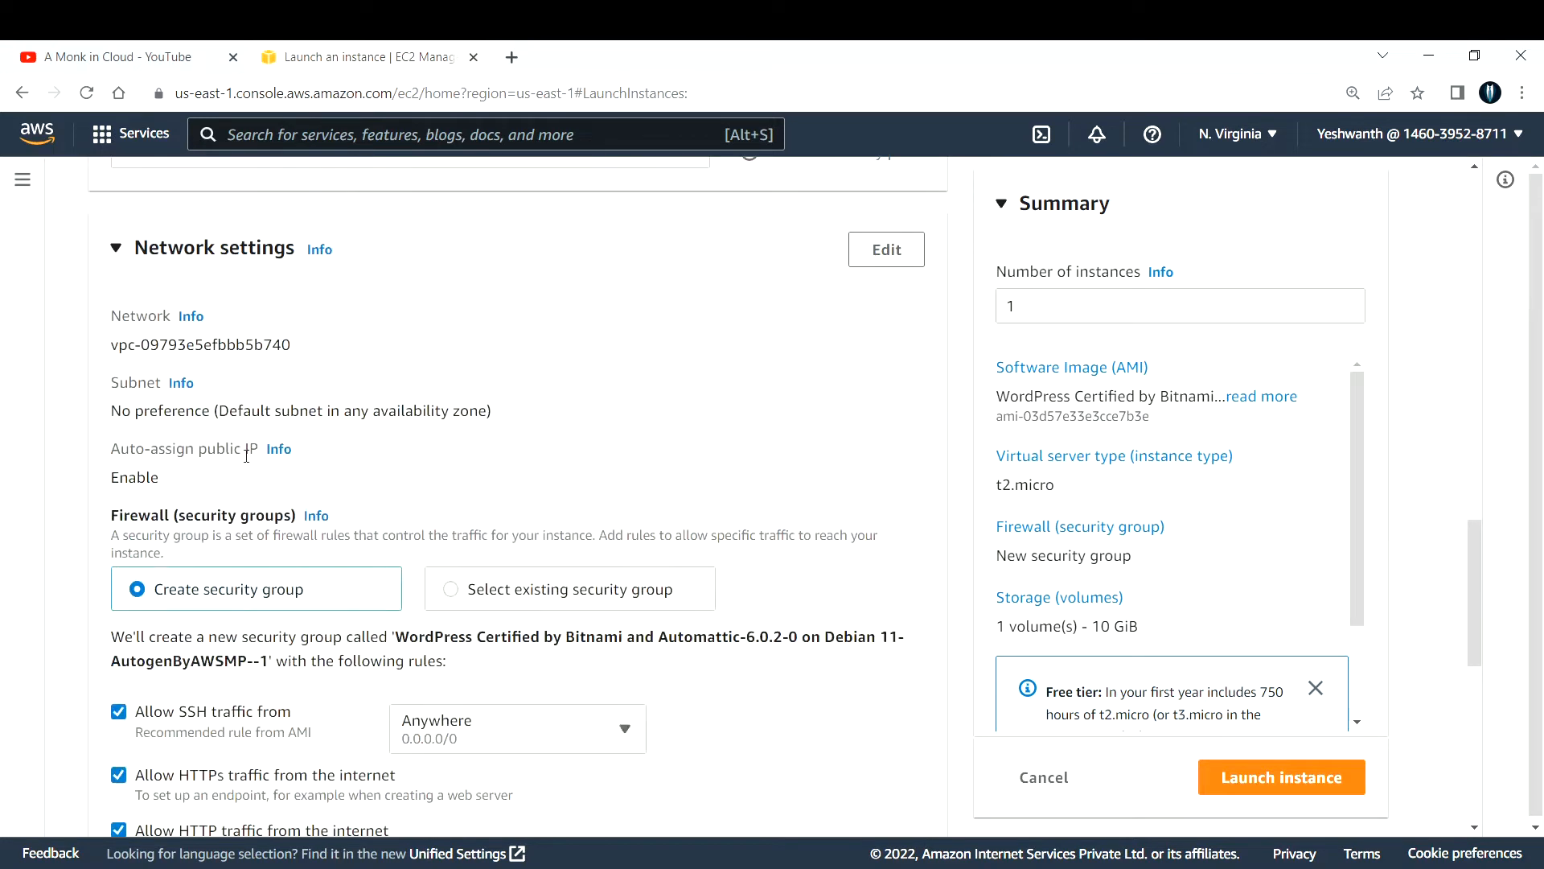
pyautogui.scroll(-3)
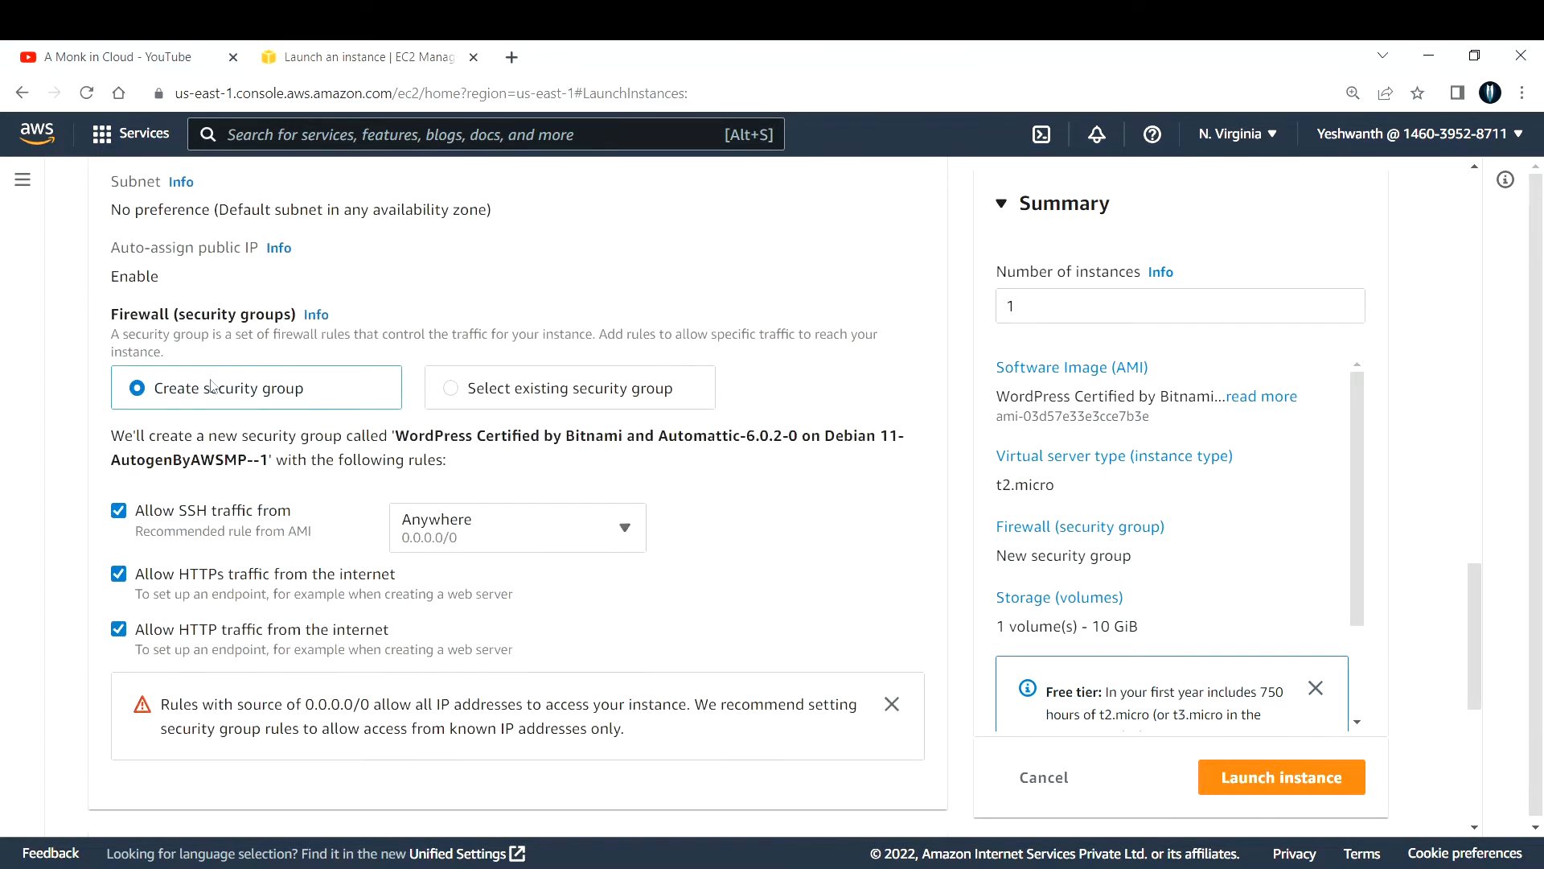
# - Change the root storage volume size from 10 to 40 GiB
pyautogui.scroll(-3)
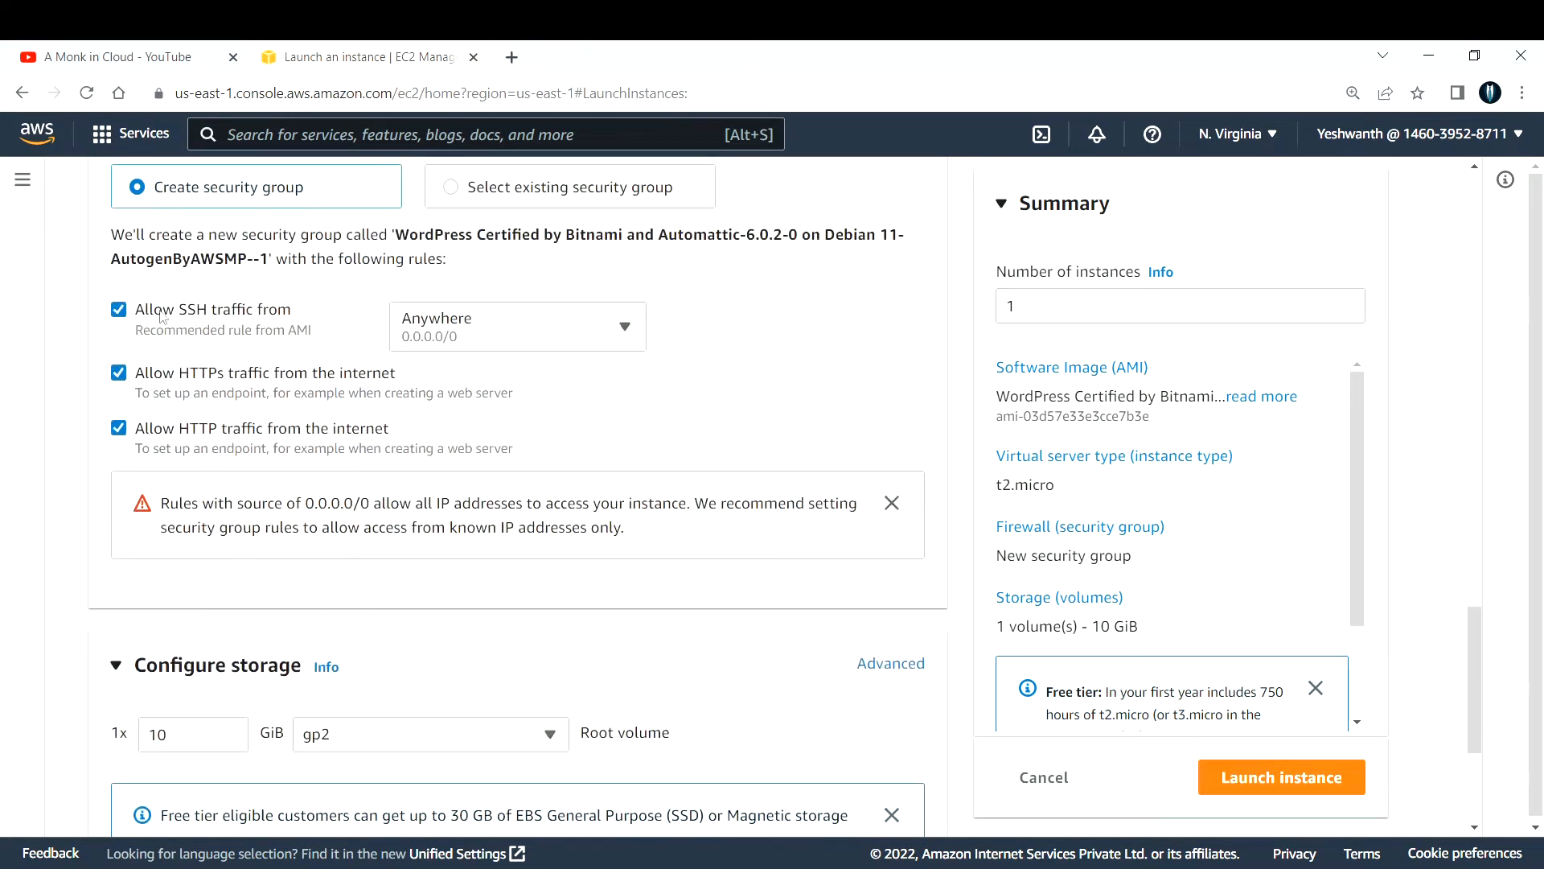
pyautogui.scroll(-3)
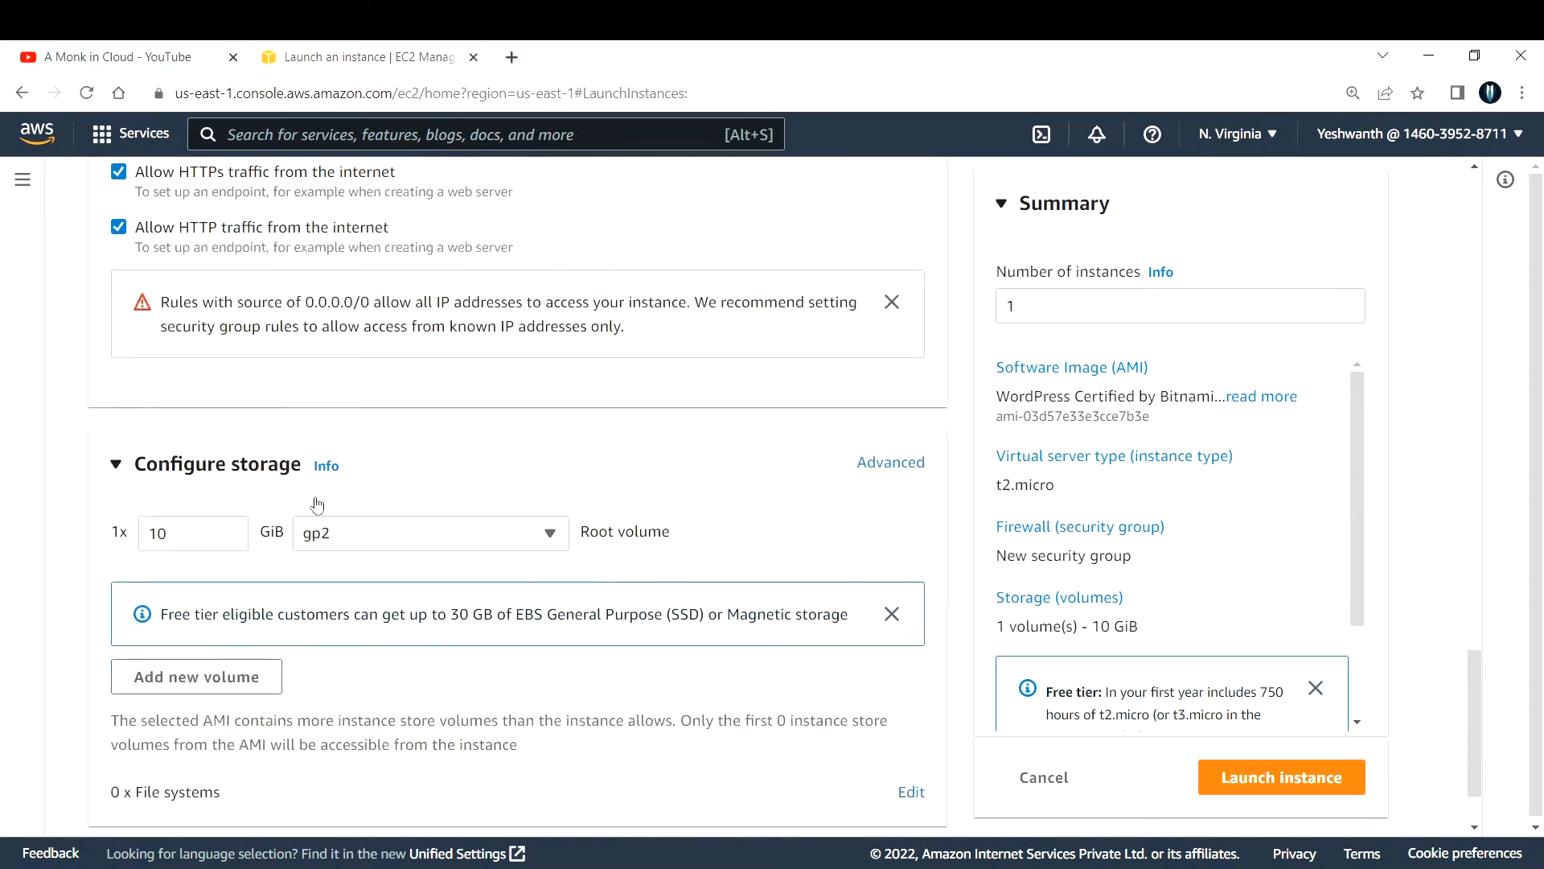
pyautogui.scroll(-3)
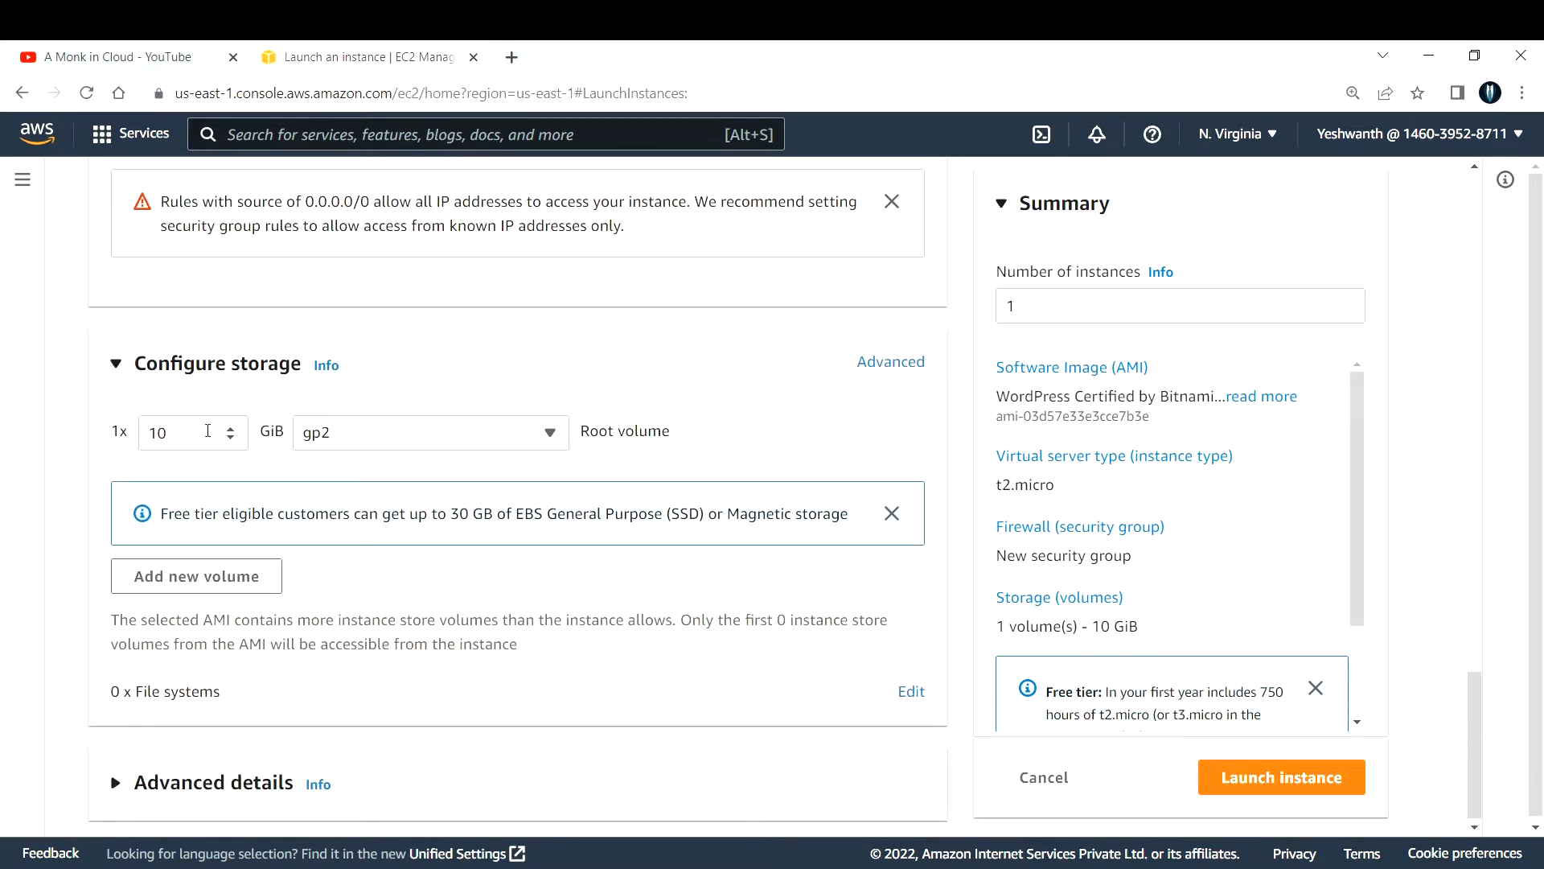
pyautogui.tripleClick(185, 432)
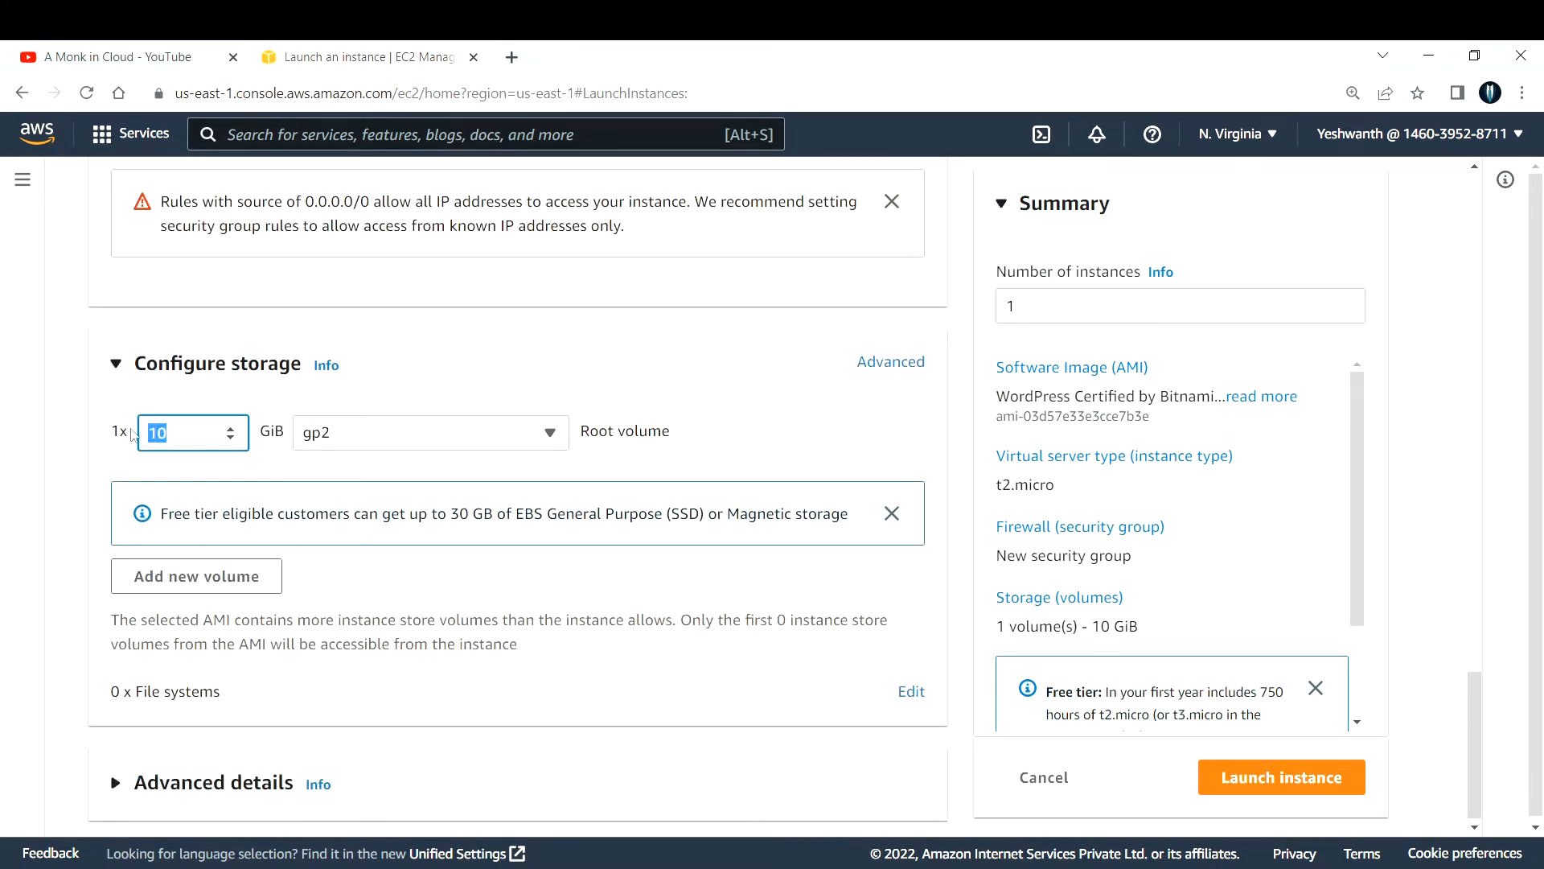
pyautogui.write('40')
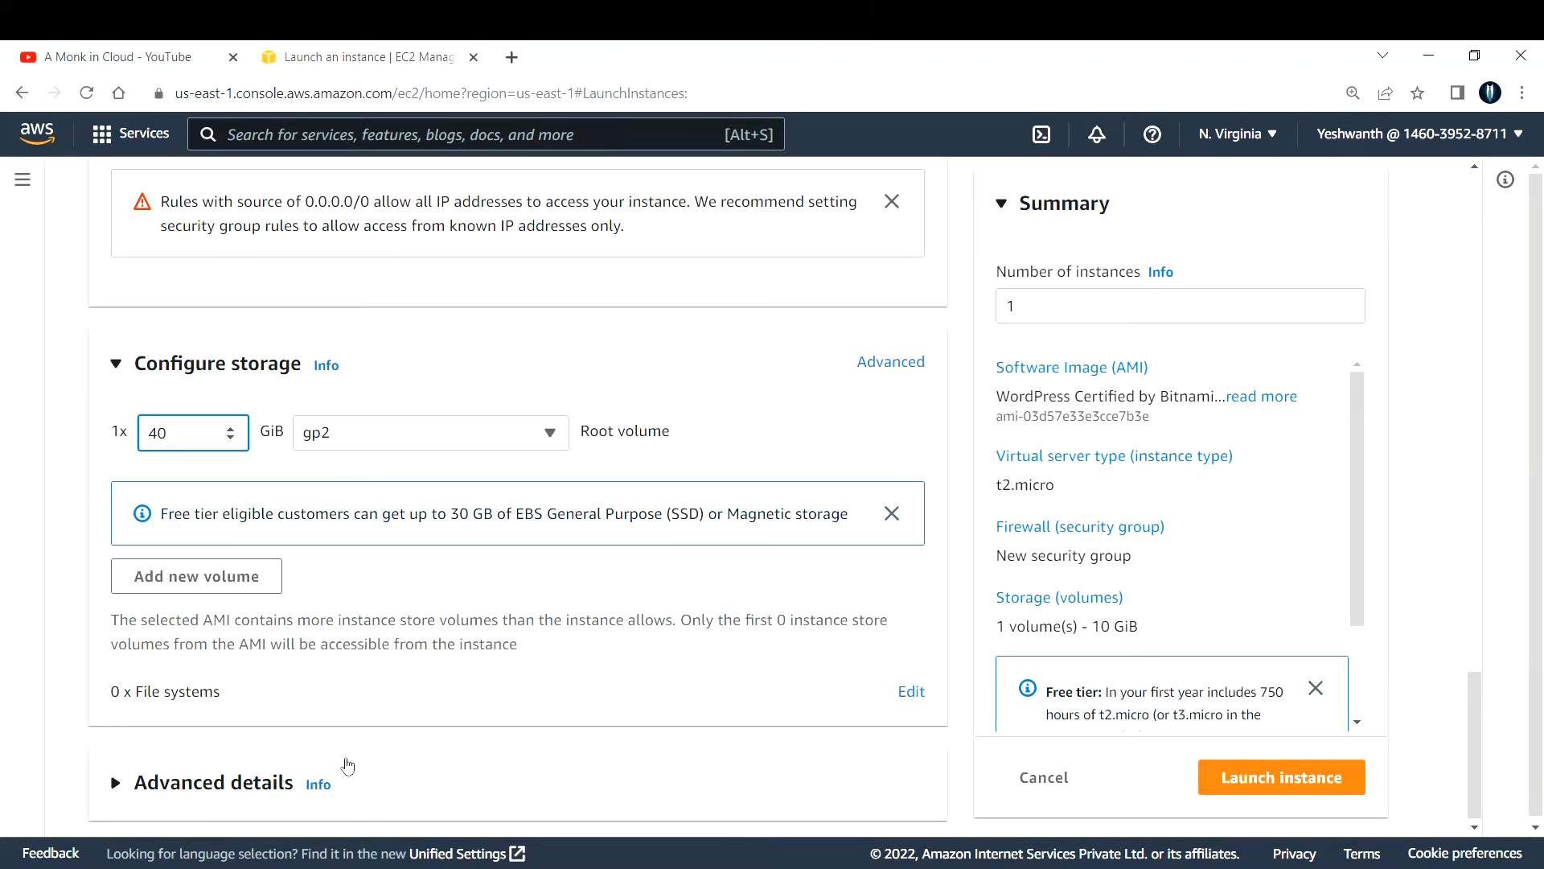
pyautogui.click(182, 433)
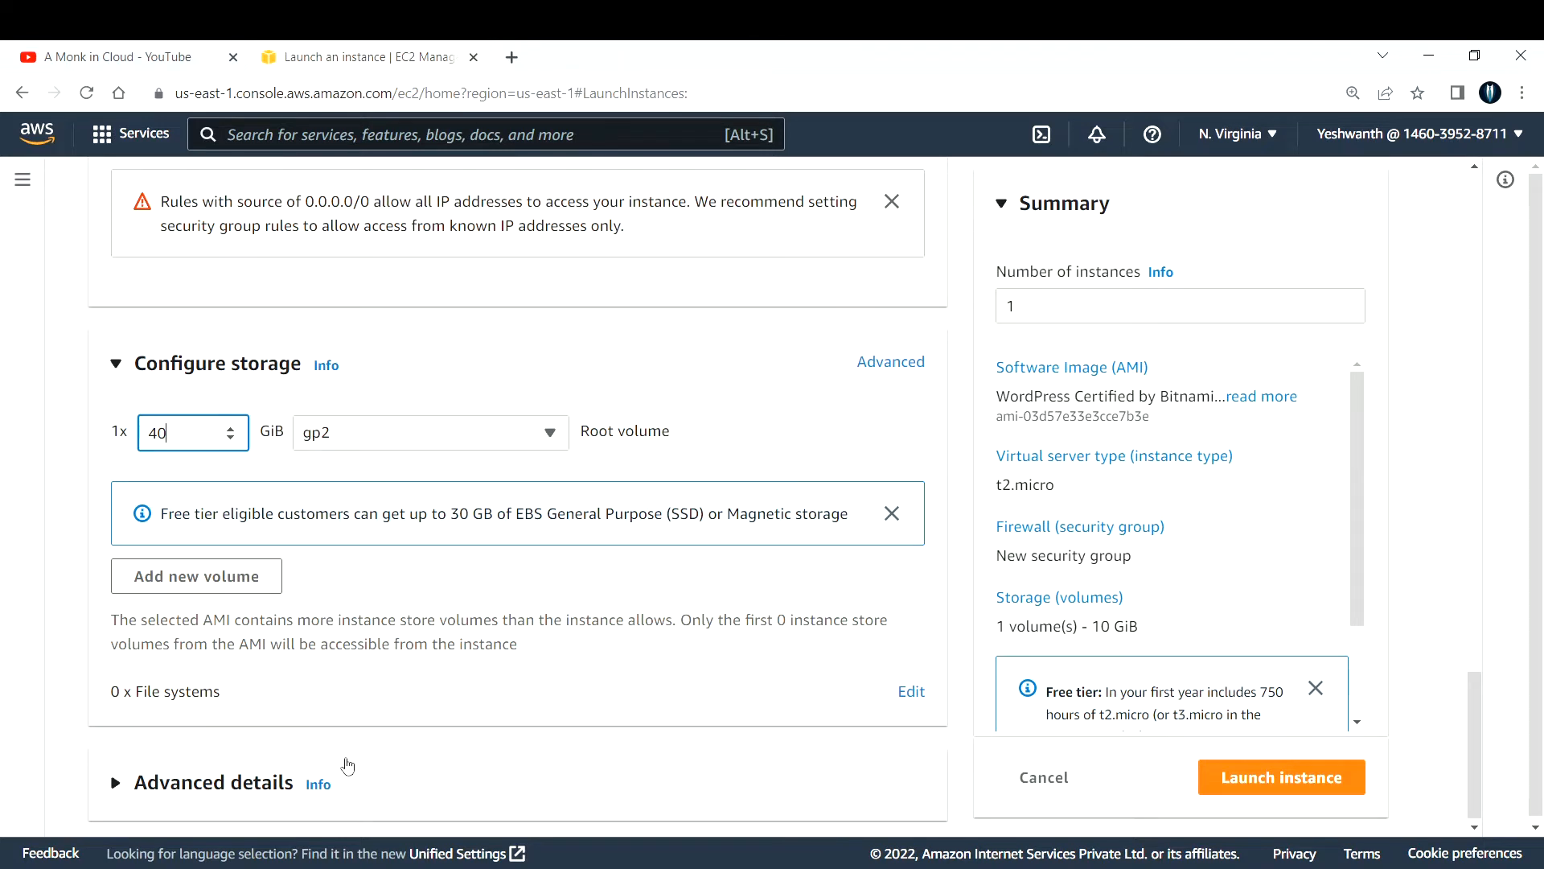
pyautogui.moveTo(185, 509)
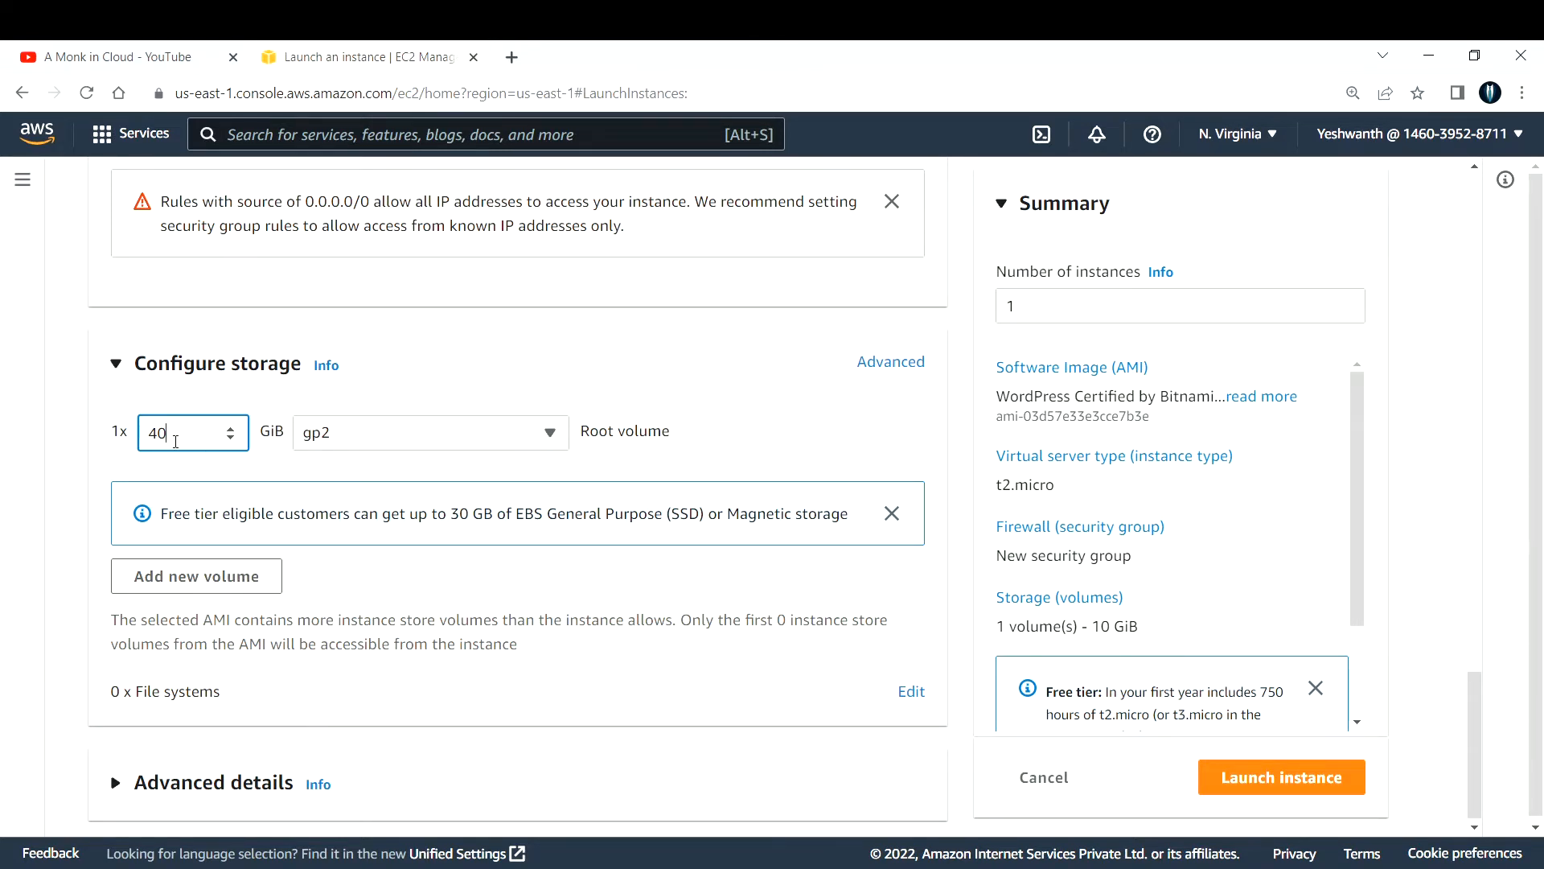
# - Launch the Wordpress-Server instance
pyautogui.scroll(-3)
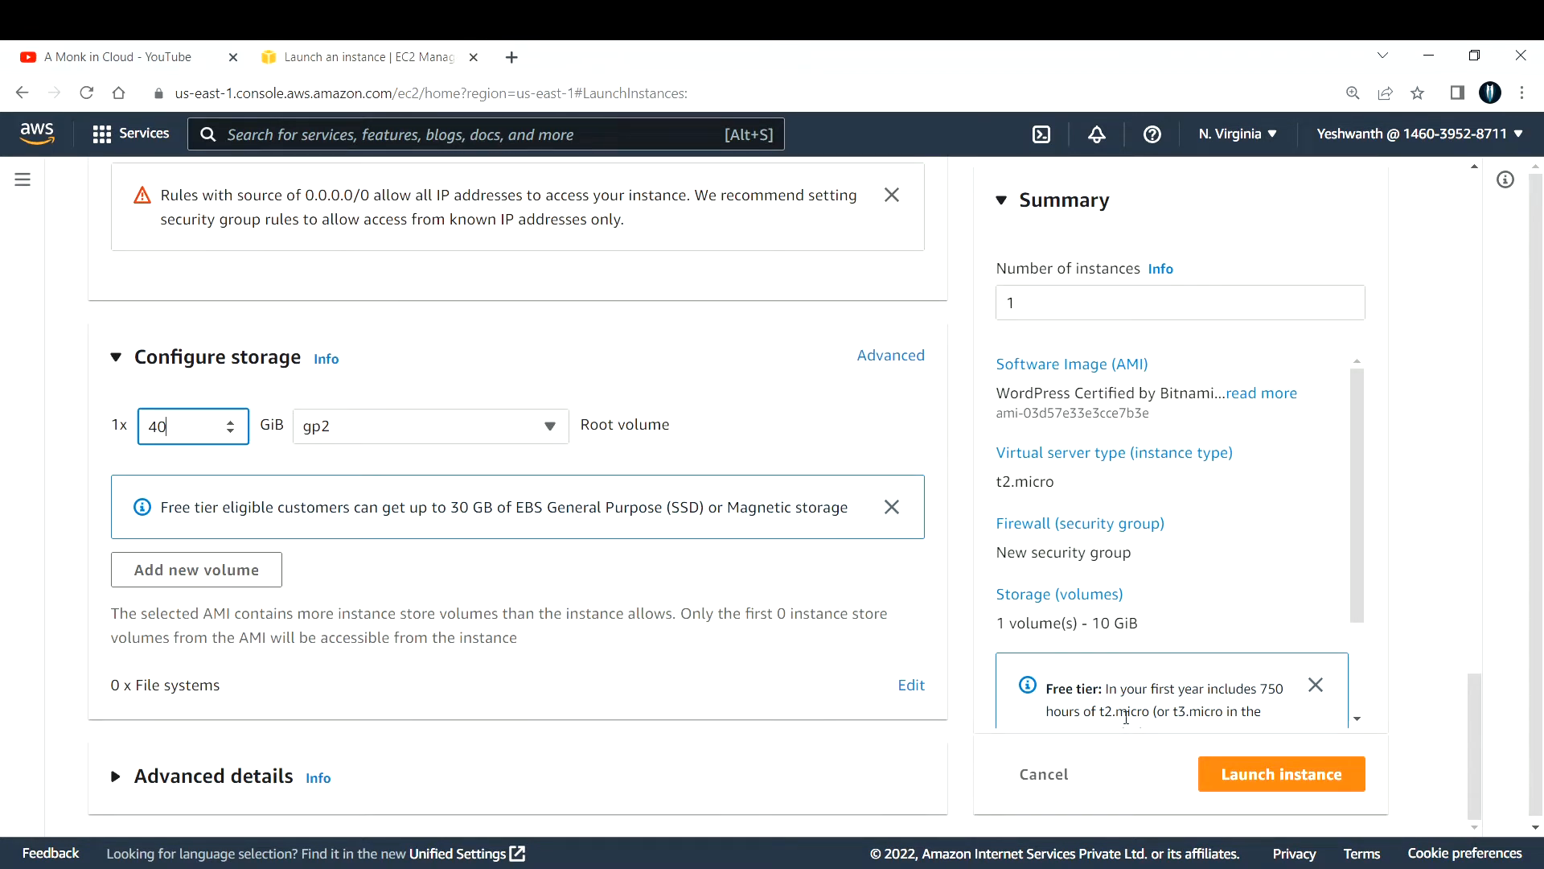
pyautogui.click(1282, 773)
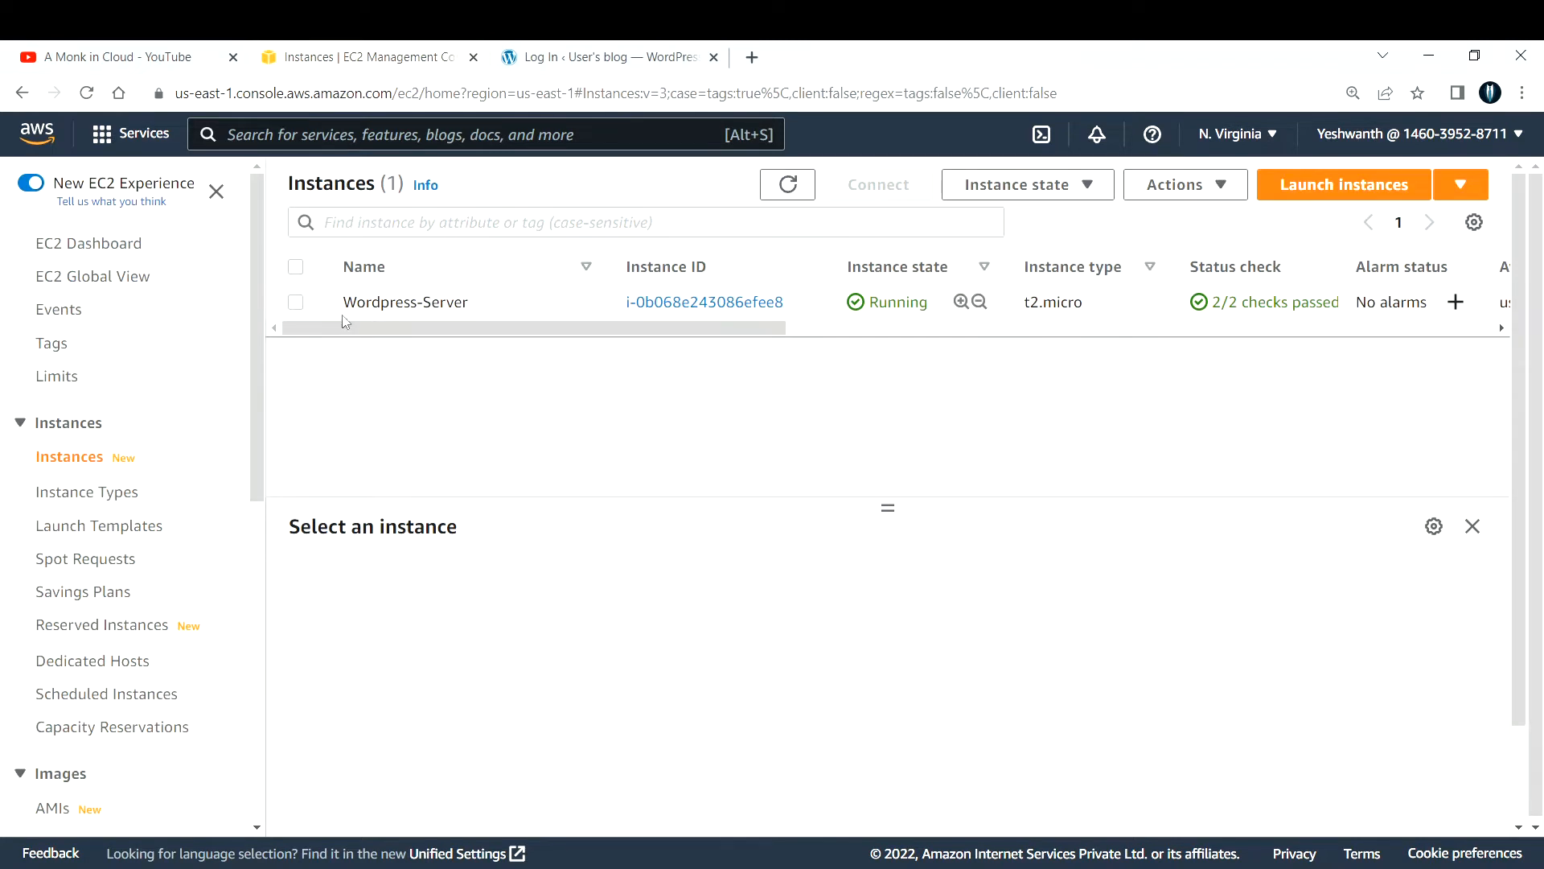
pyautogui.moveTo(890, 297)
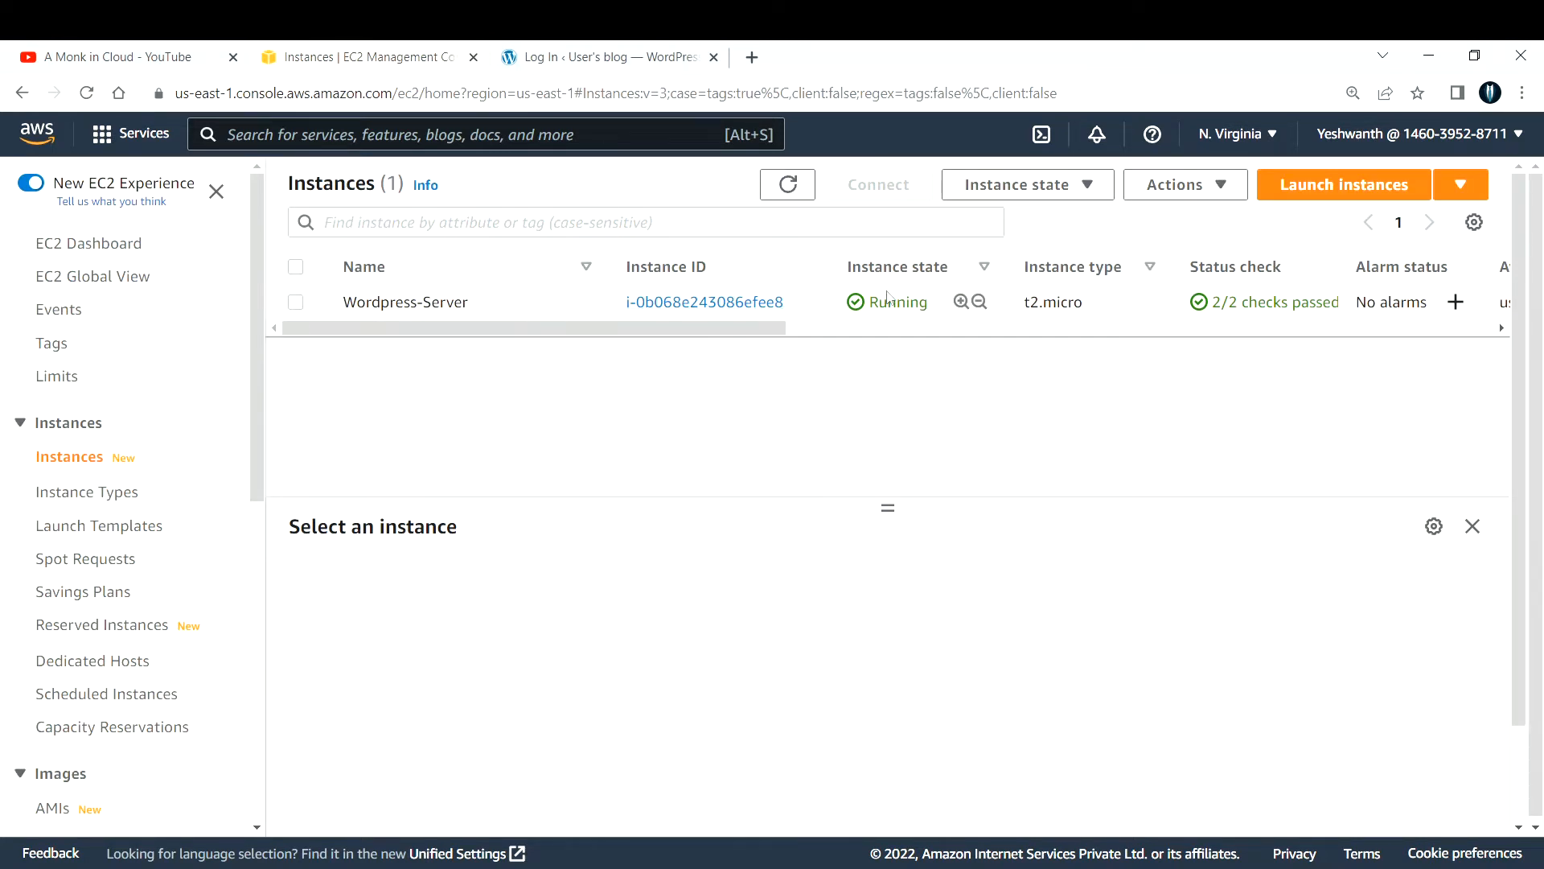
pyautogui.moveTo(951, 303)
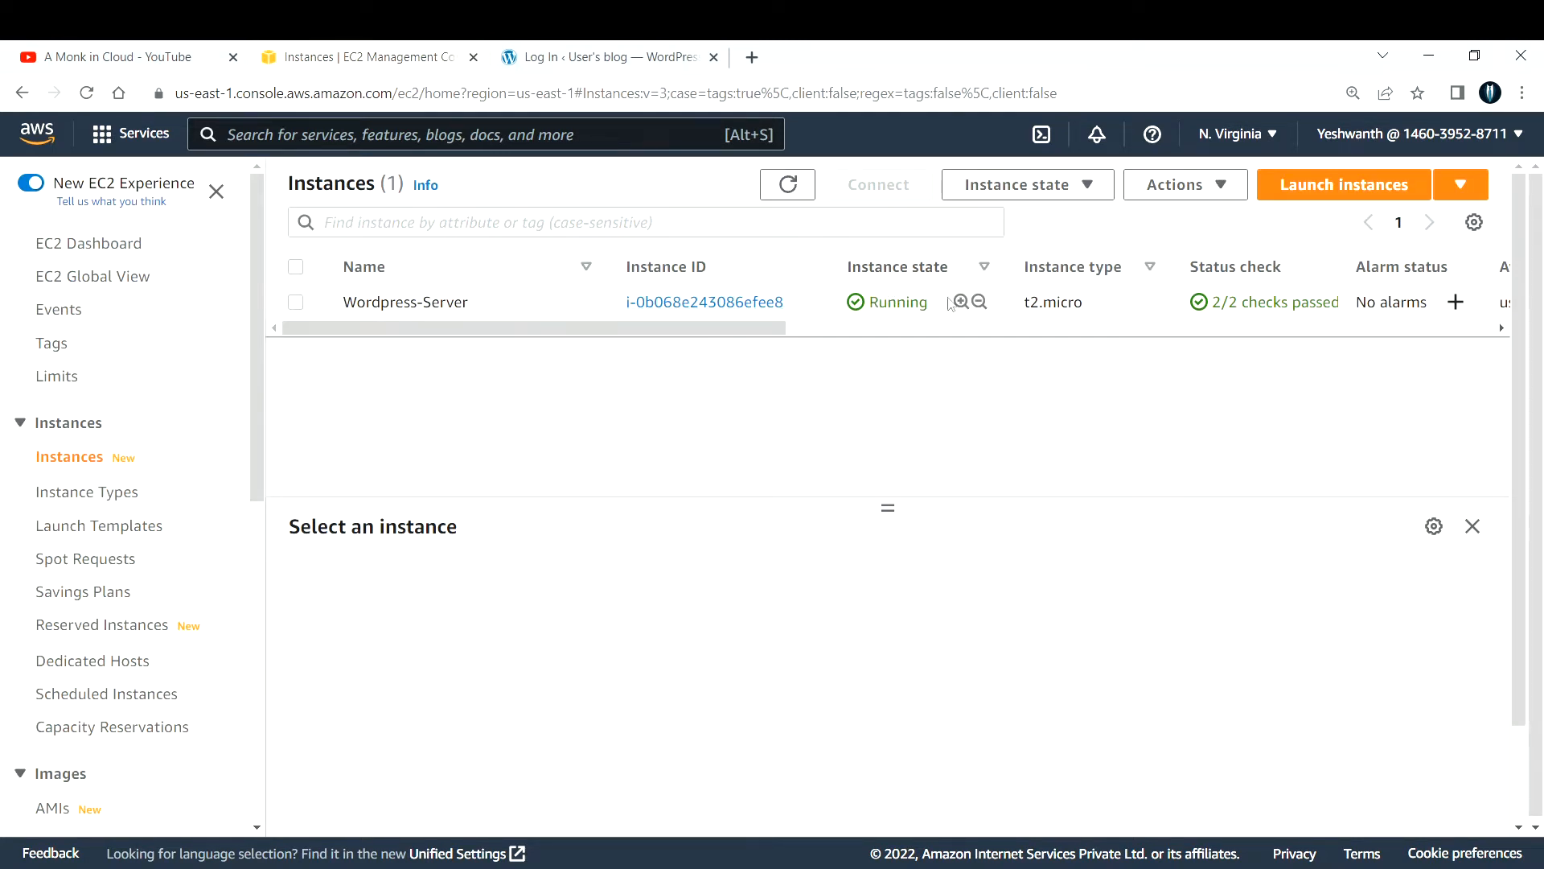
pyautogui.moveTo(1299, 303)
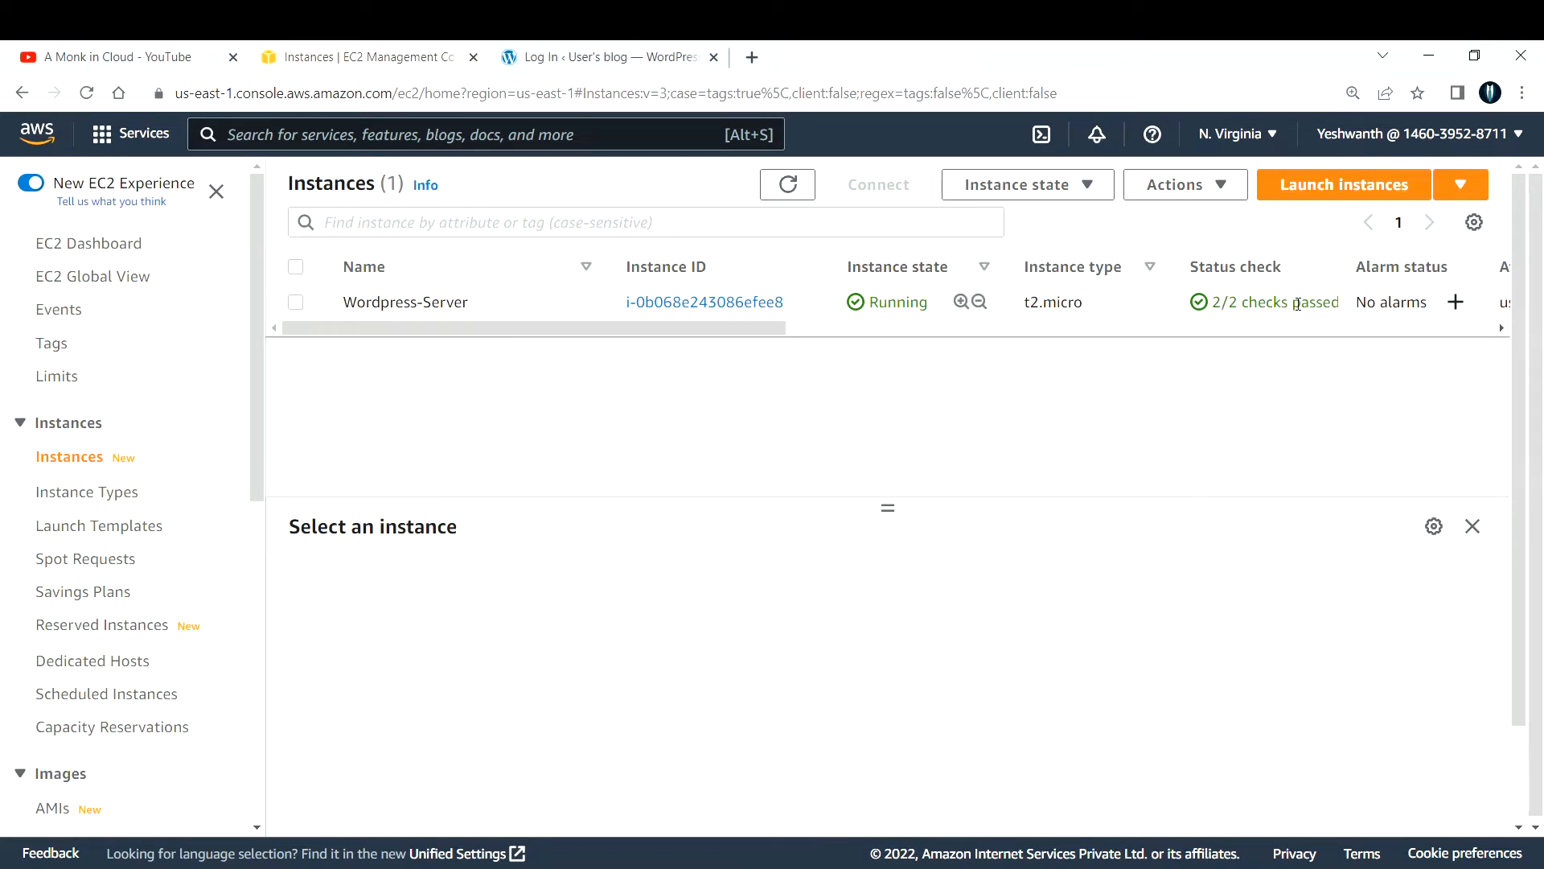
pyautogui.moveTo(1006, 372)
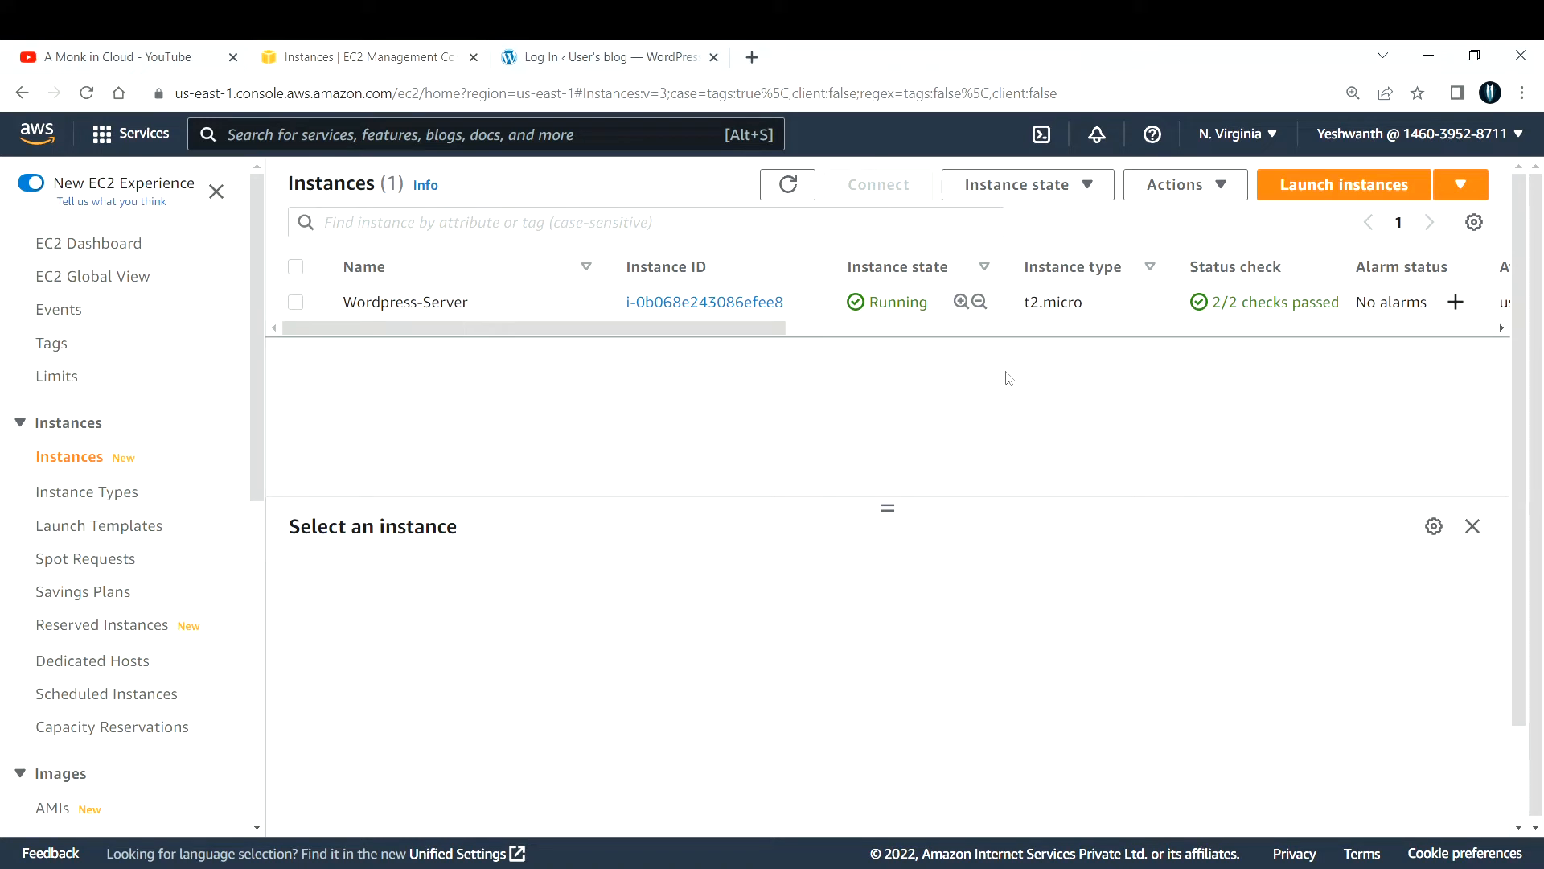
pyautogui.moveTo(1015, 385)
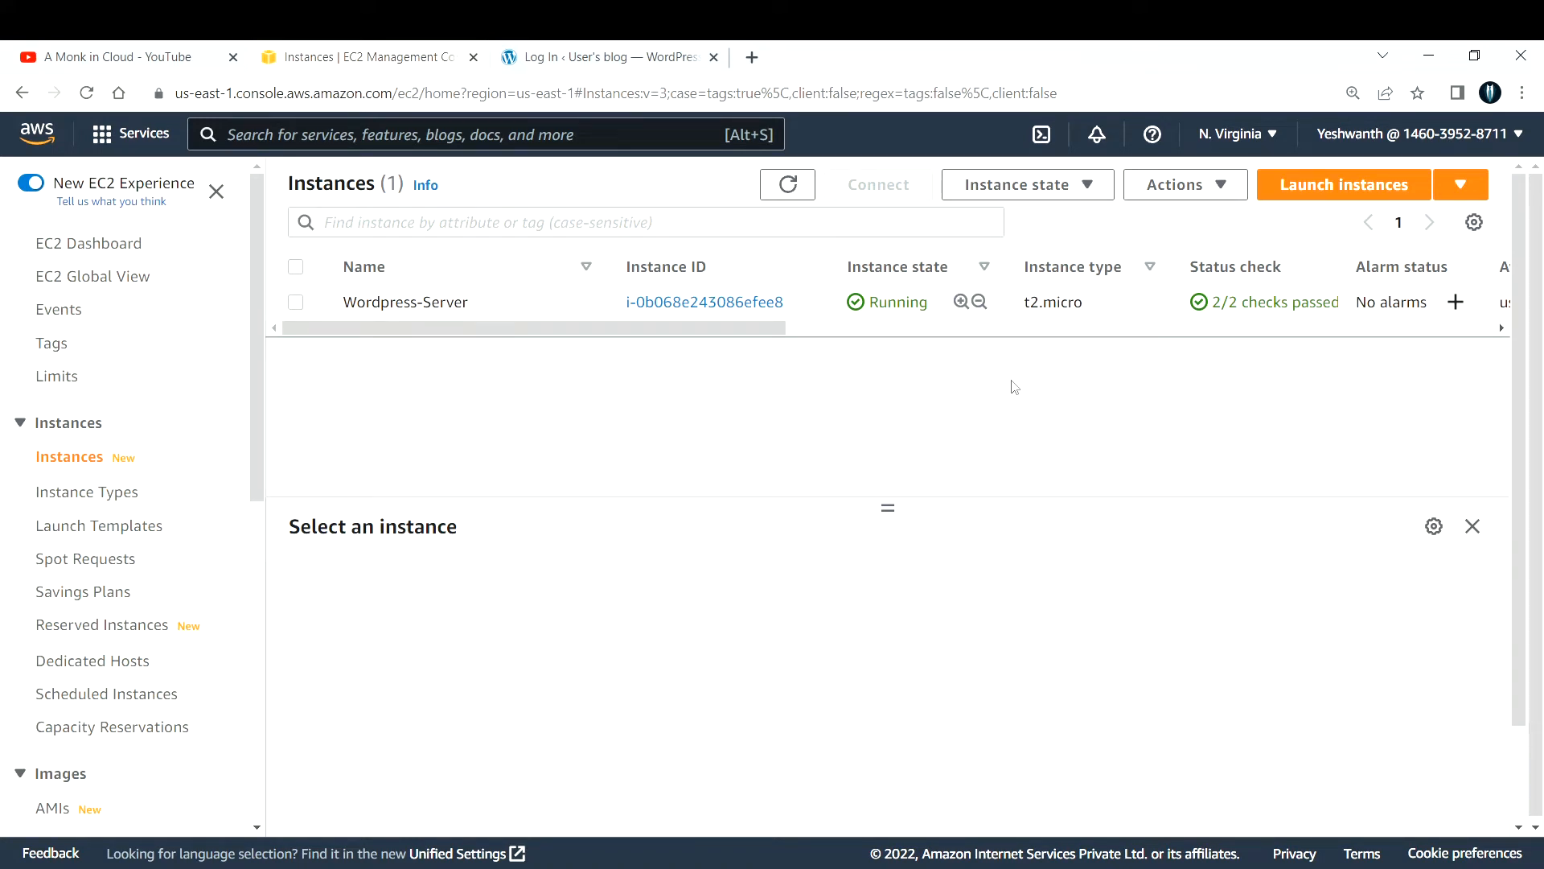
# - Return to the EC2 Instances page showing Wordpress-Server running with 2/2 checks passed
pyautogui.click(713, 56)
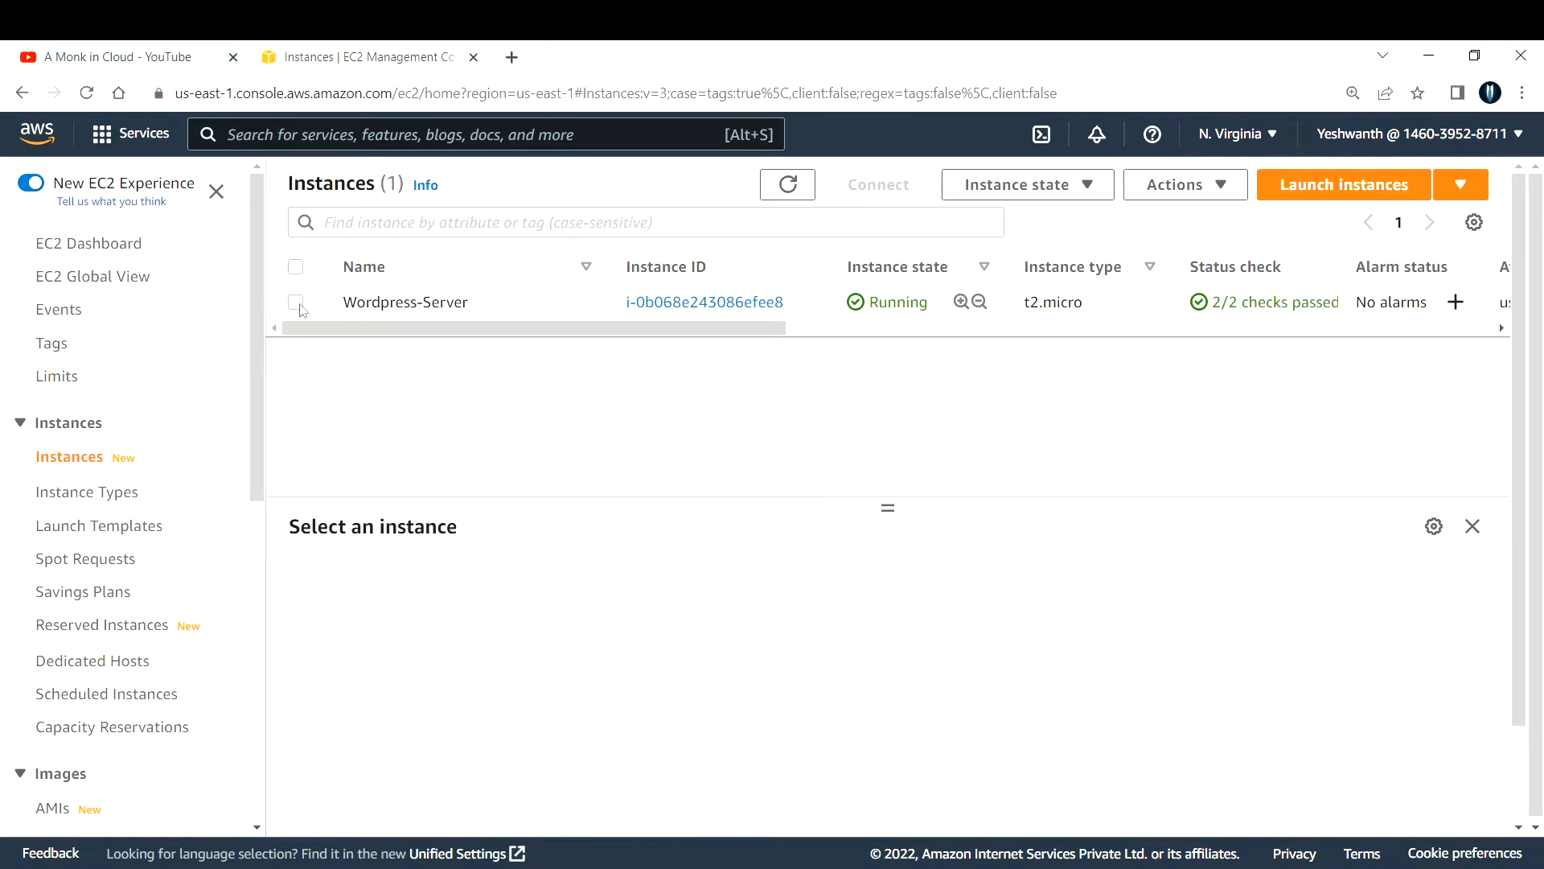
# - Select Wordpress-Server and view its details, including public IPv4 address 3.92.204.227
pyautogui.click(294, 302)
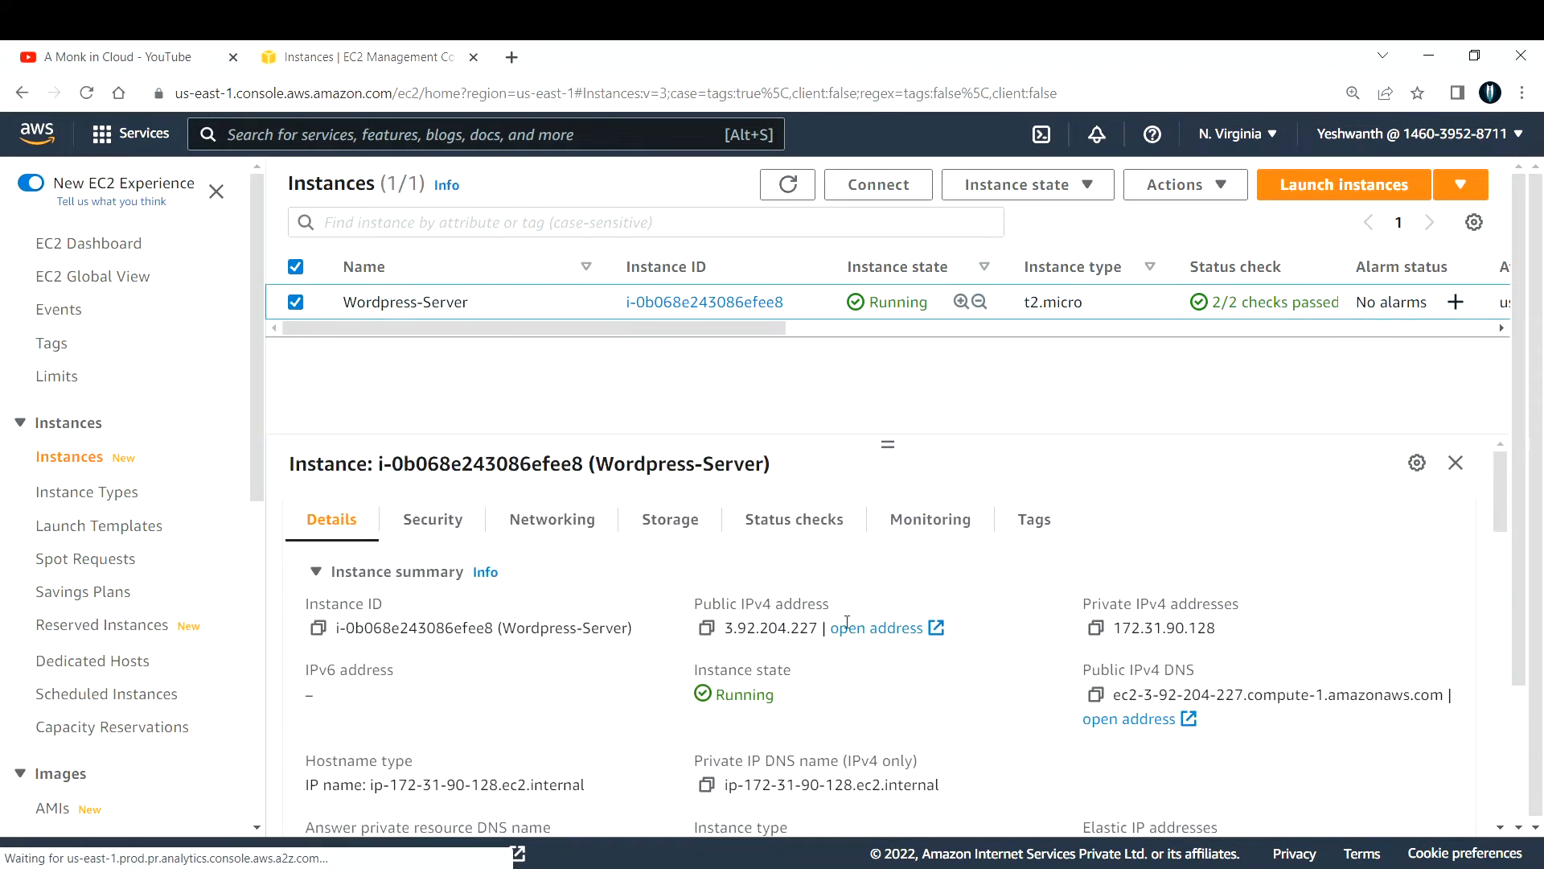
pyautogui.doubleClick(719, 603)
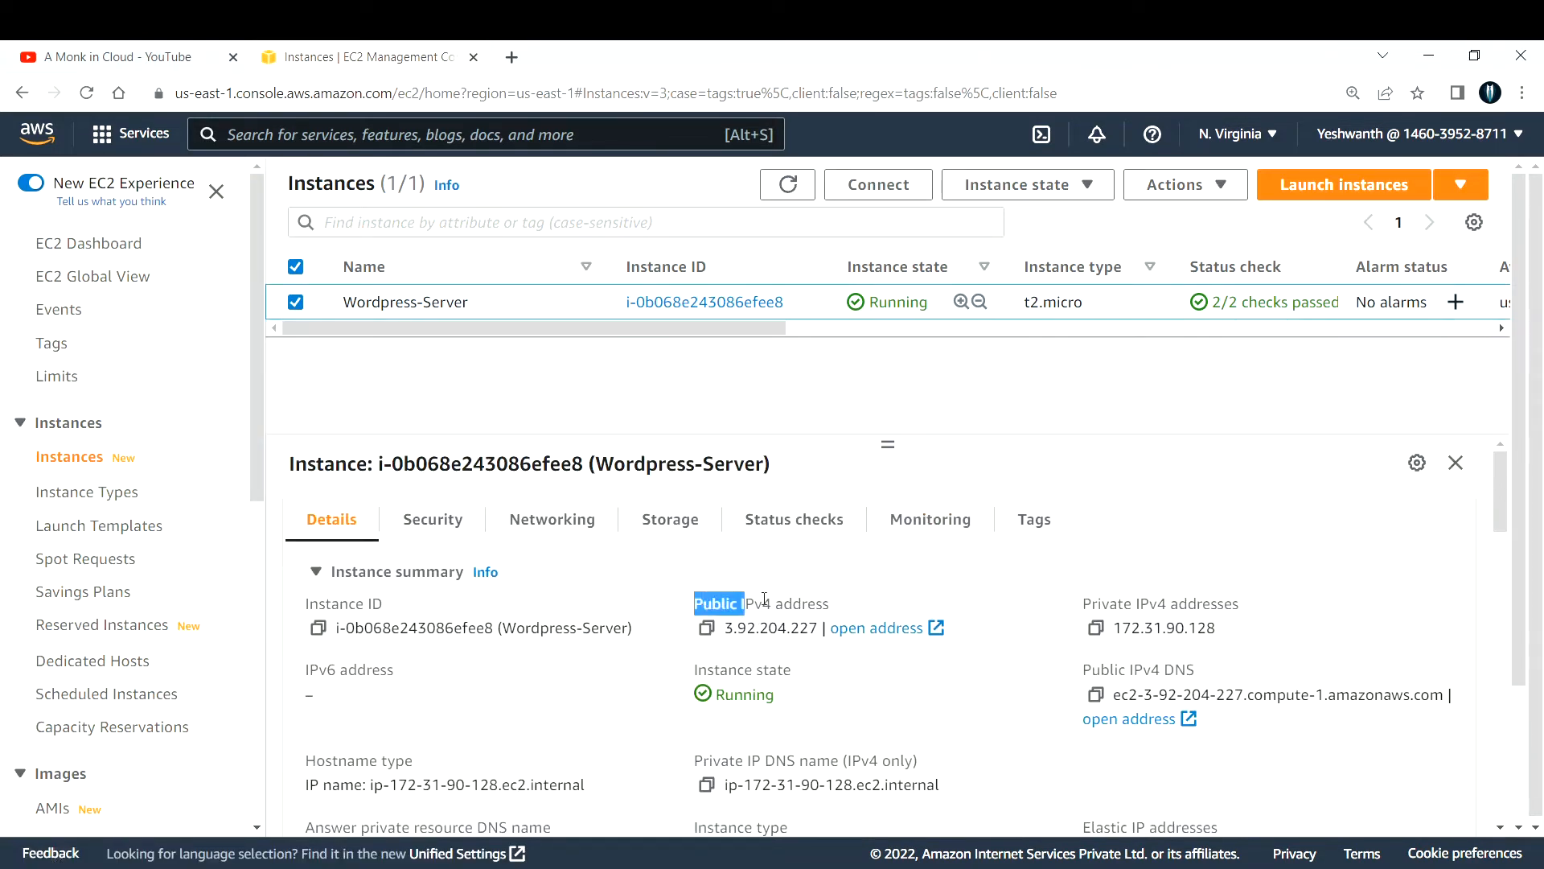
pyautogui.click(316, 571)
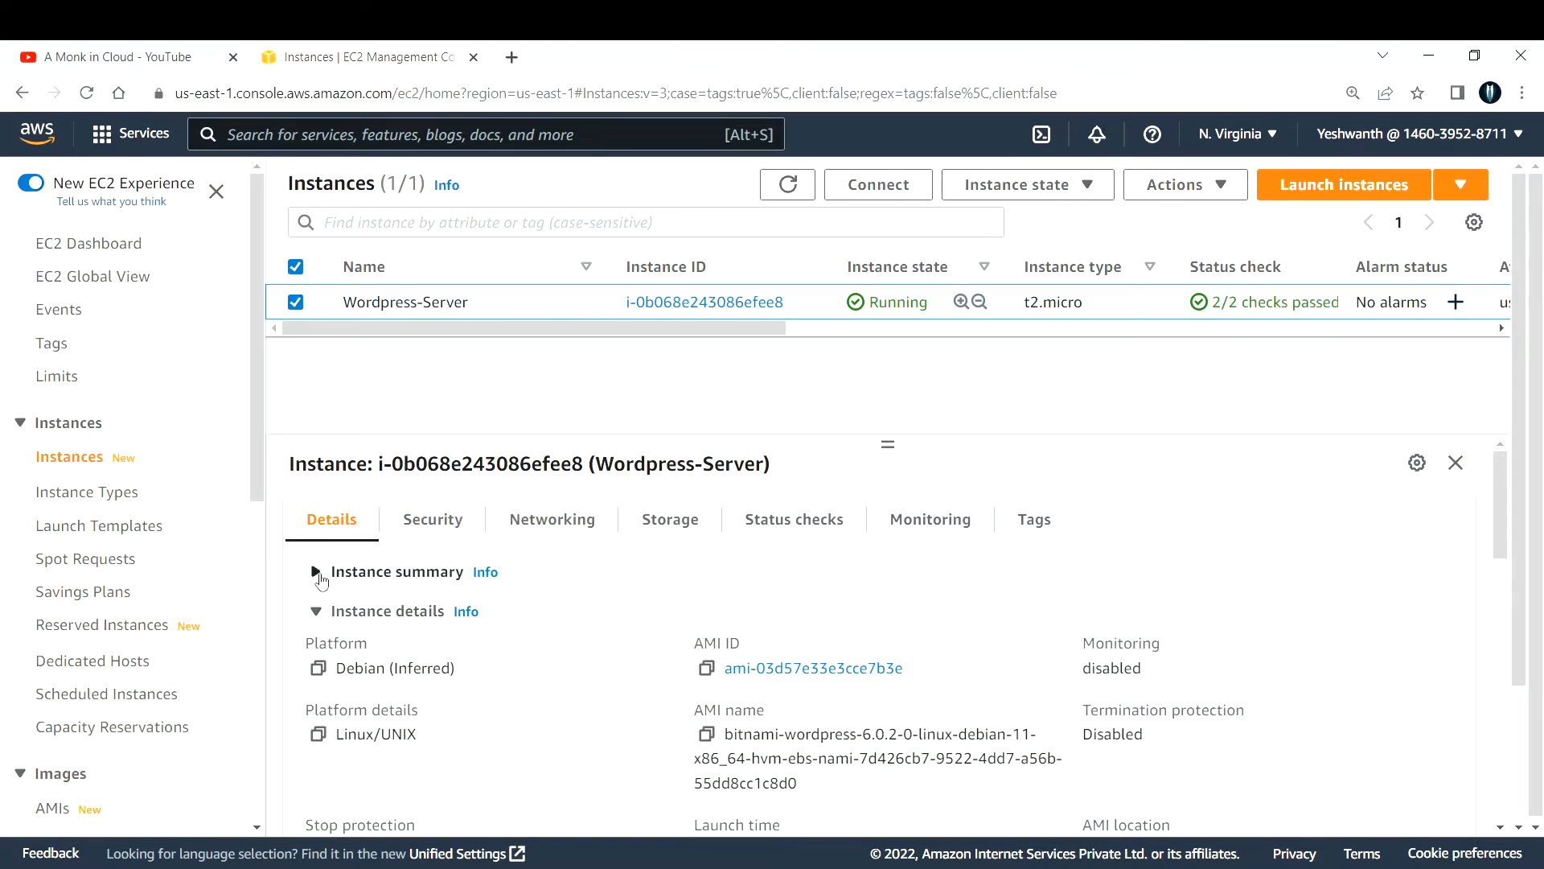
pyautogui.click(317, 571)
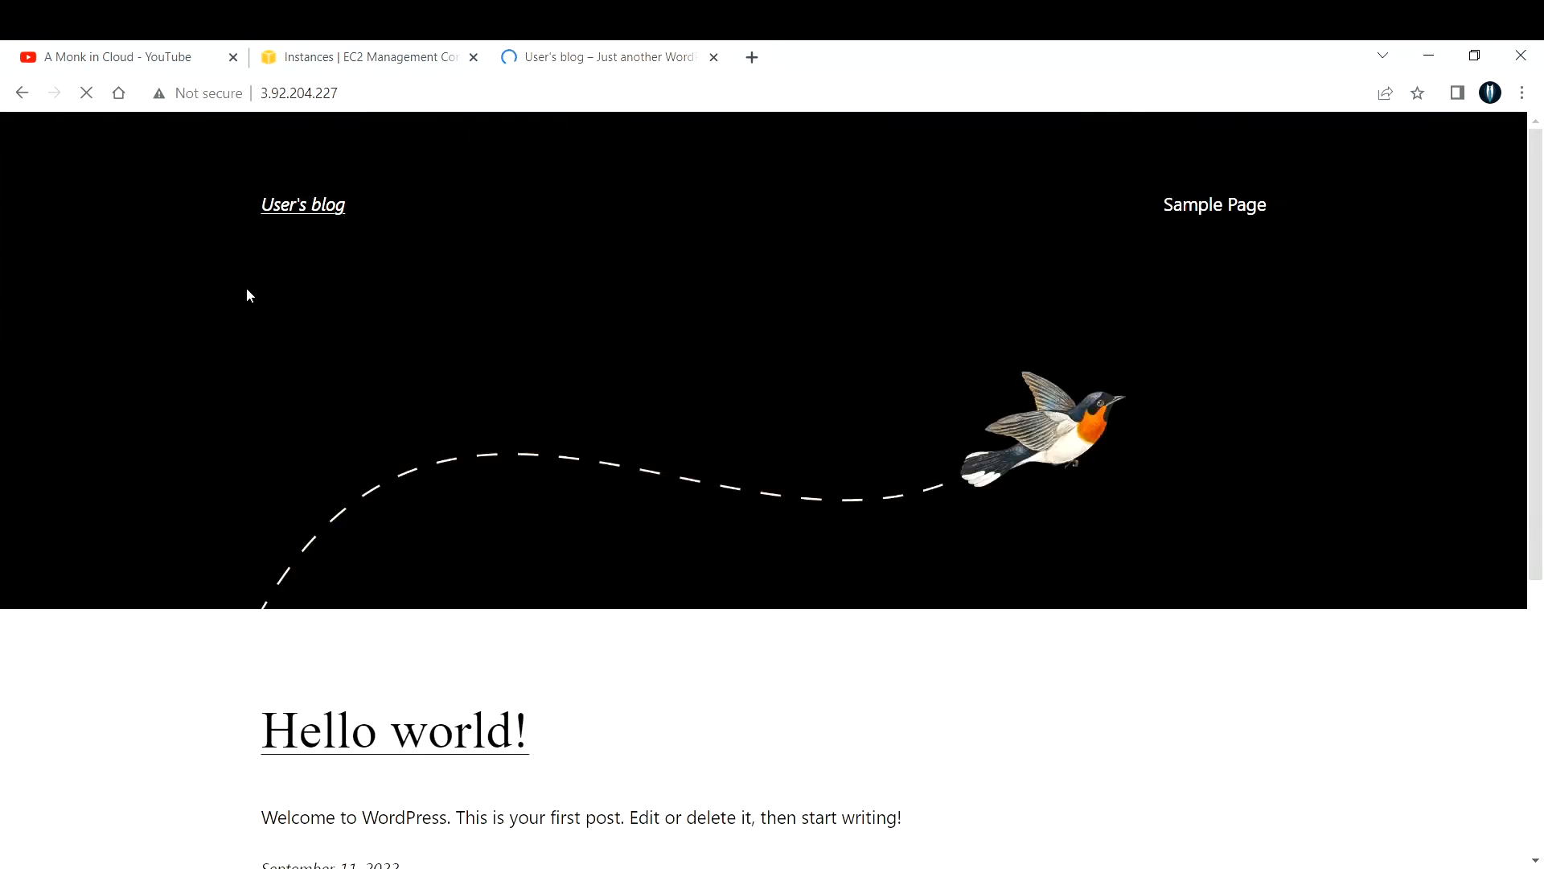
# - Append wp-admin to the blog's public address to reach the WordPress admin login
pyautogui.scroll(-3)
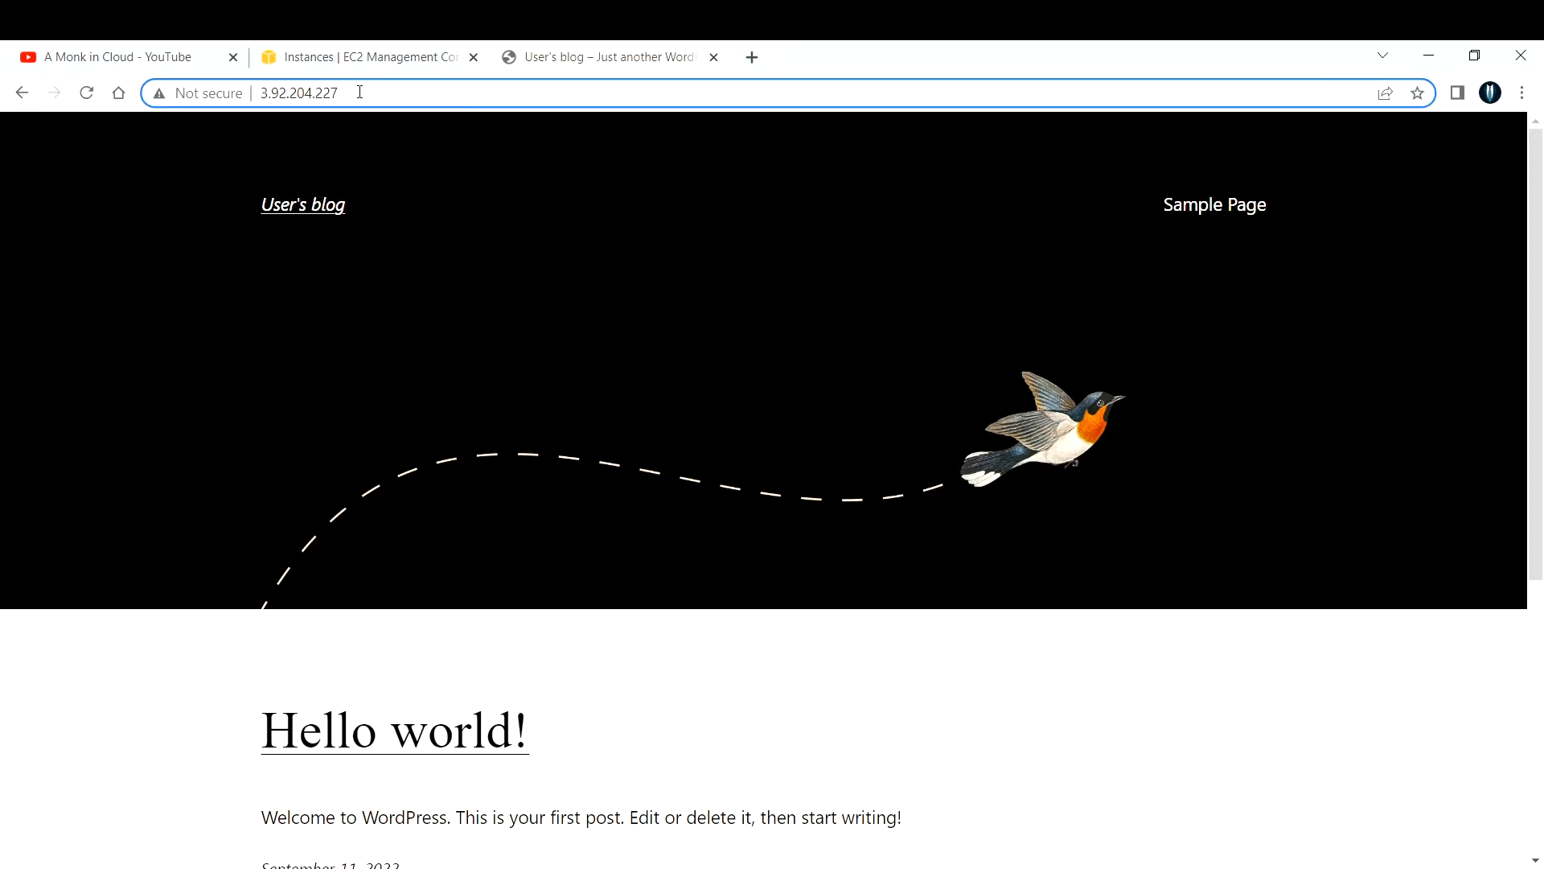
pyautogui.click(295, 92)
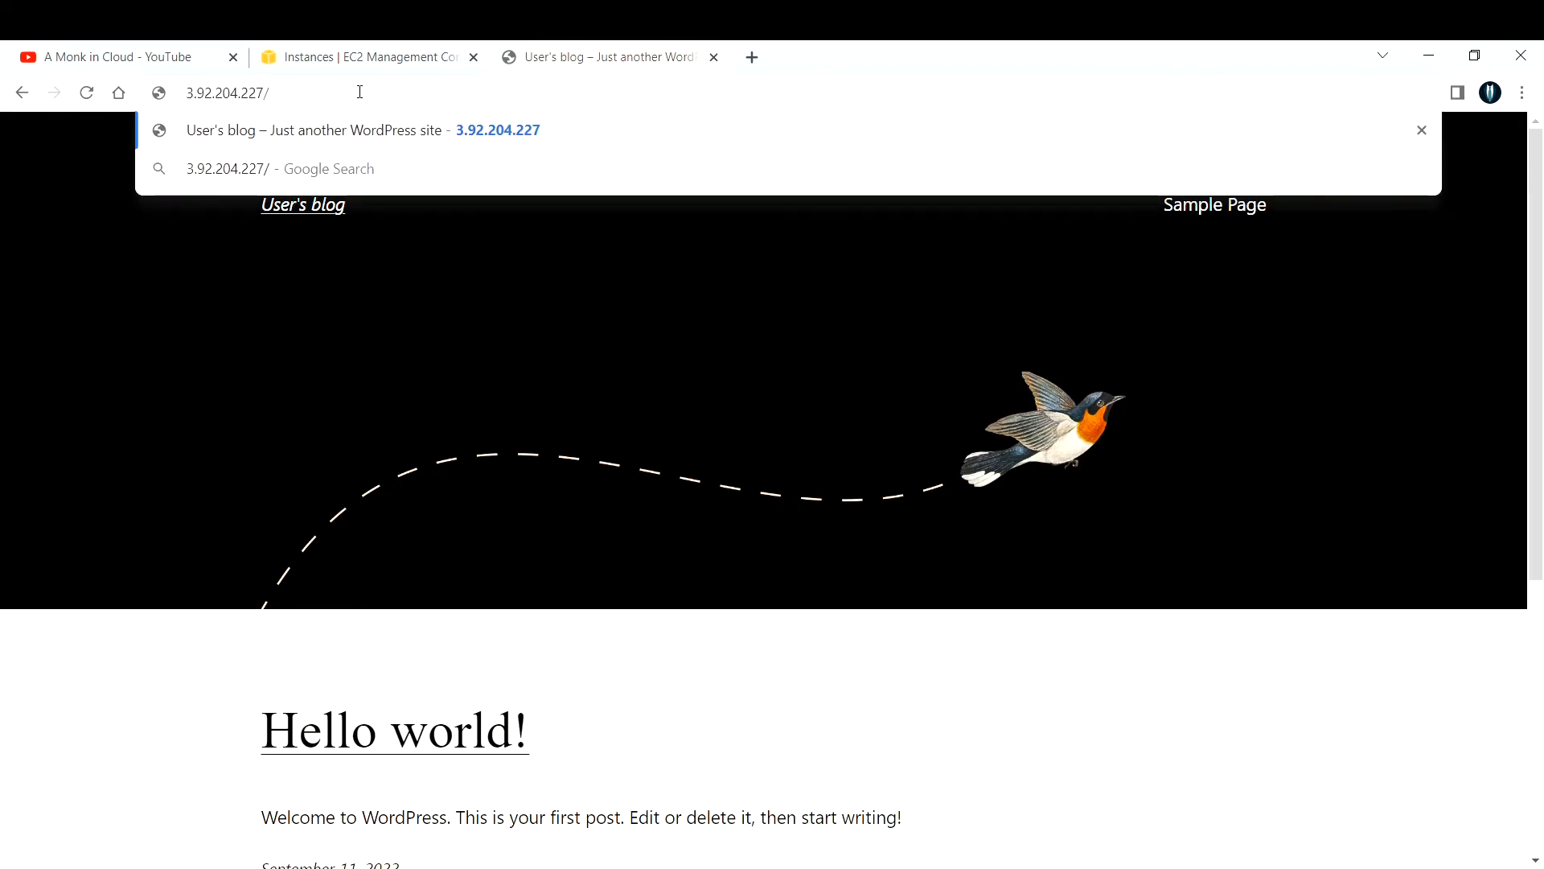
pyautogui.write('wp-')
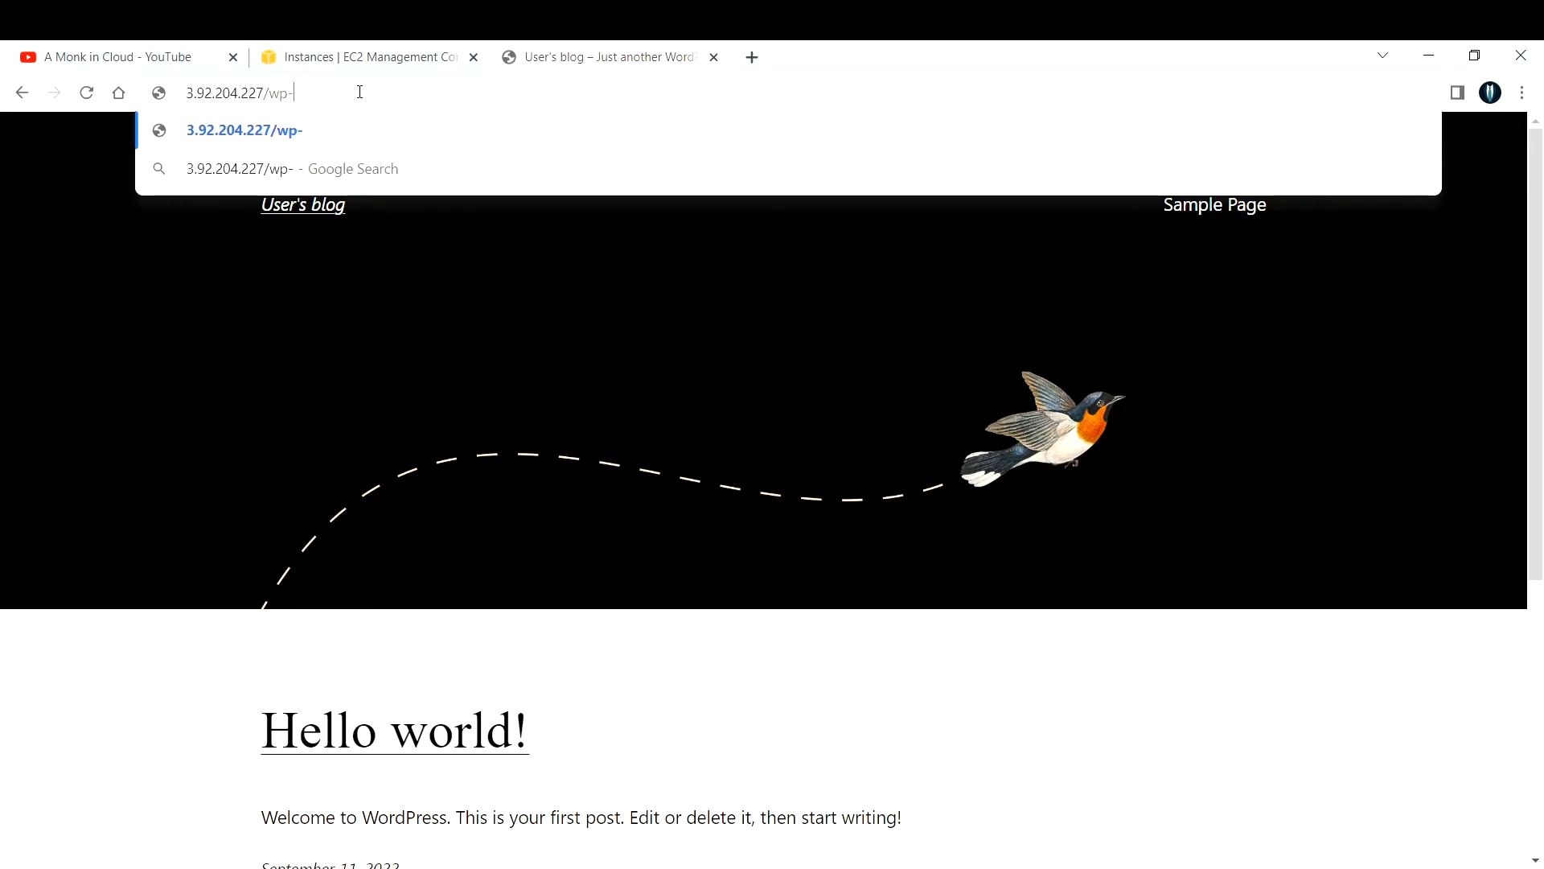
pyautogui.write('admin%2F&reauth=1')
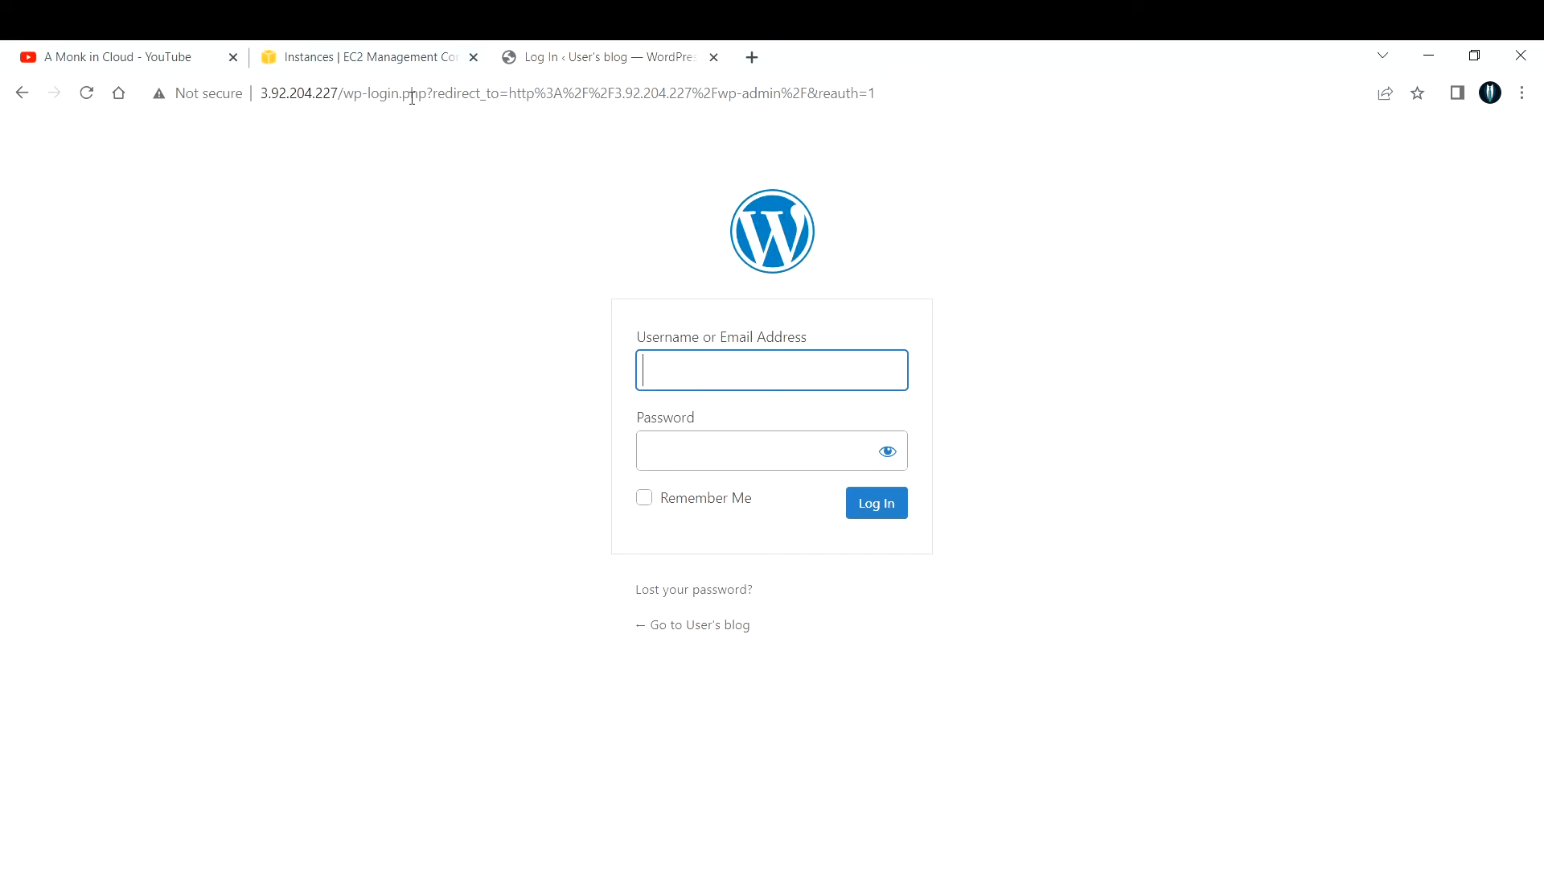
pyautogui.click(772, 450)
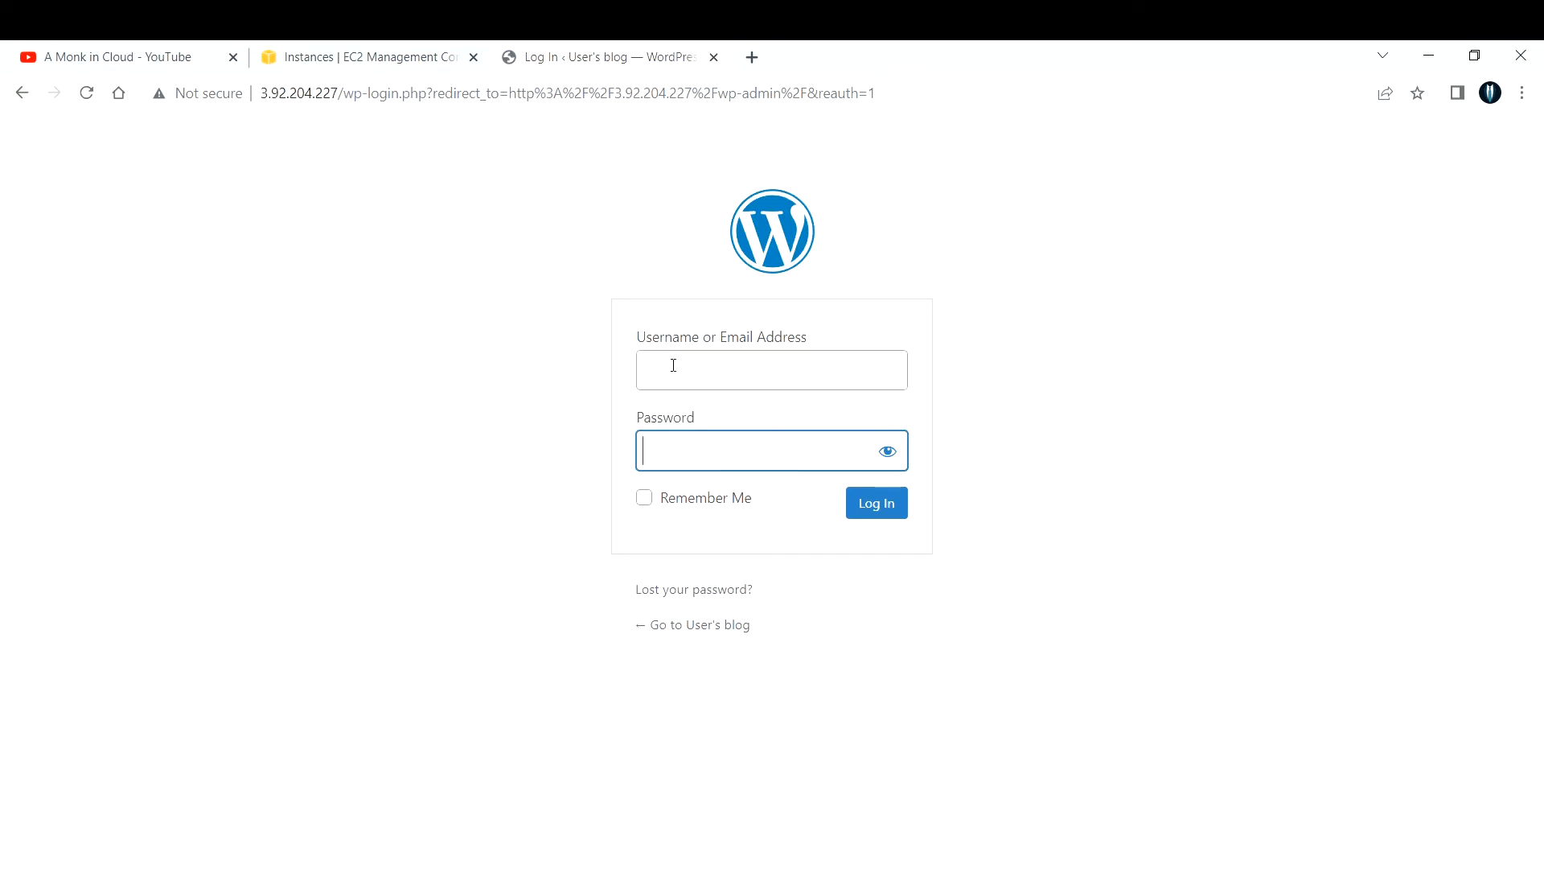
pyautogui.click(771, 369)
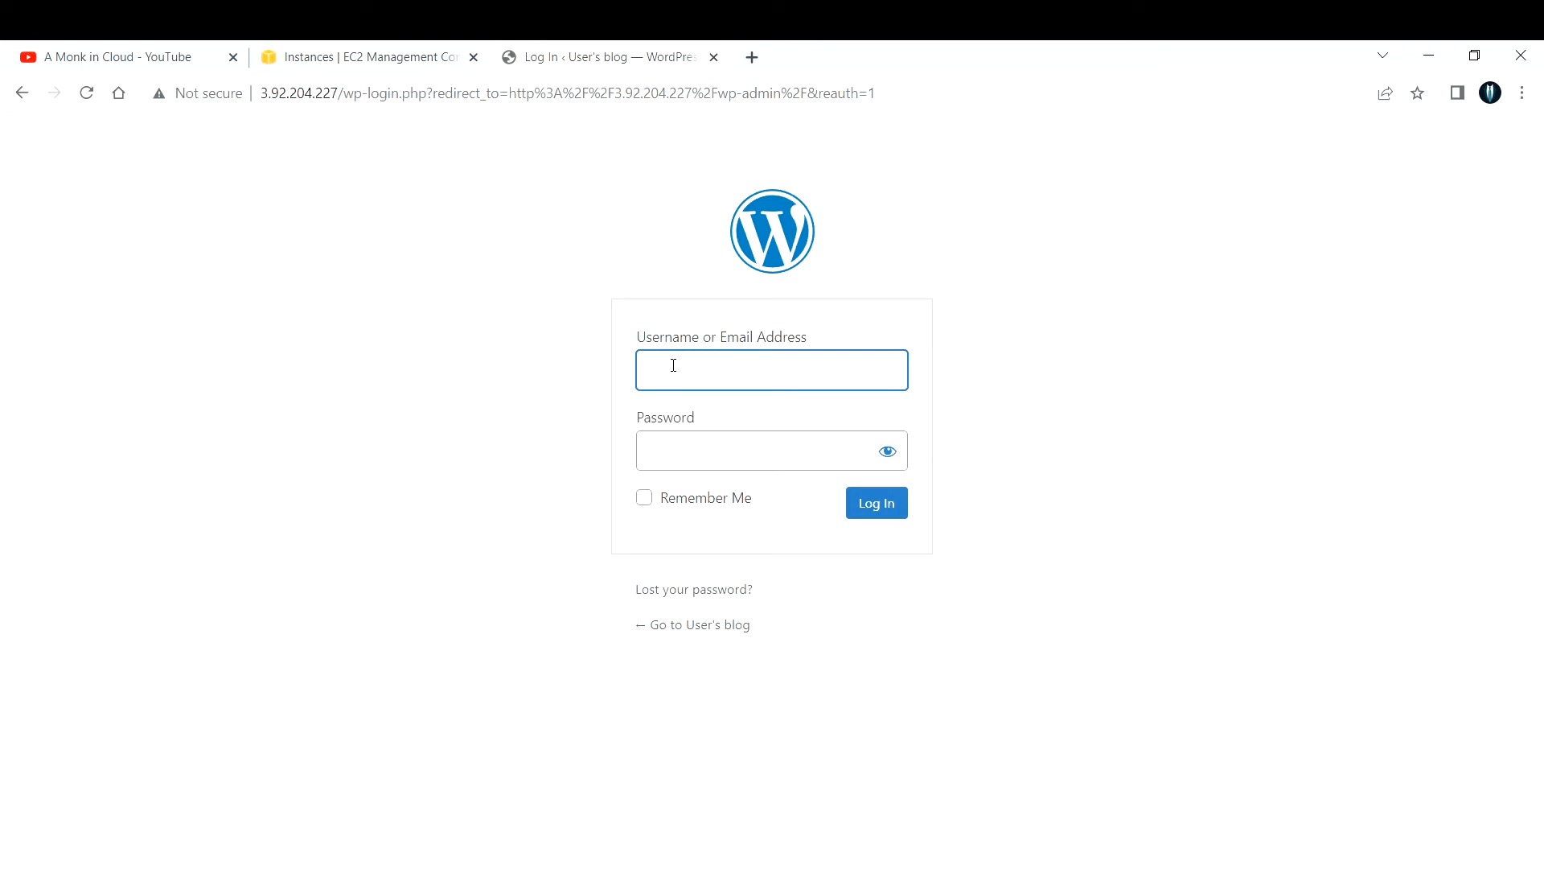
pyautogui.click(771, 369)
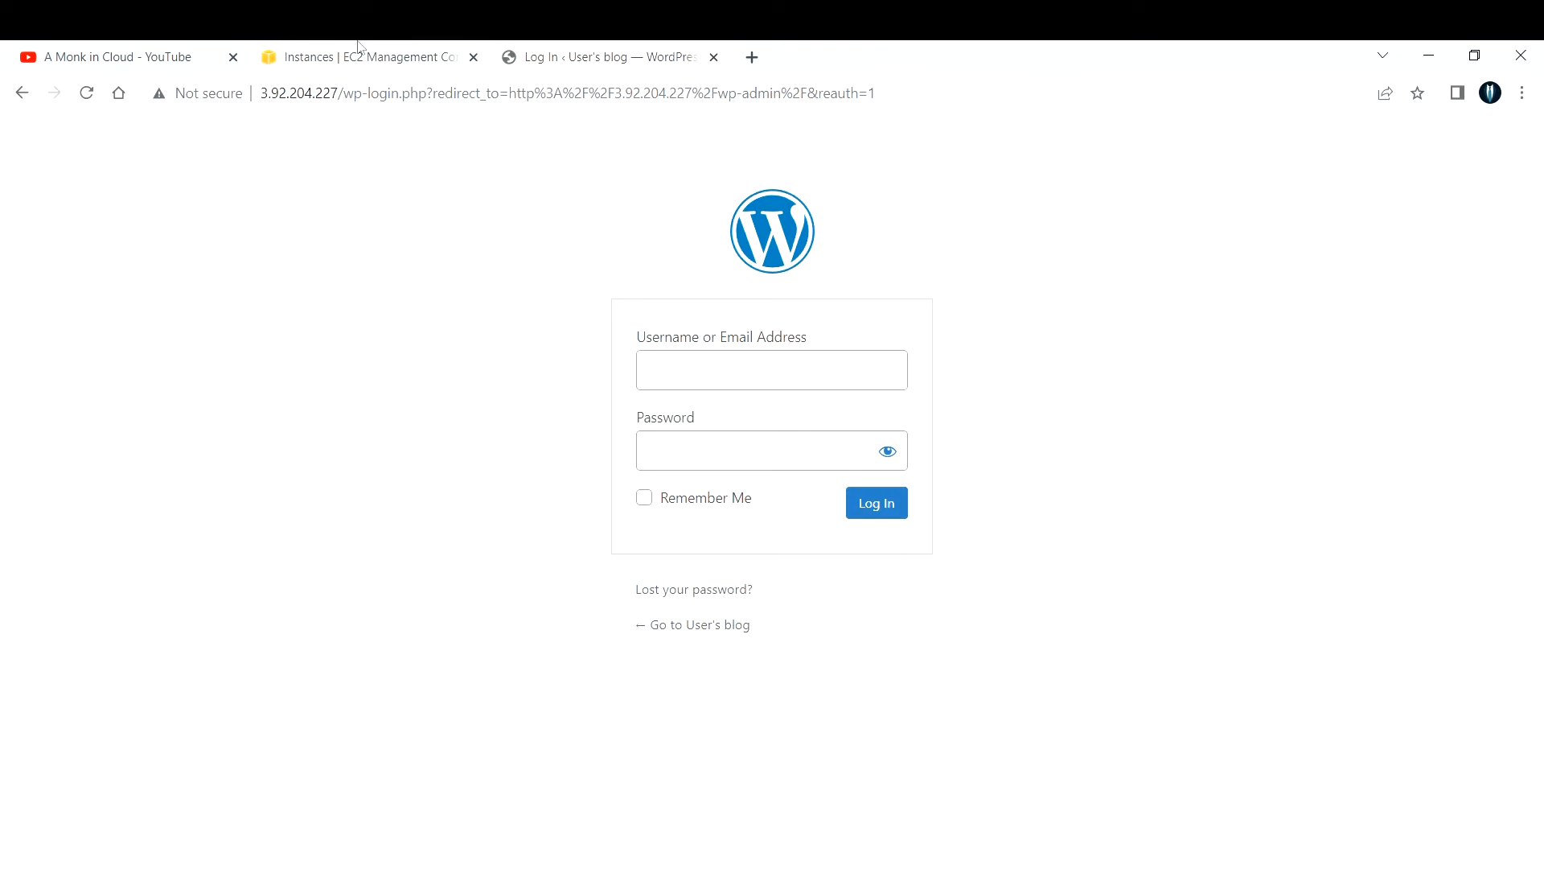
# - Get the Wordpress-Server system log via Actions > Monitor and troubleshoot
pyautogui.click(361, 56)
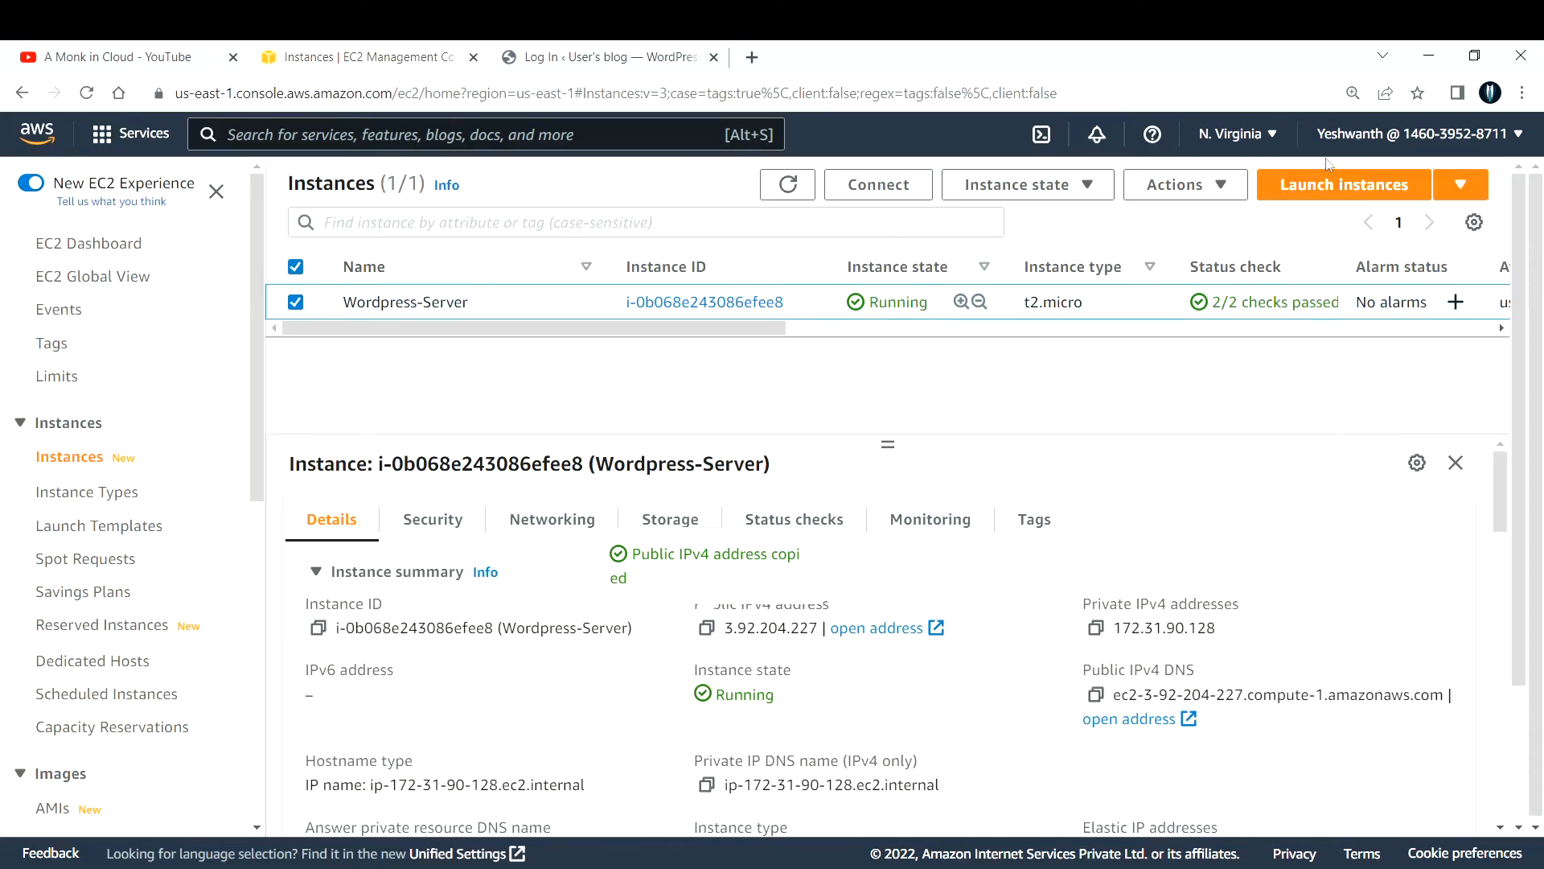
pyautogui.click(1184, 184)
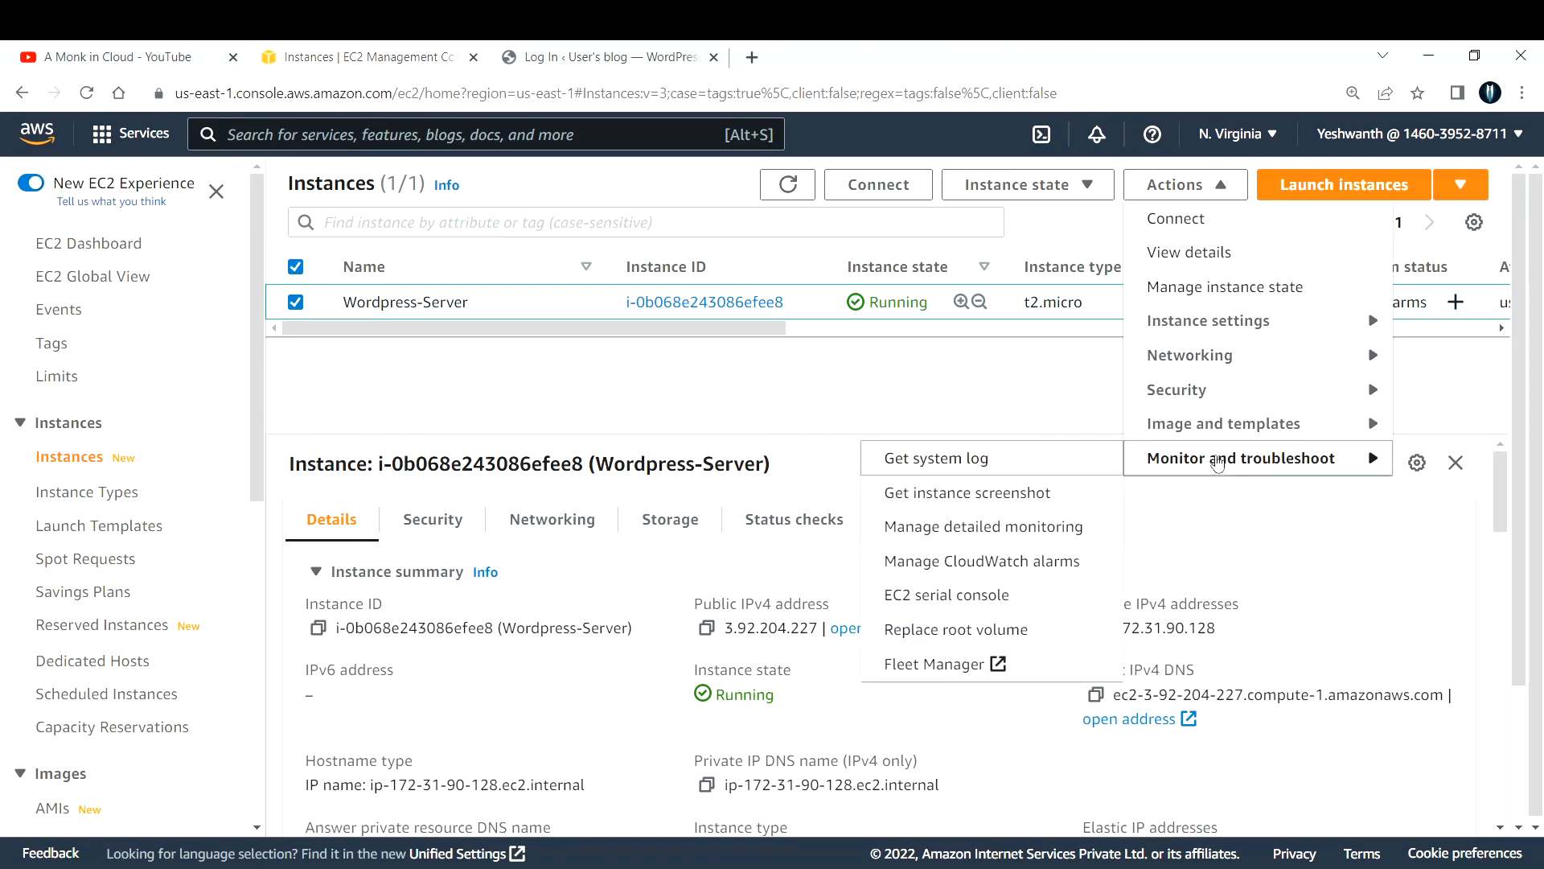
pyautogui.moveTo(933, 458)
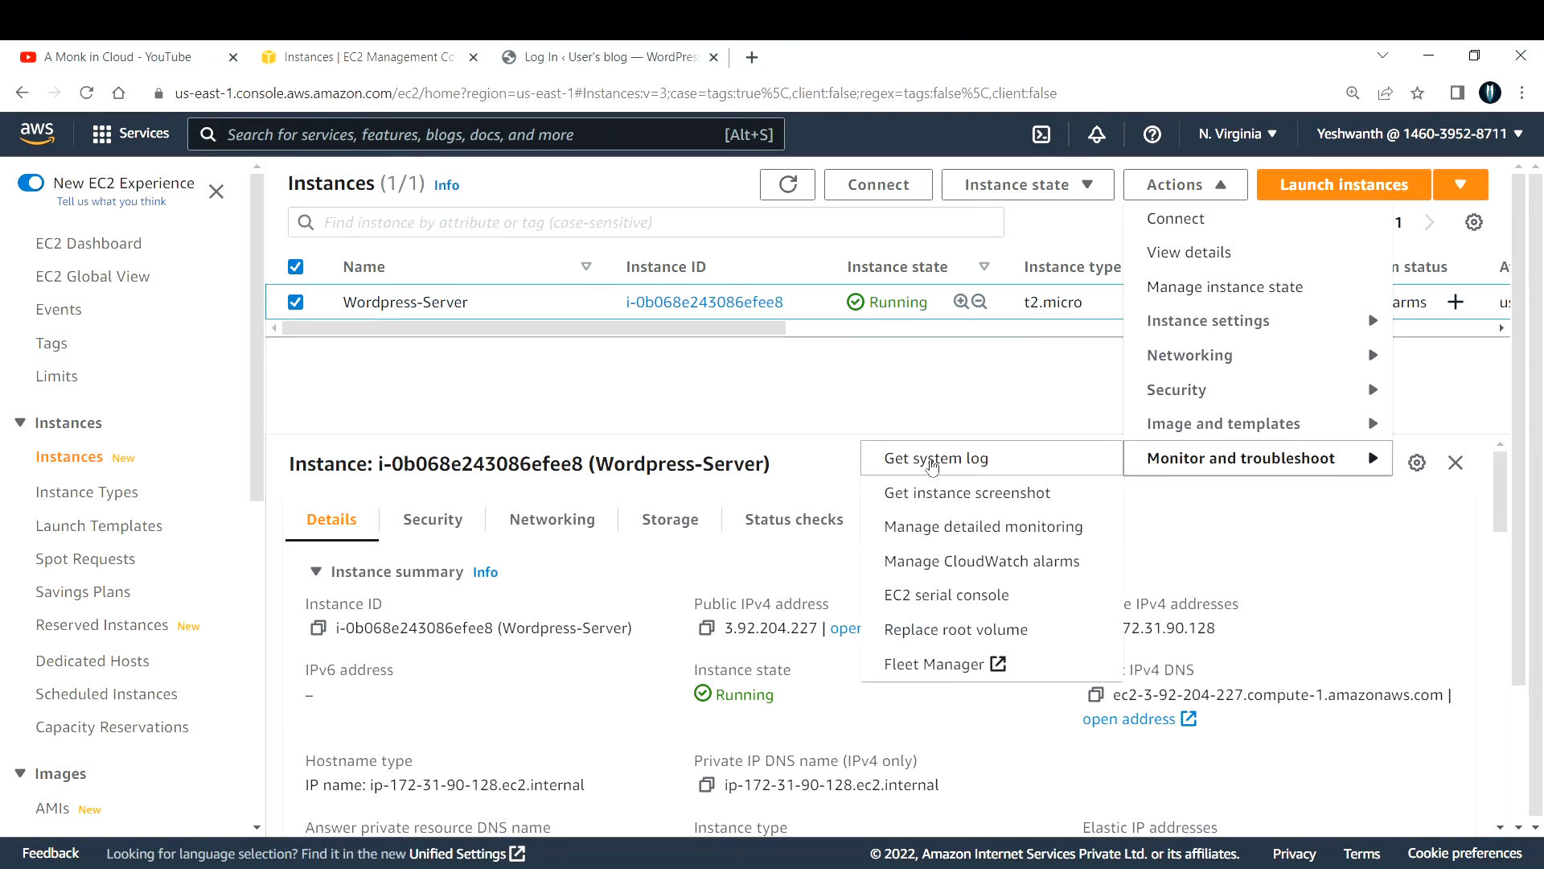
pyautogui.click(933, 457)
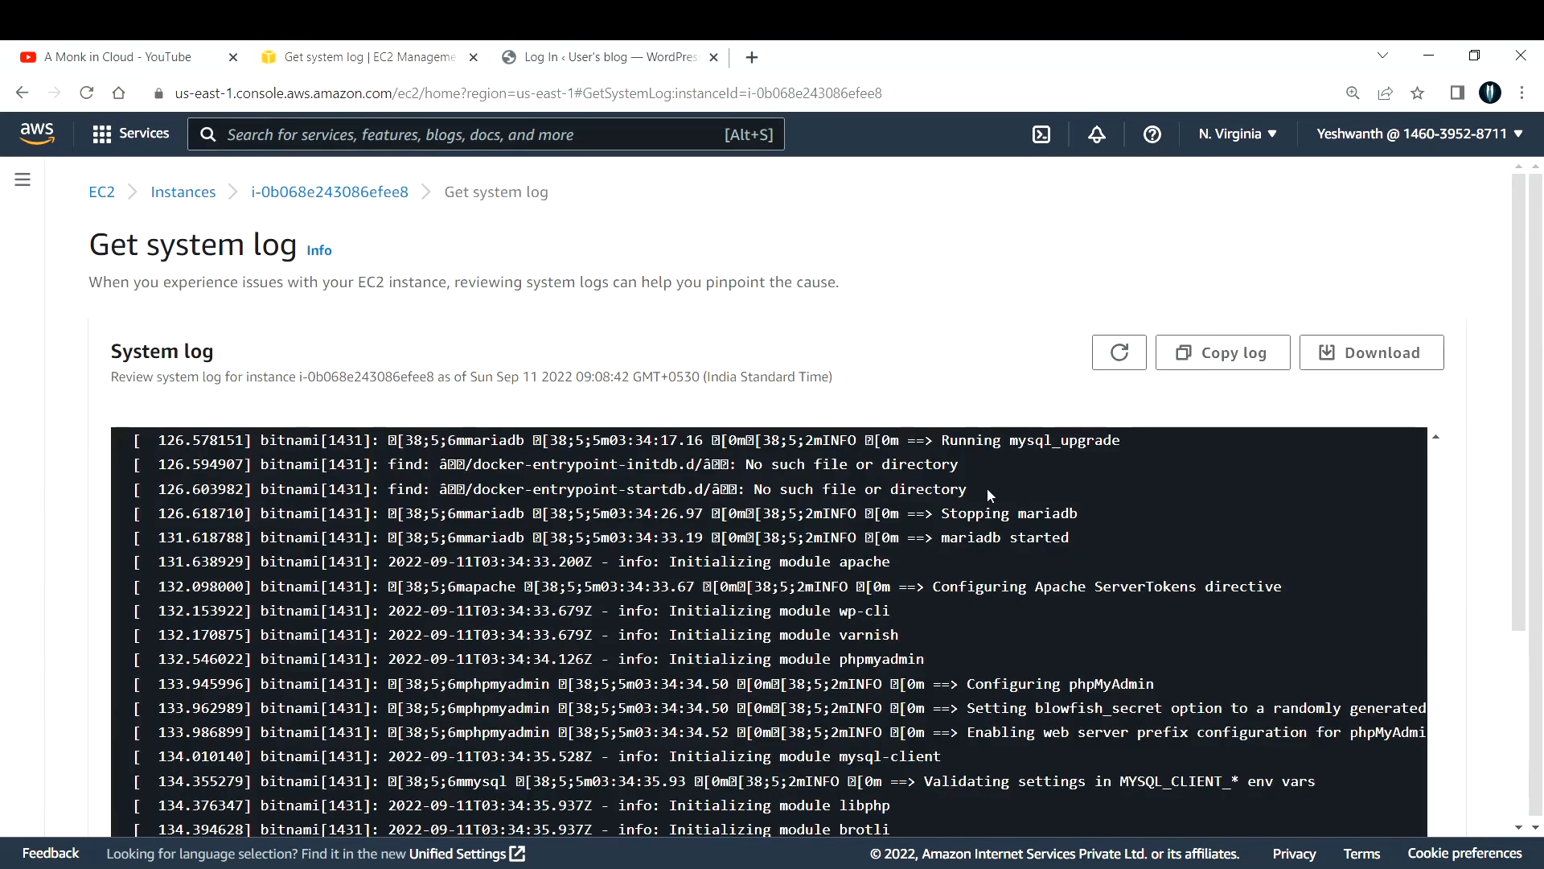
pyautogui.moveTo(1475, 382)
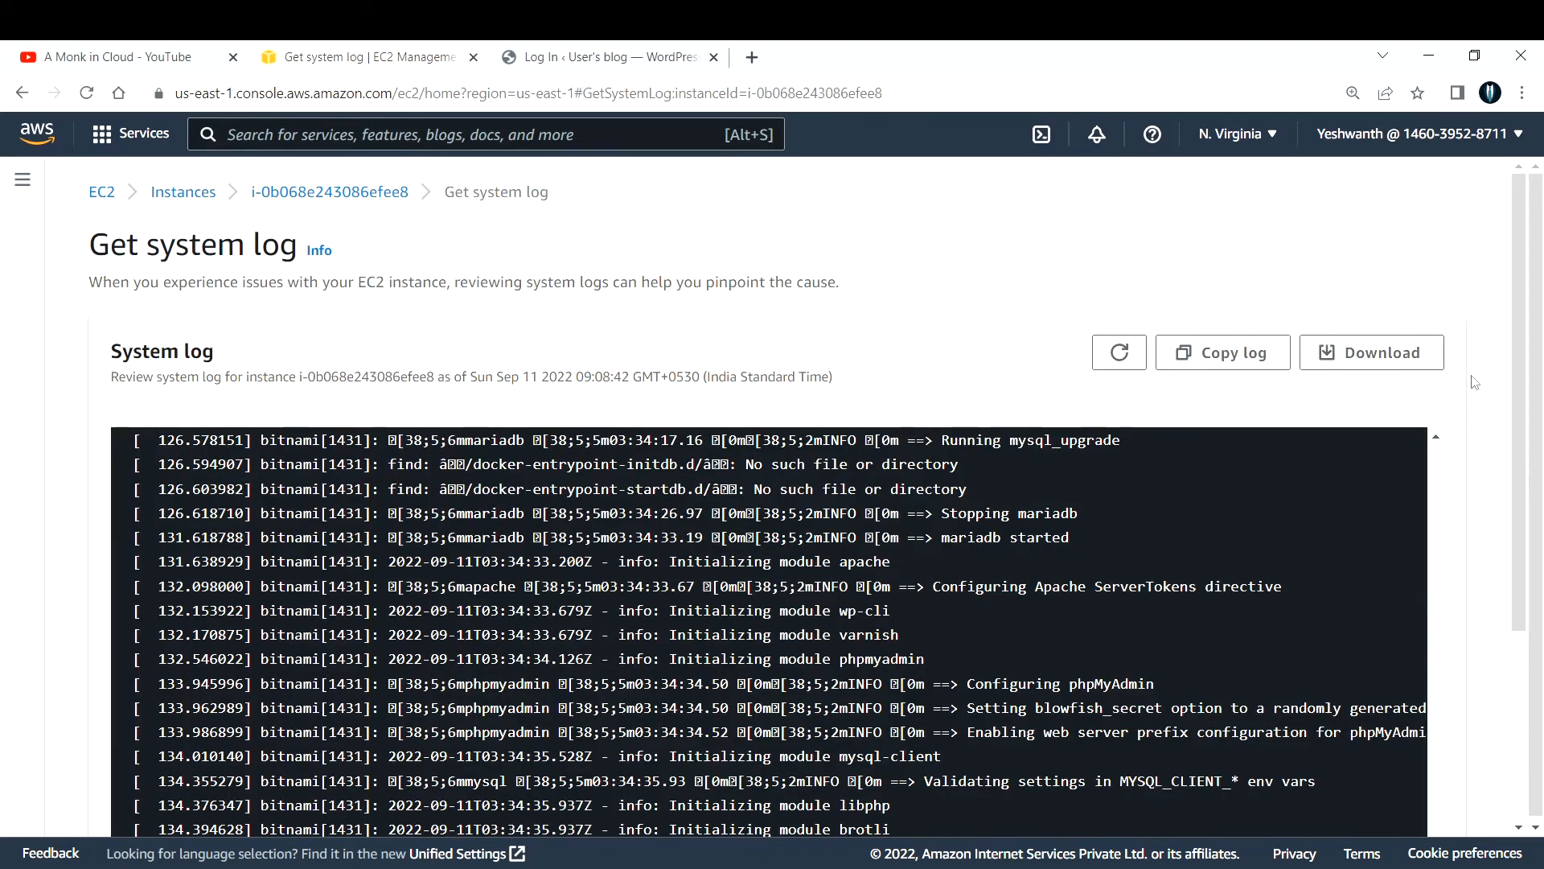
# - Copy the Bitnami application password from the log and return to the WordPress login page
pyautogui.scroll(-3)
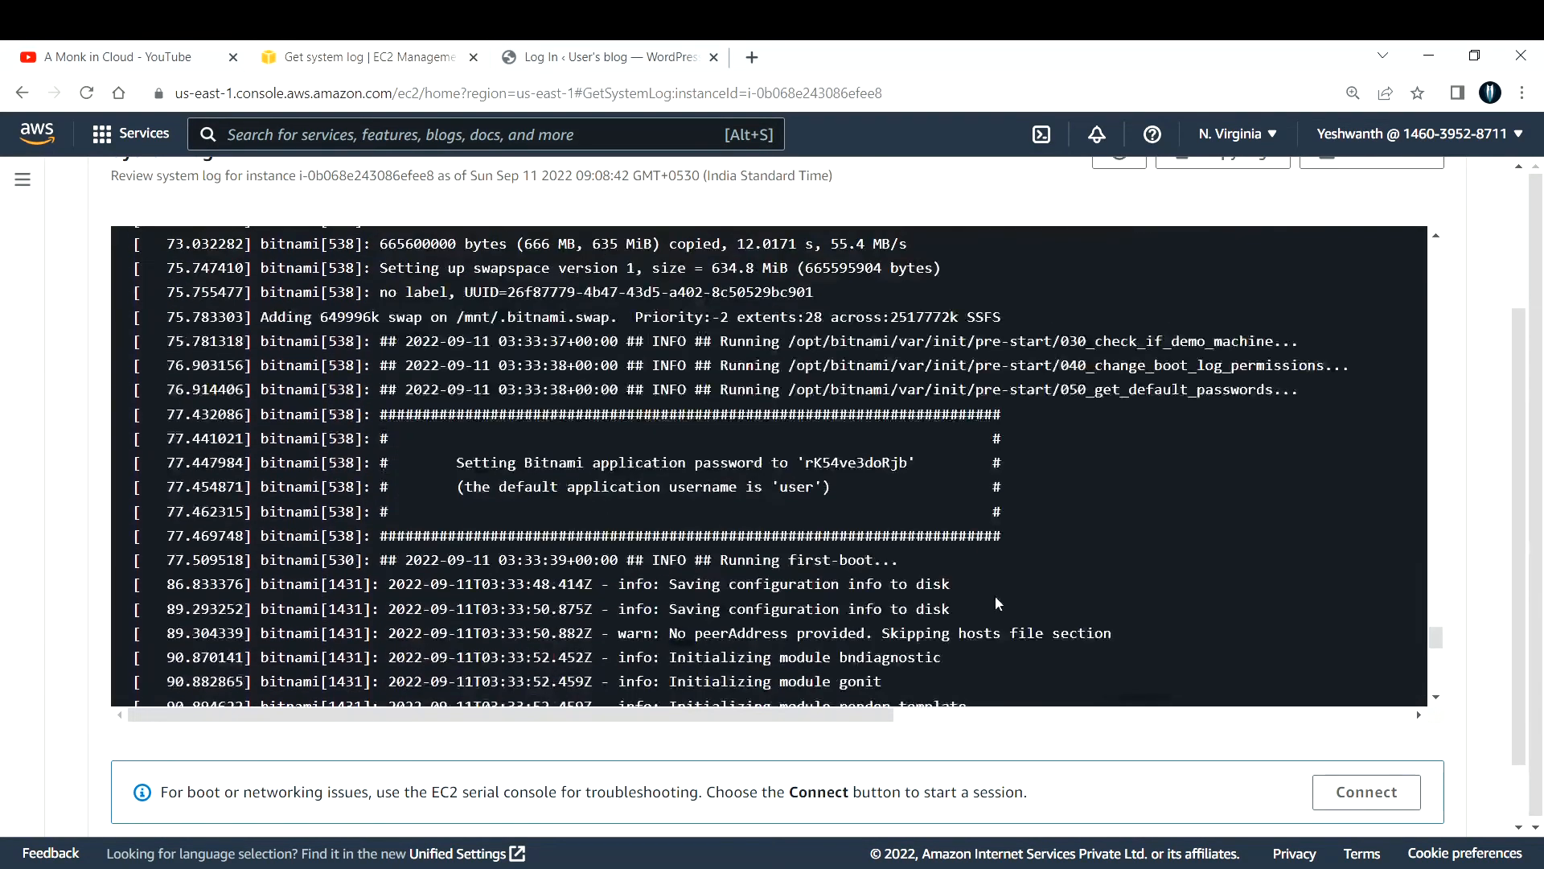
pyautogui.moveTo(457, 462); pyautogui.dragTo(721, 461)
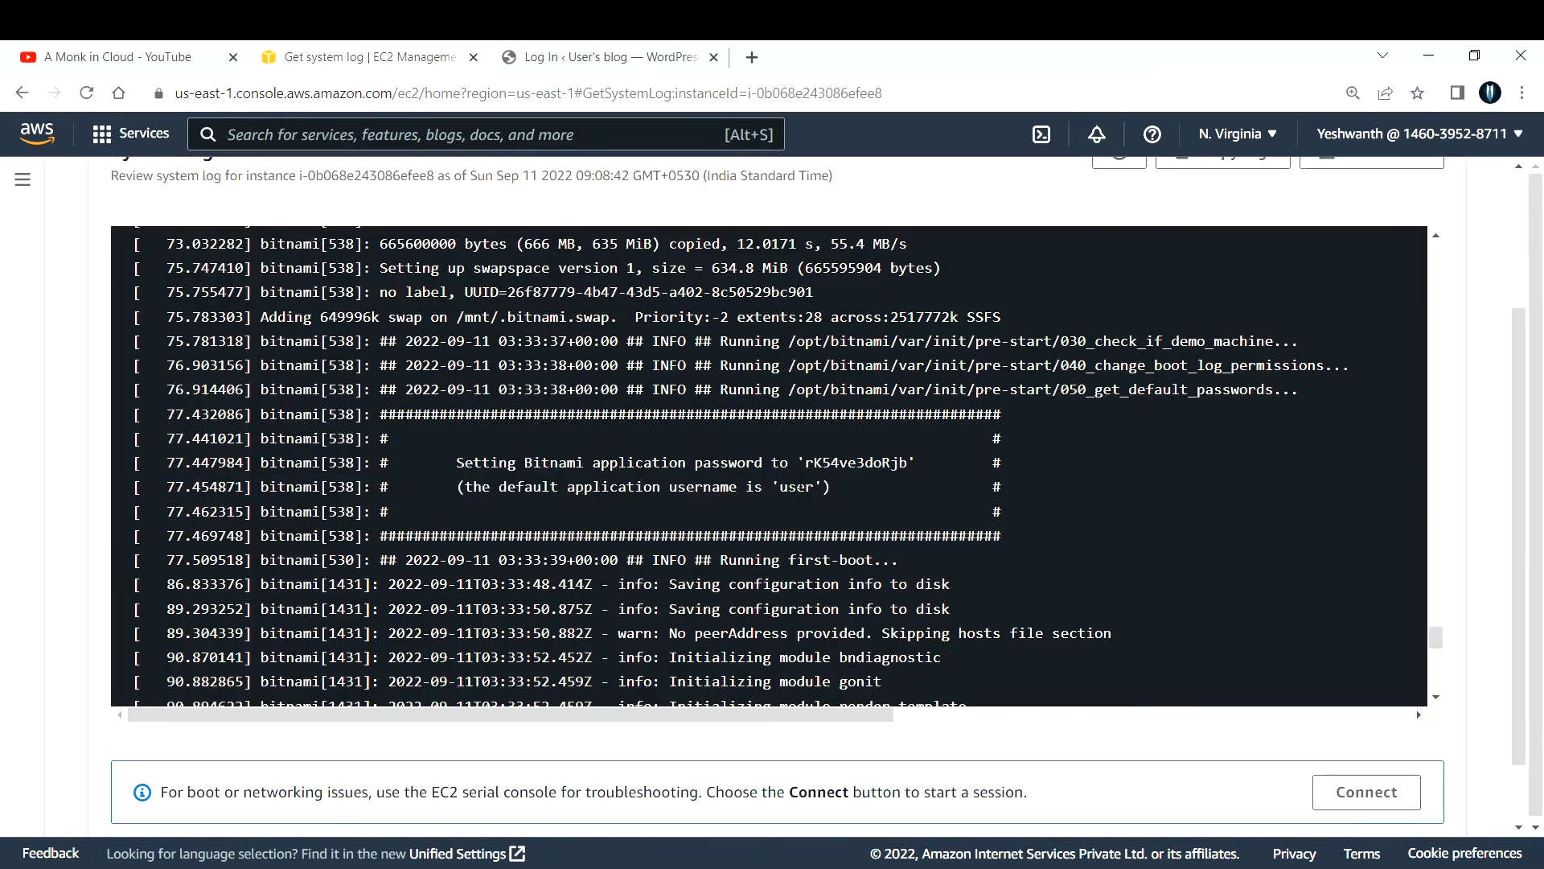
pyautogui.doubleClick(856, 461)
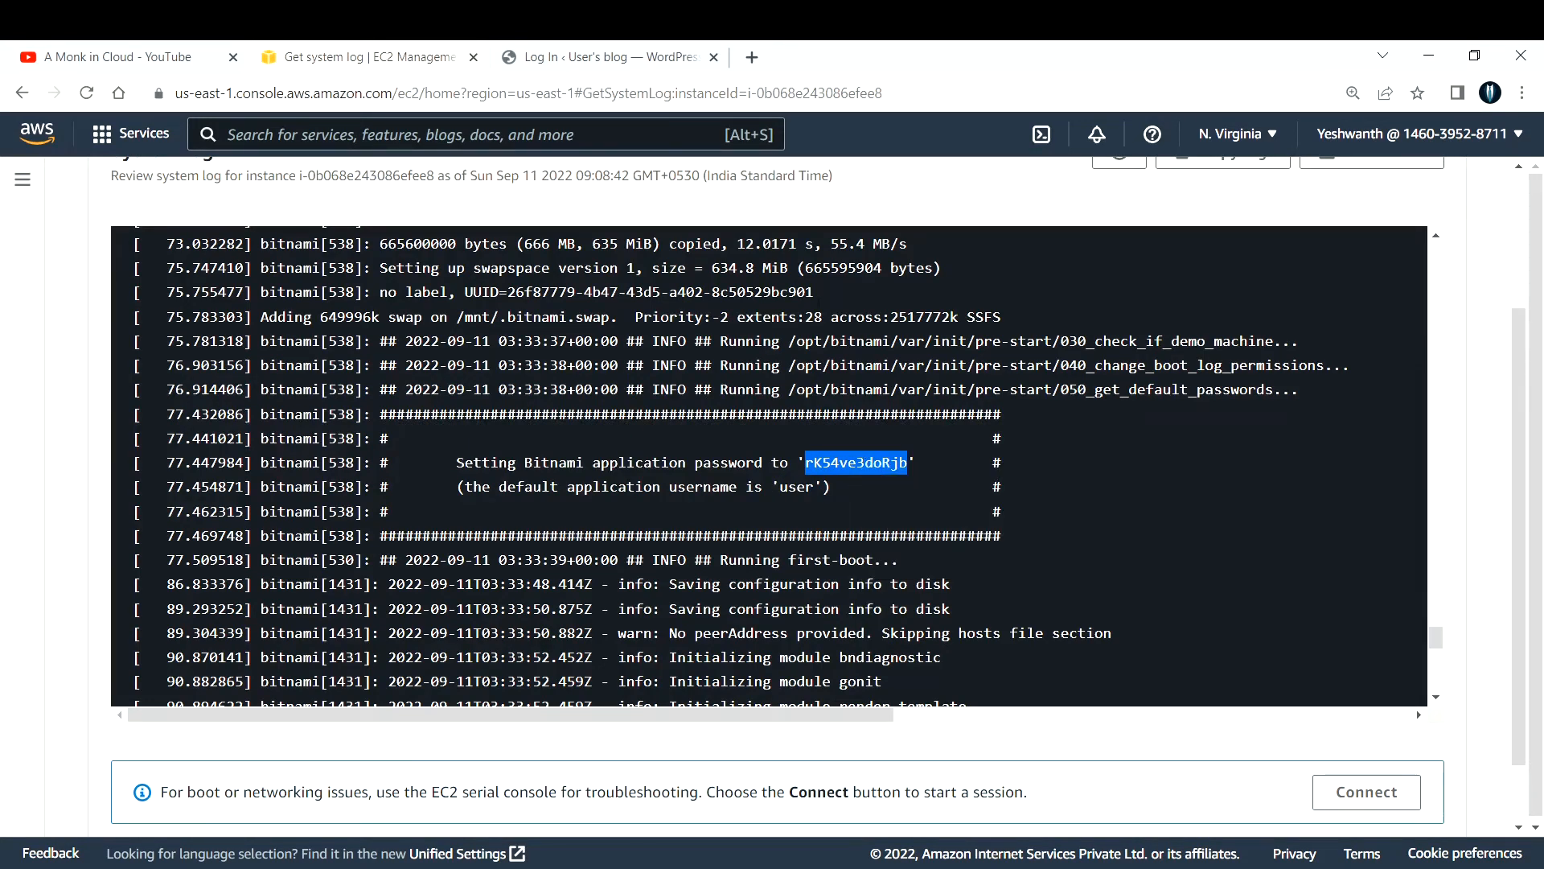
pyautogui.click(601, 57)
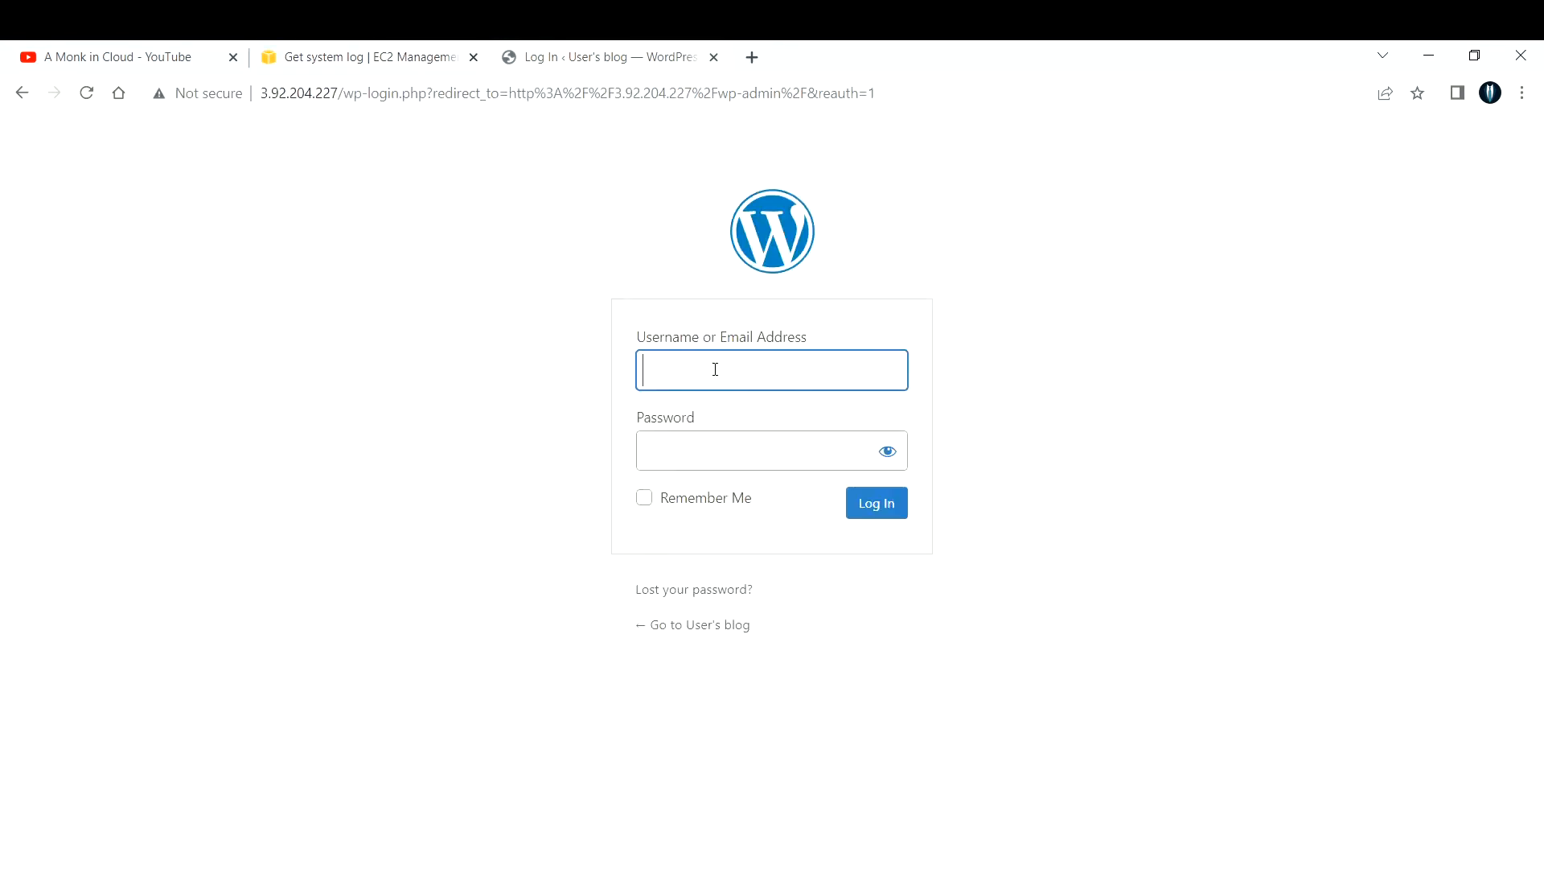
# - Sign in to WordPress as 'user' with the Bitnami application password
pyautogui.write('user')
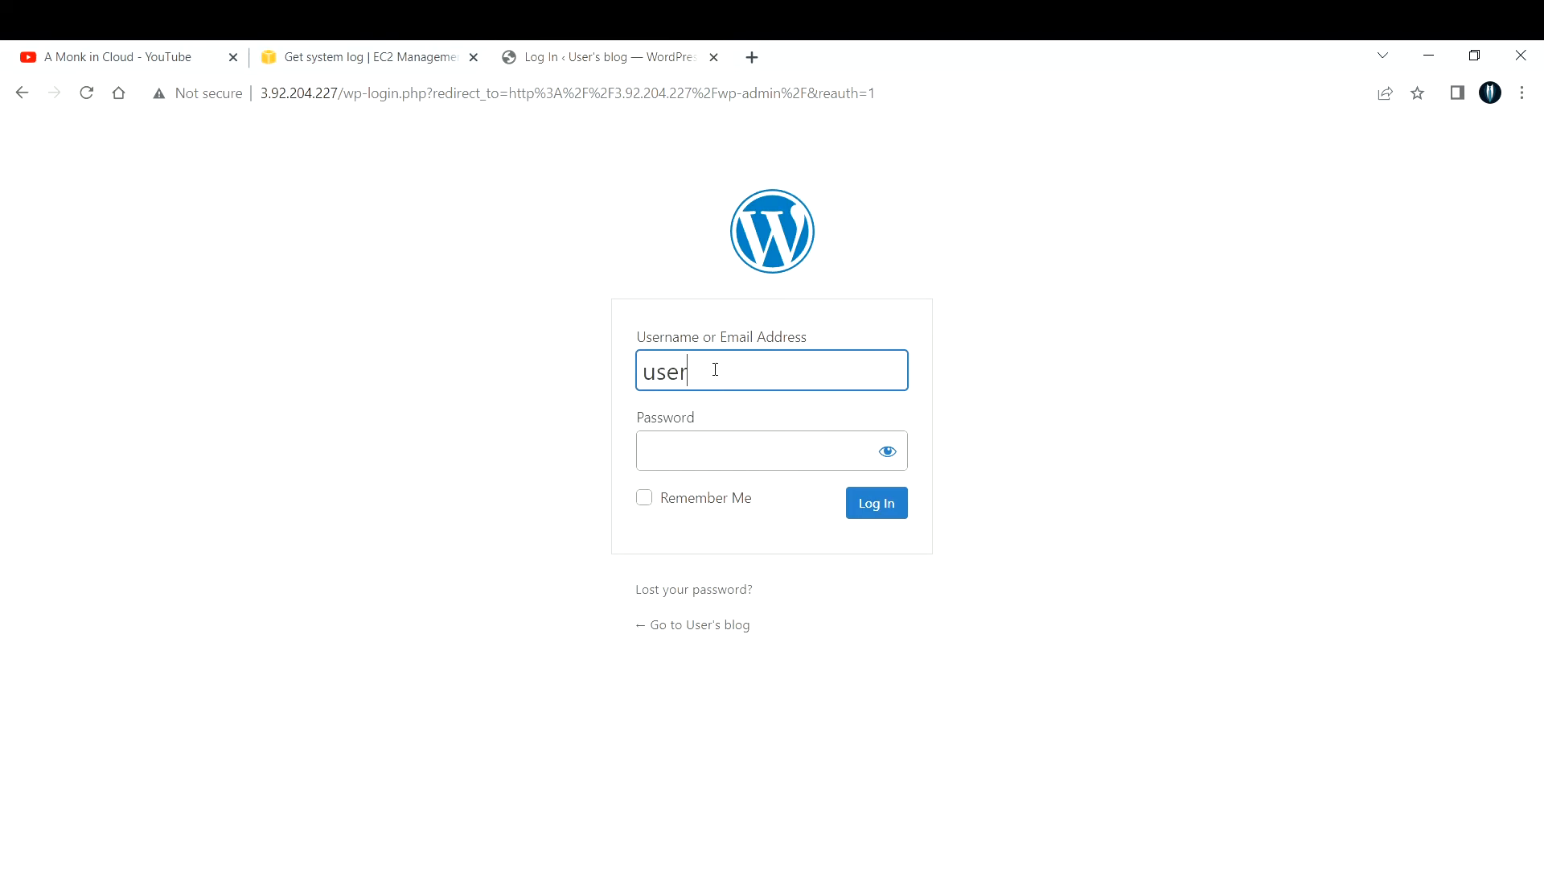
pyautogui.click(771, 450)
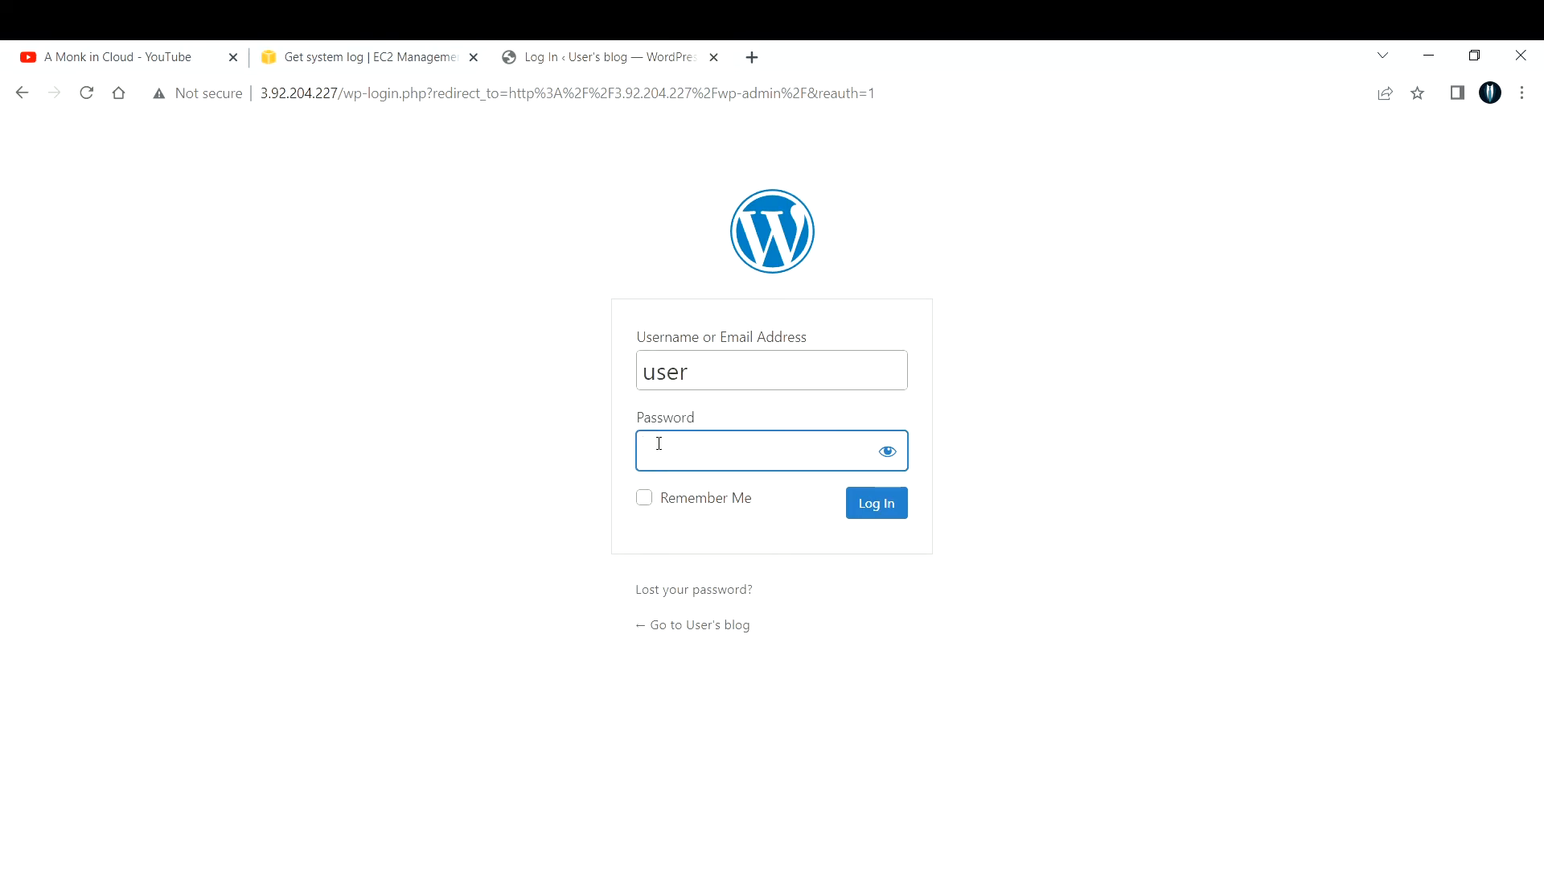
pyautogui.click(874, 502)
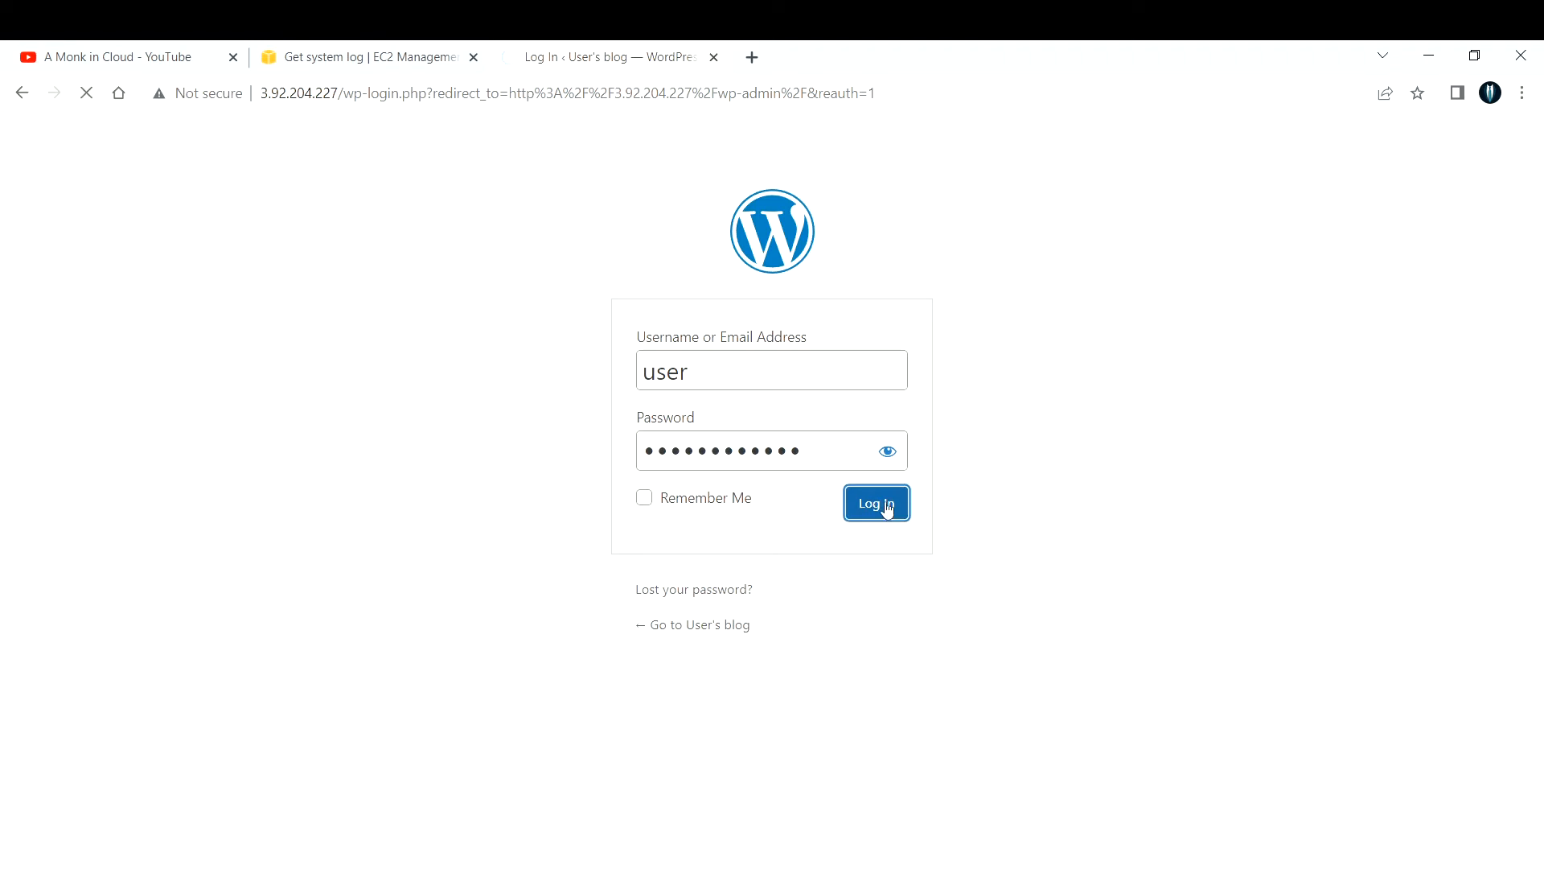
pyautogui.click(874, 503)
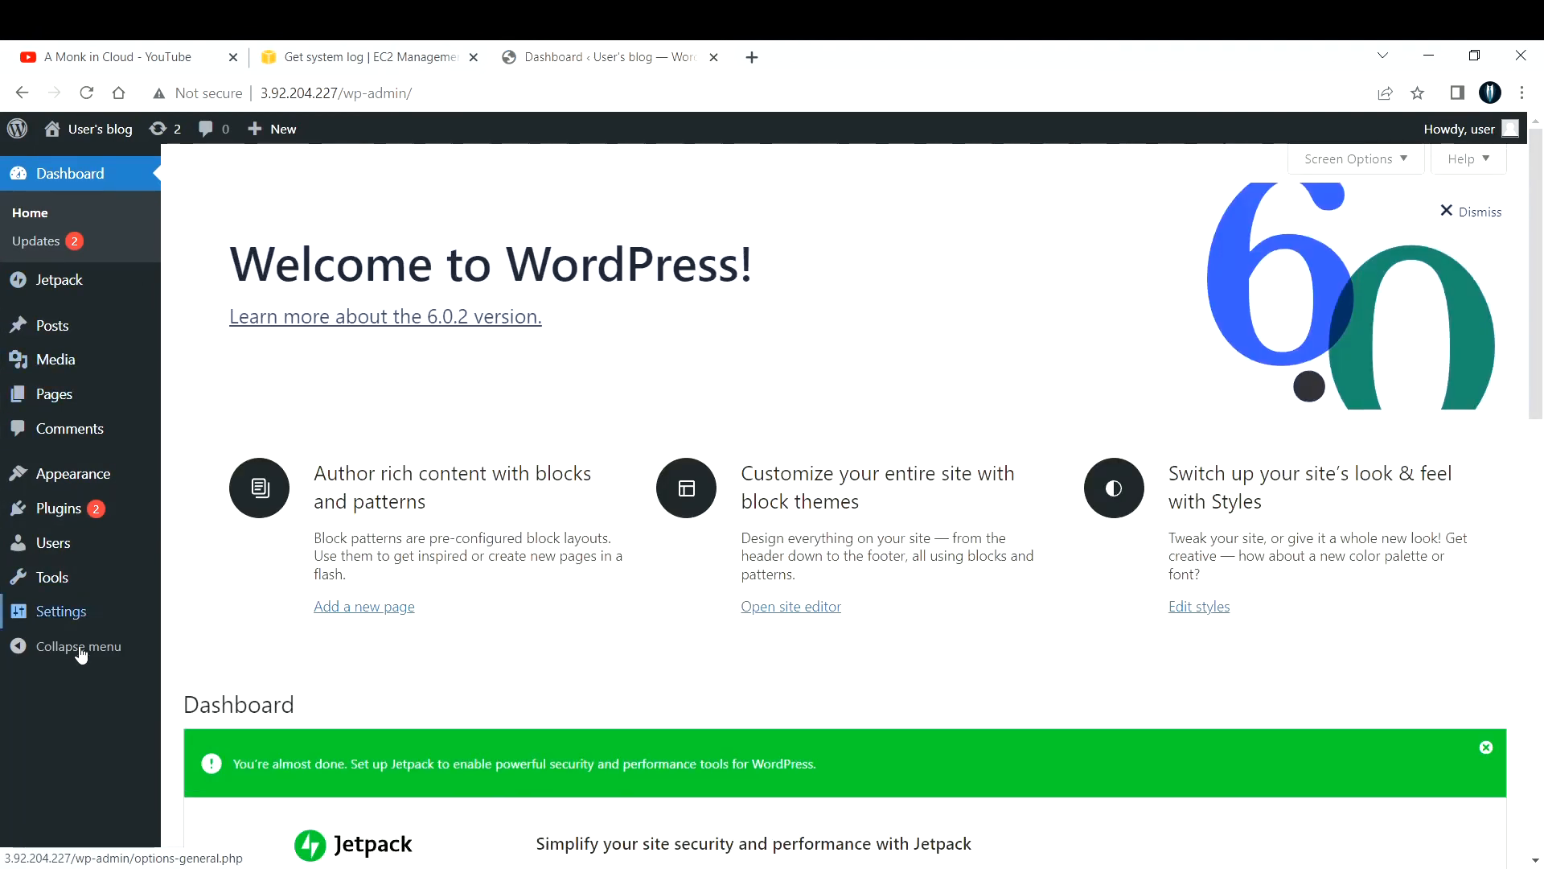
# - Review the Installed Plugins page, listing 11 plugins with only Jetpack active
pyautogui.click(59, 509)
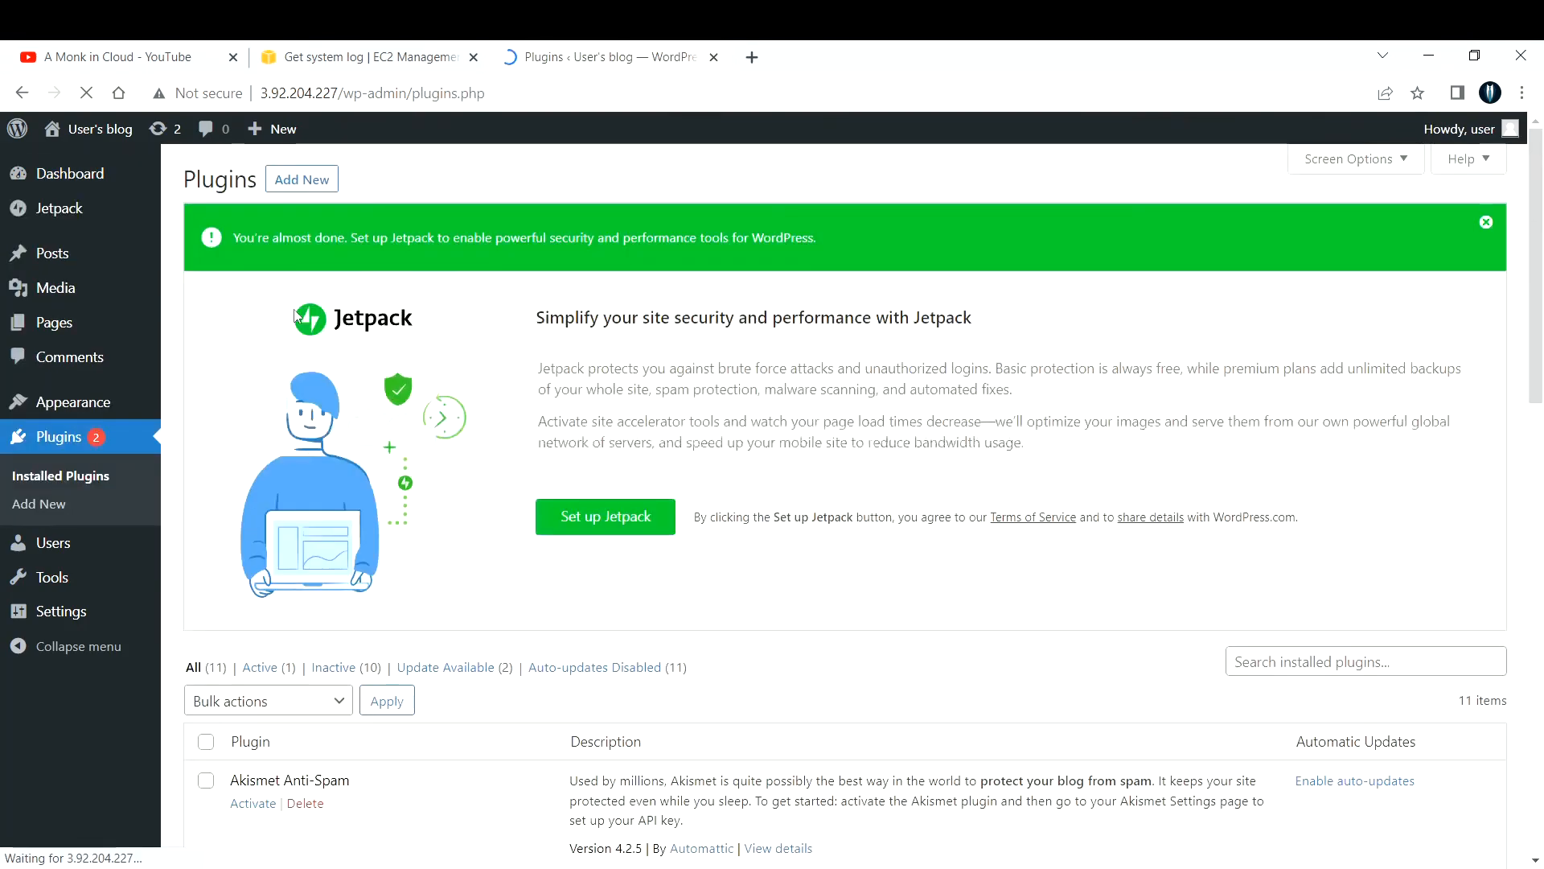
pyautogui.scroll(-3)
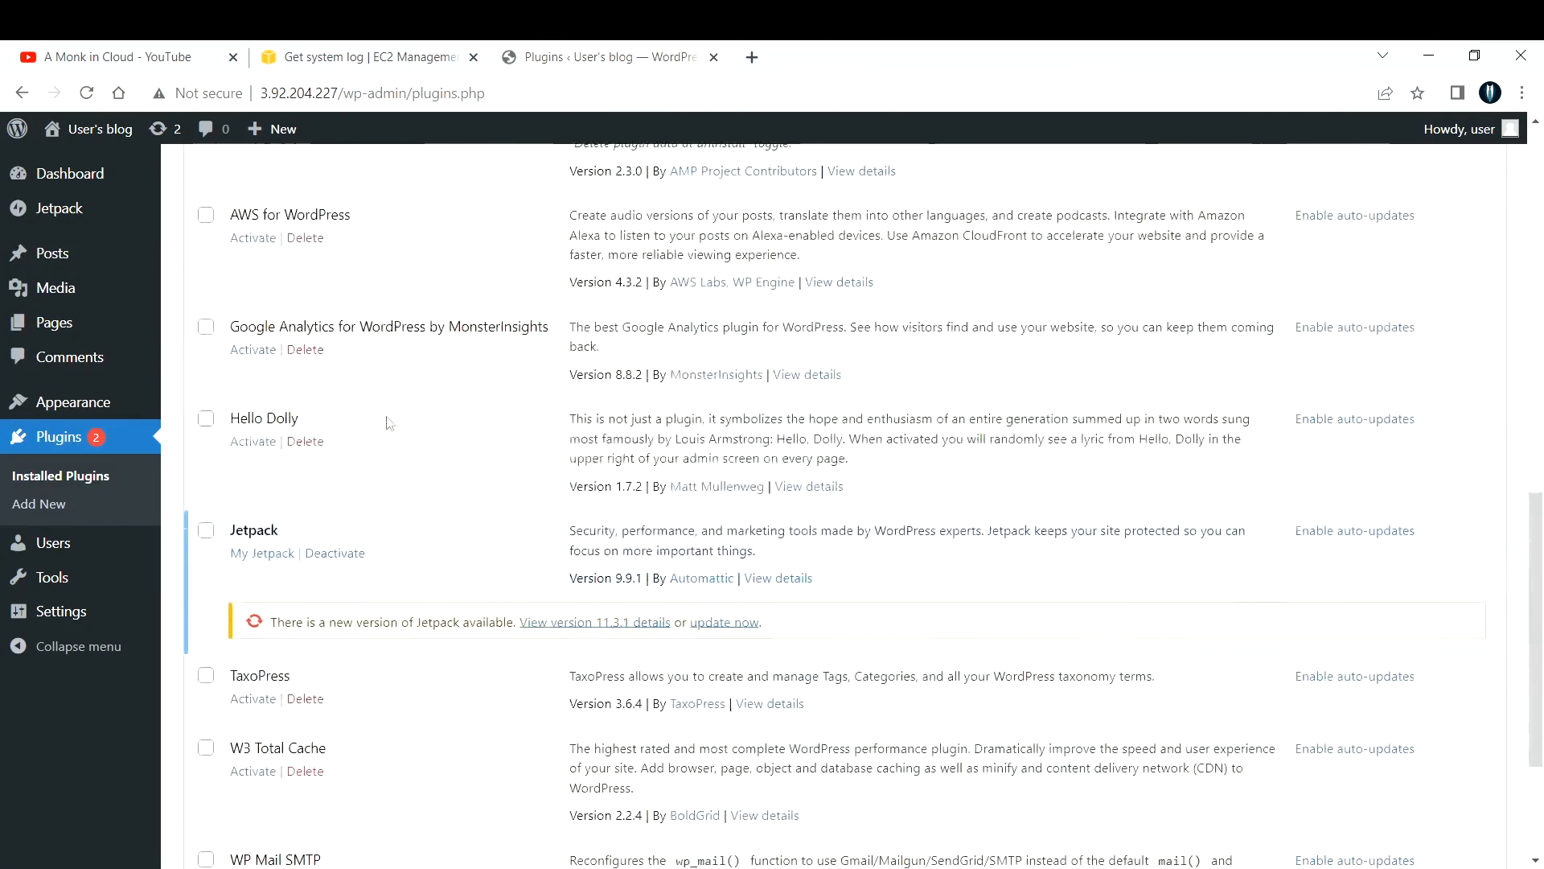
pyautogui.scroll(3)
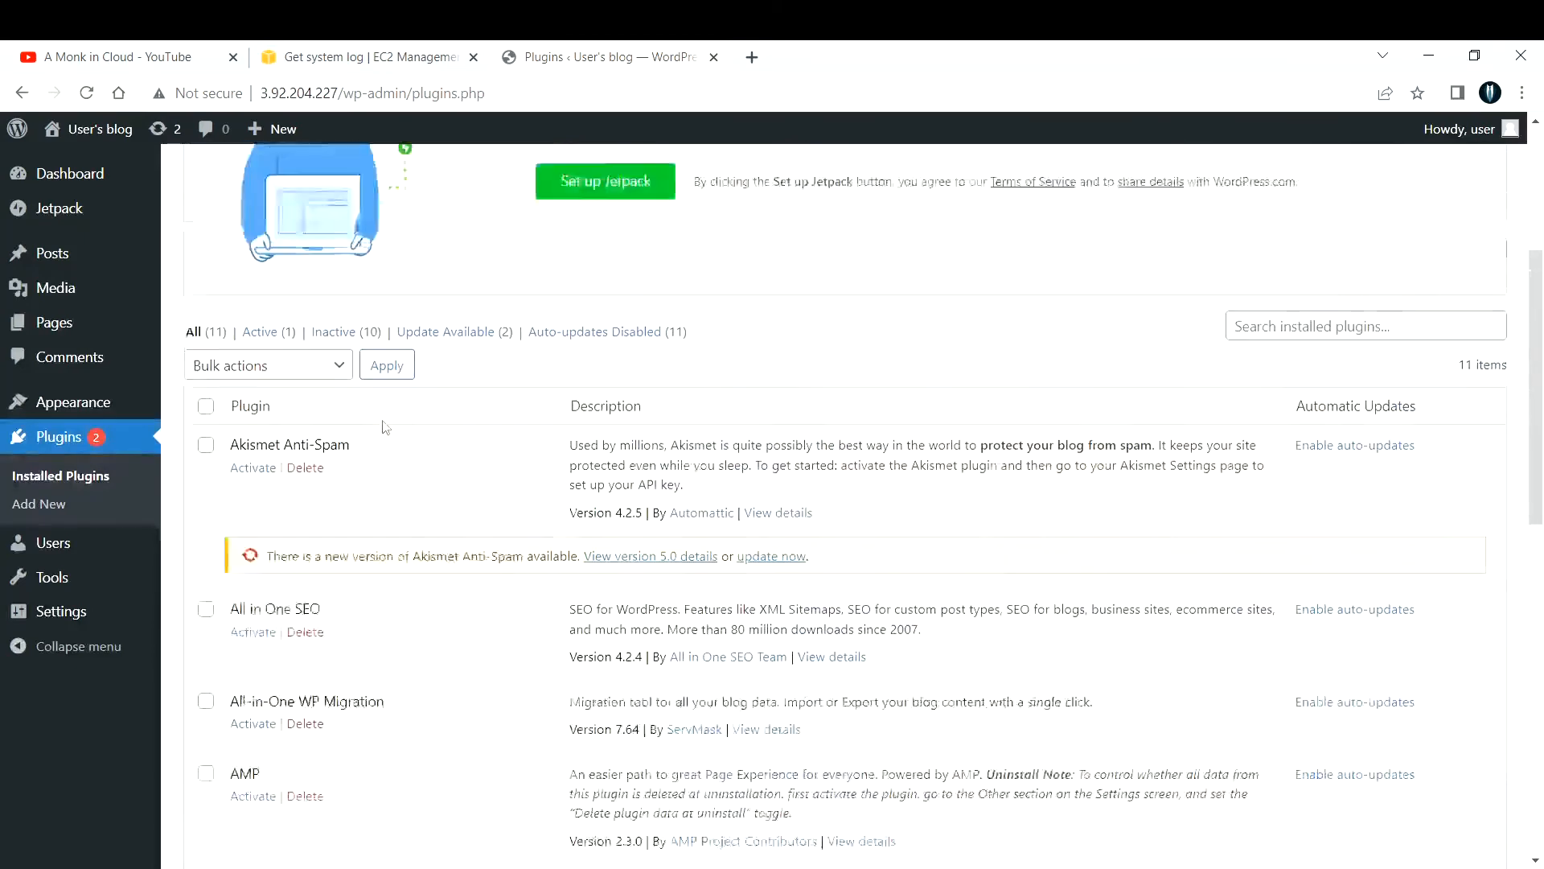